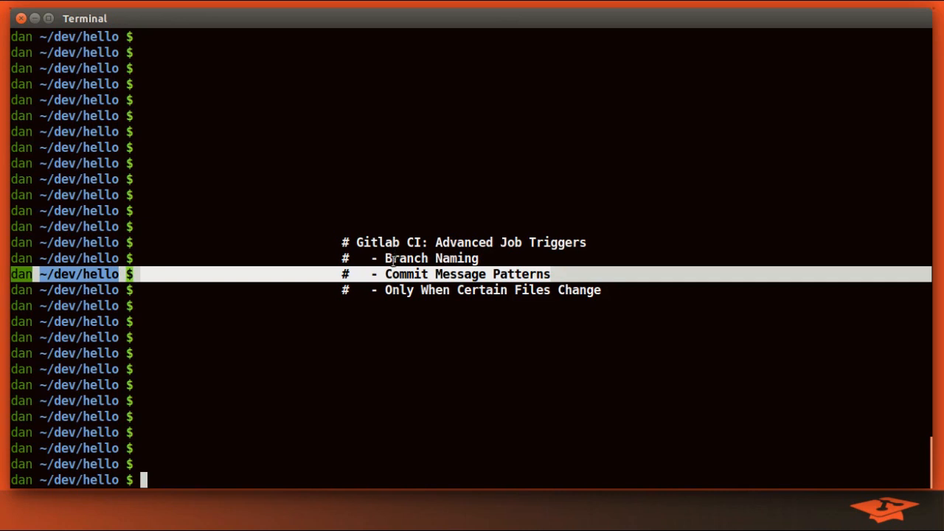
mouse_move(455, 263)
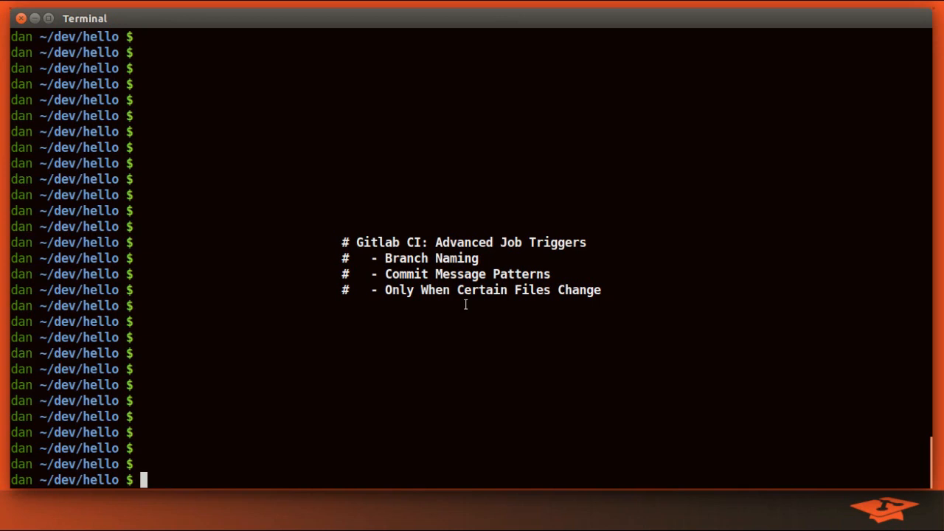
Clear the terminal screen to leave an empty shell.
text(cle)
text(git status)
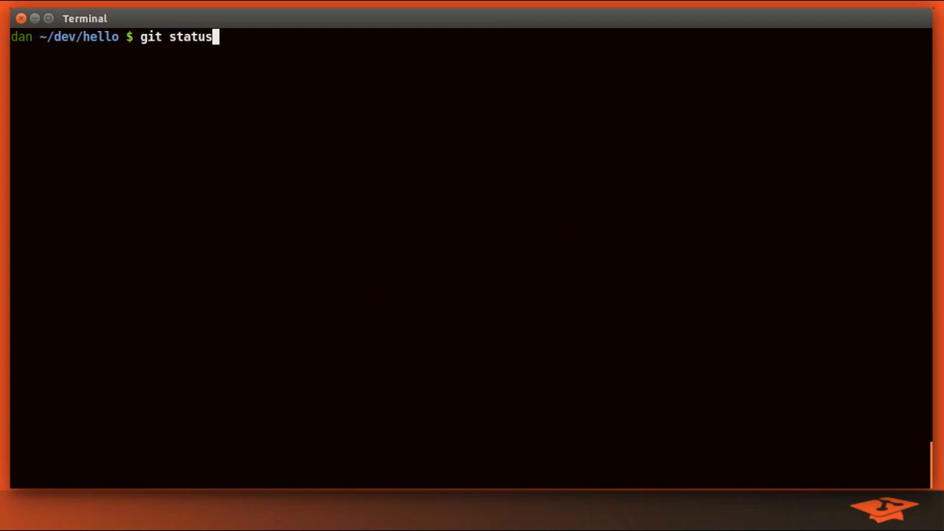
Confirm git status is clean, then review .gitlab-ci.yml in vim.
key(Return)
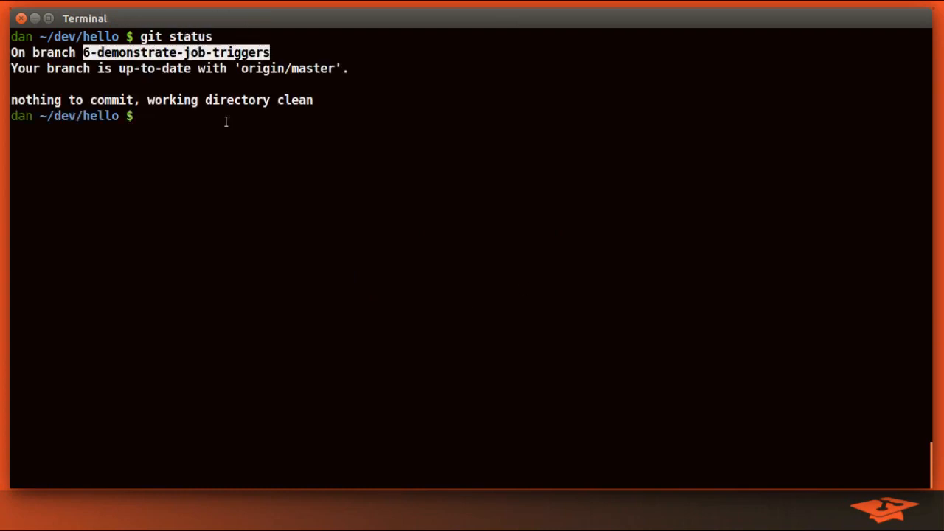
mouse_move(325, 214)
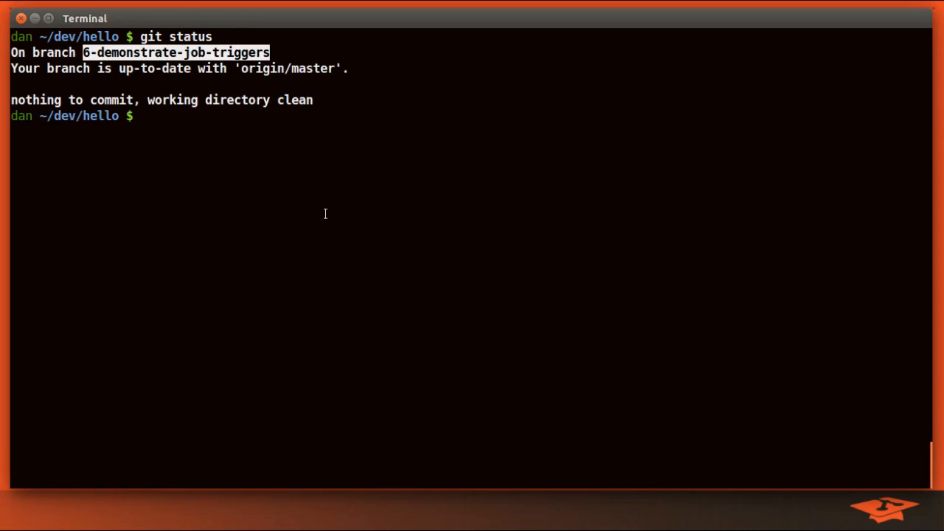
text(vim)
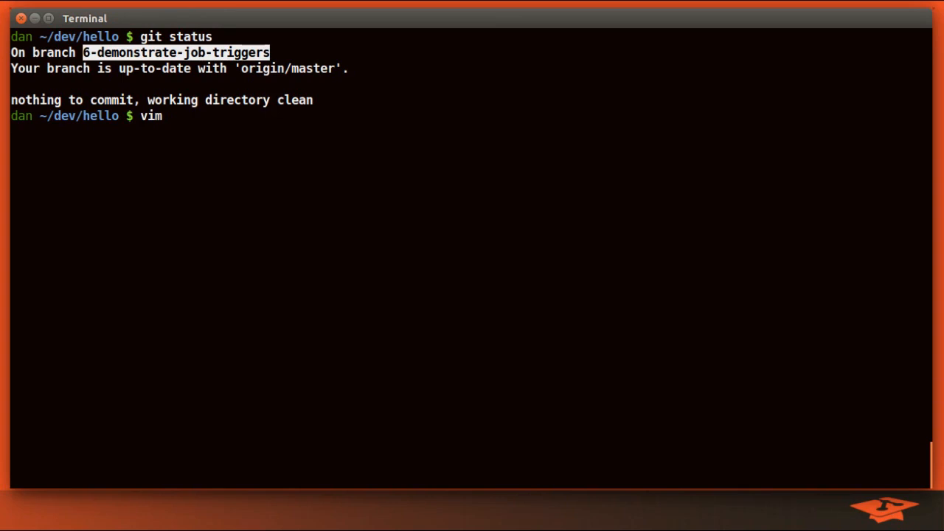
text(.gitlab-ci.yml)
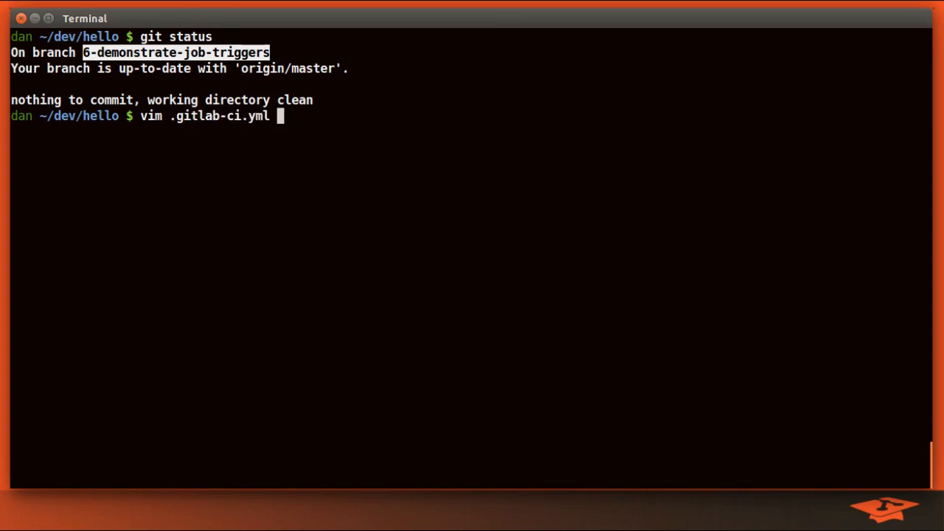
mouse_move(440, 107)
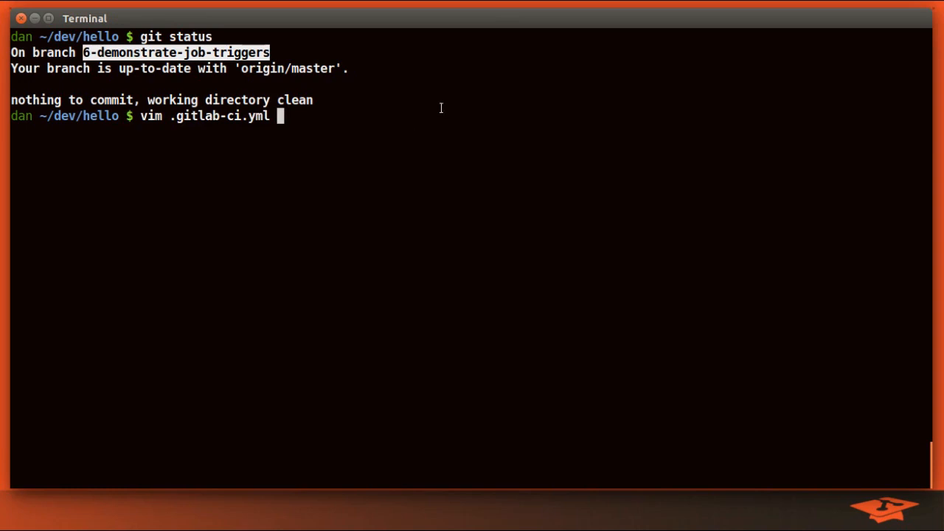
key(Return)
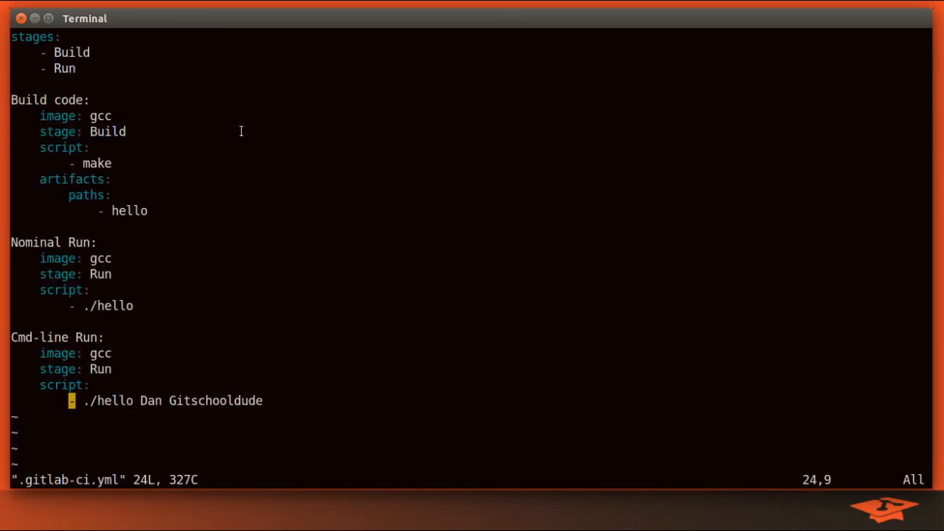
mouse_move(360, 176)
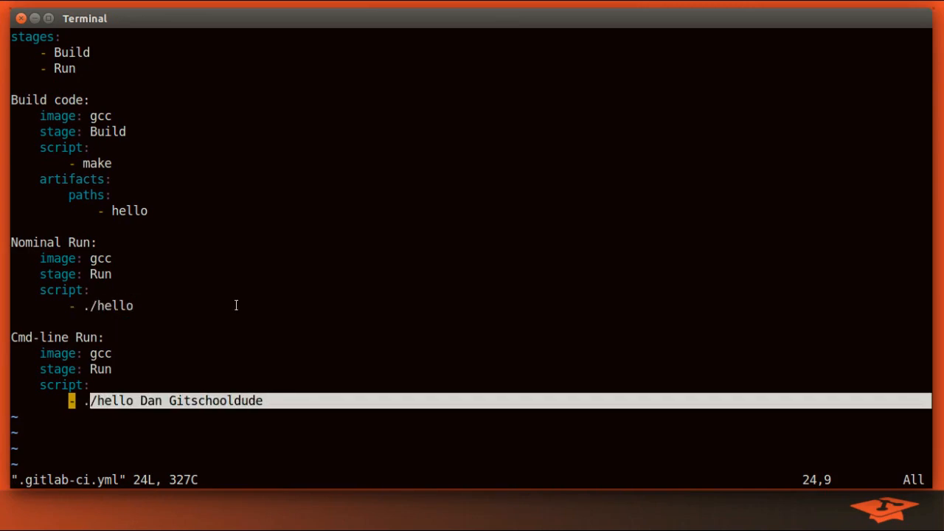
mouse_move(266, 369)
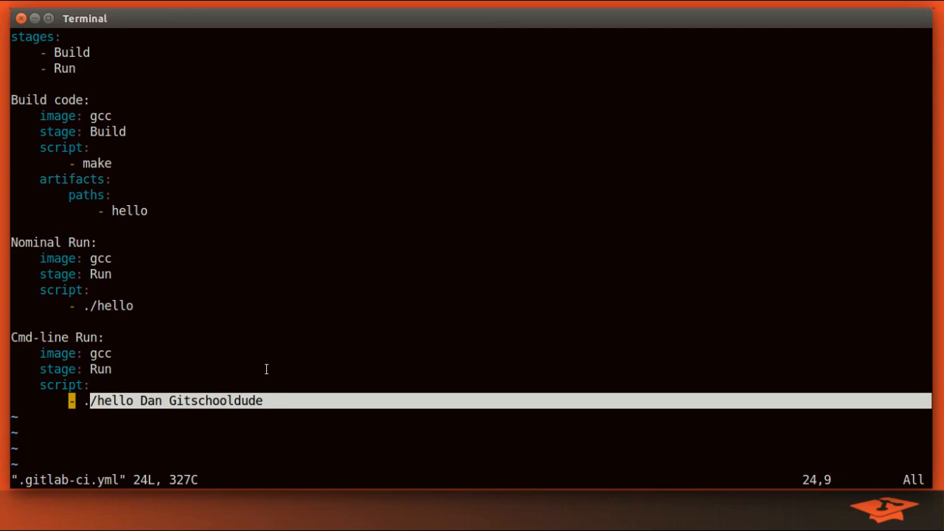
mouse_move(234, 401)
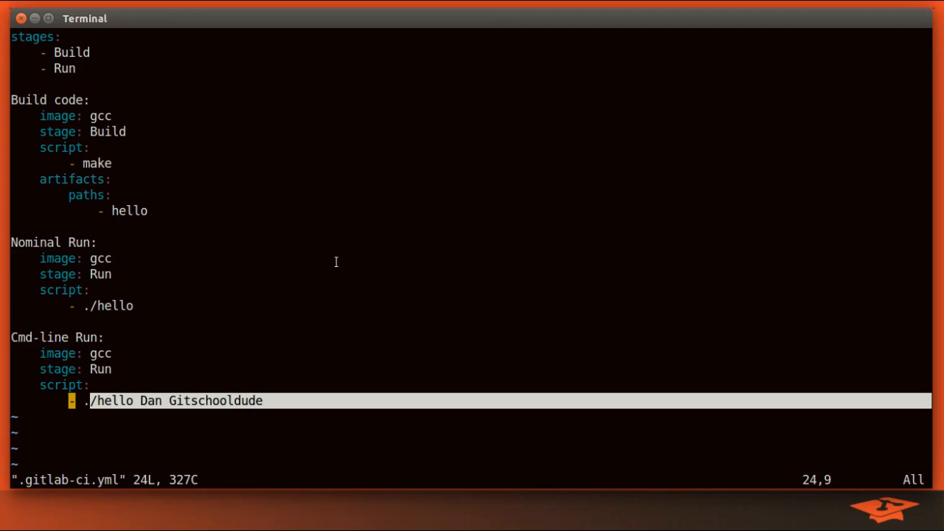
Quit vim unchanged and push 6-demonstrate-job-triggers to origin as a new branch.
text(:qa)
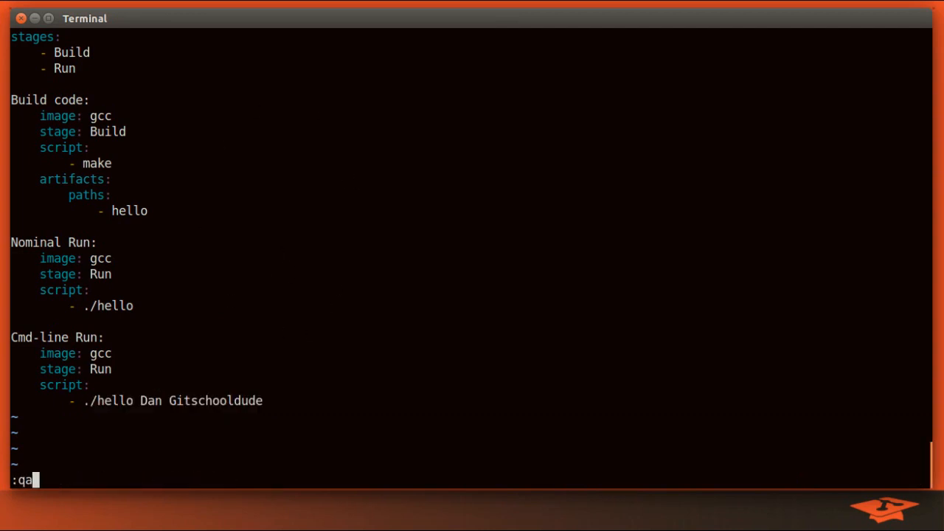
key(Return)
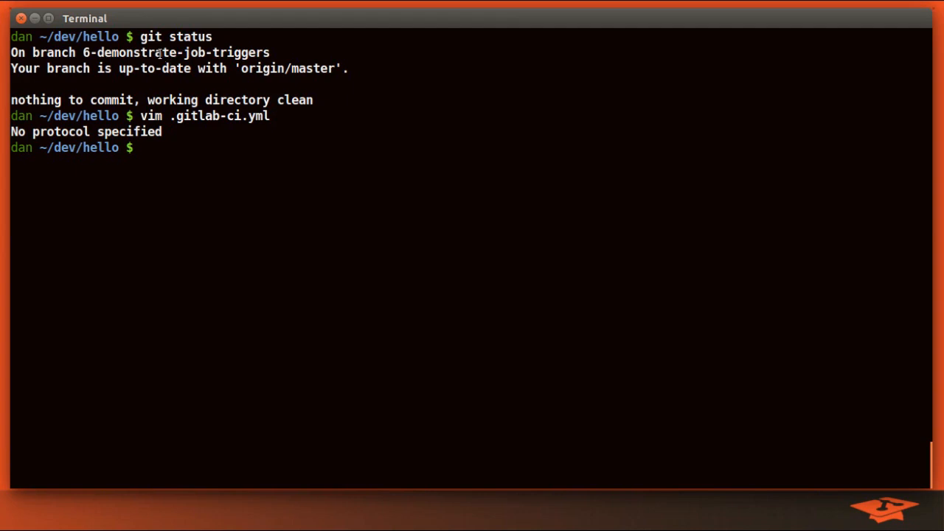
text(git push origin)
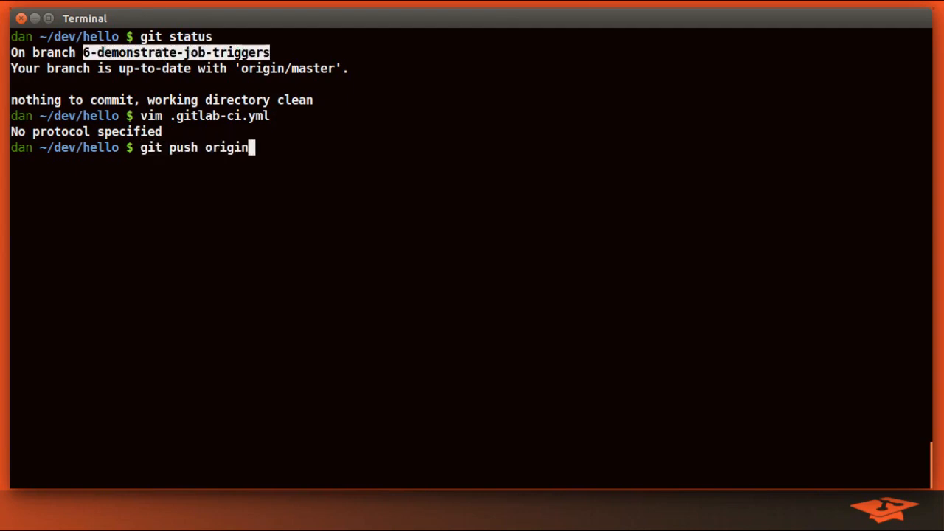
key(Return)
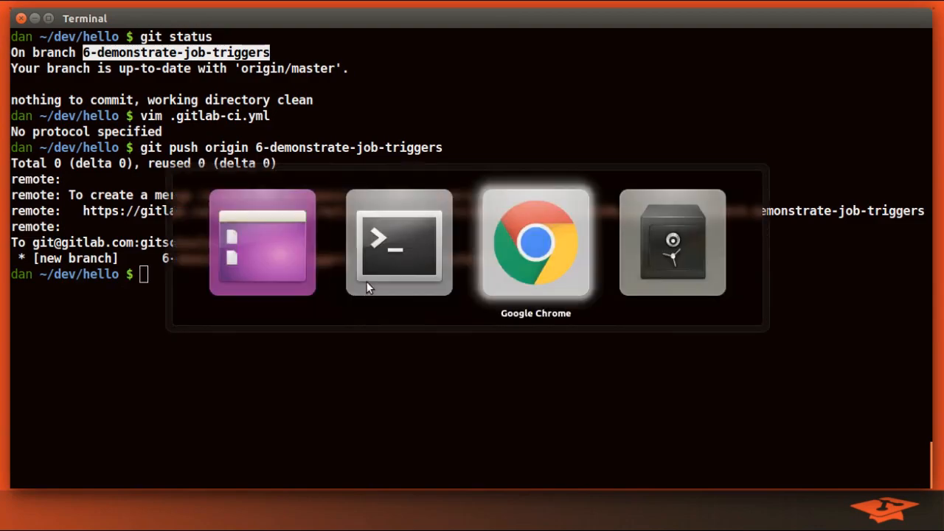
Start a merge request for the pushed branch from the project's Merge Requests page.
click(536, 242)
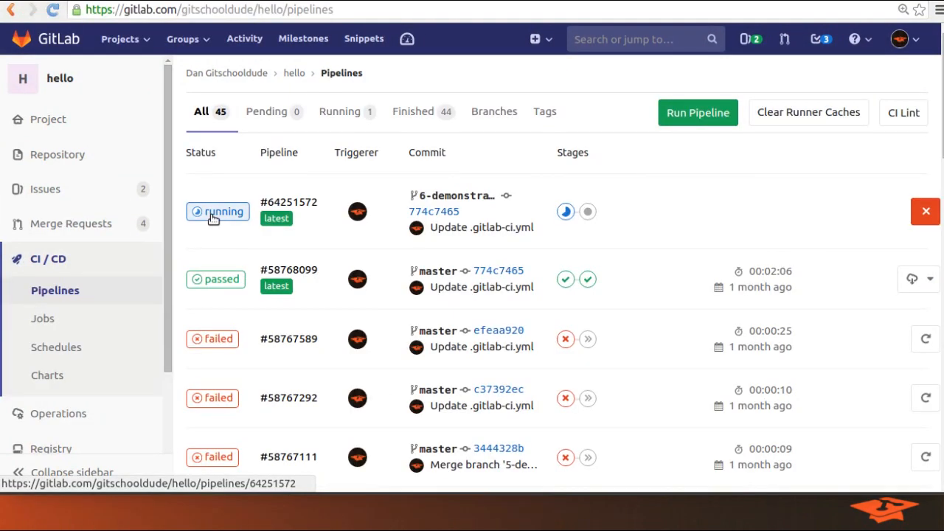
mouse_move(115, 231)
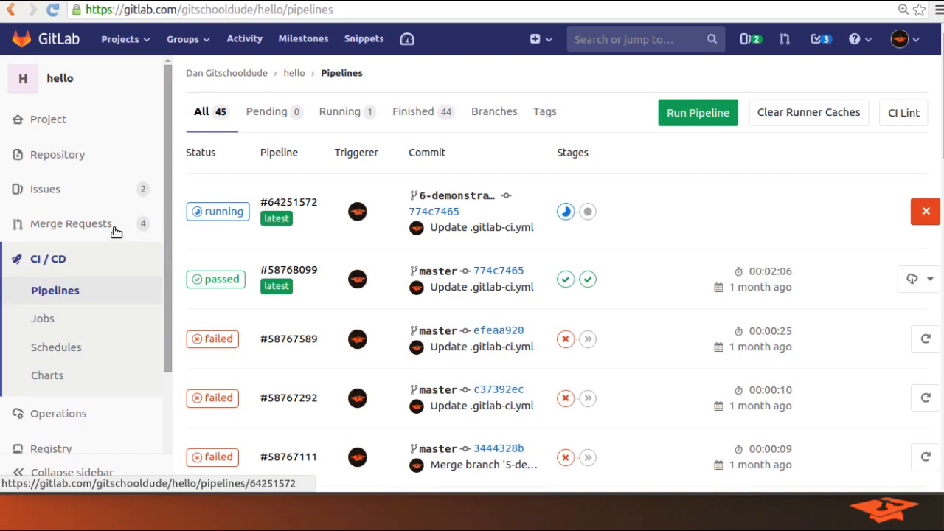
click(71, 225)
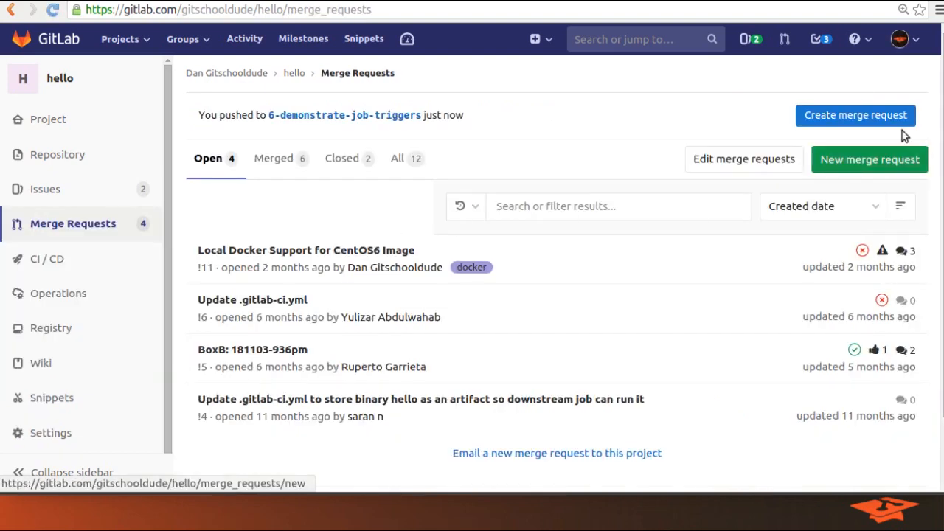
click(856, 115)
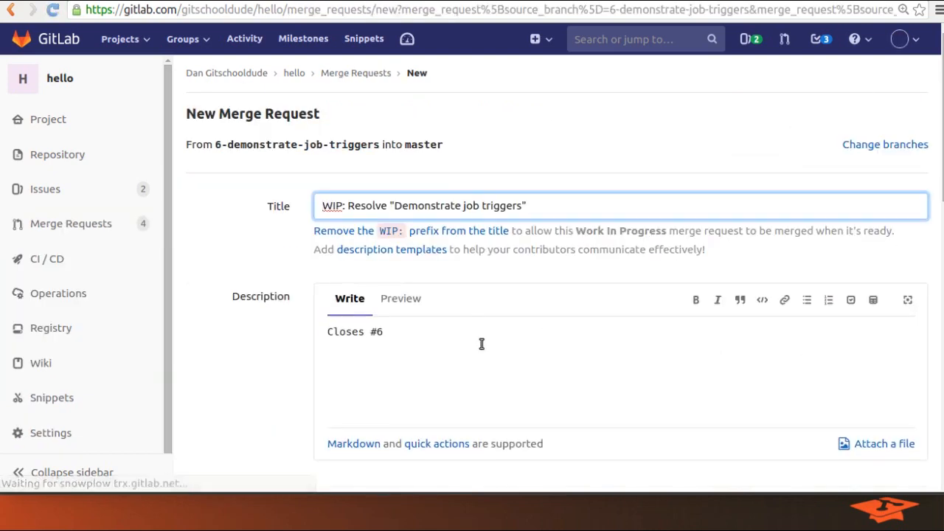
Submit the WIP merge request from 6-demonstrate-job-triggers into master.
scroll(down, 3)
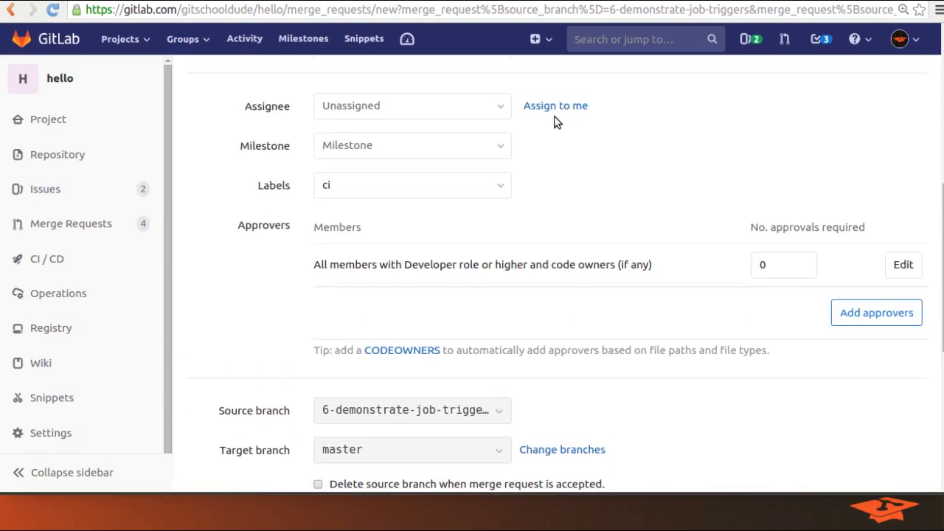
scroll(down, 3)
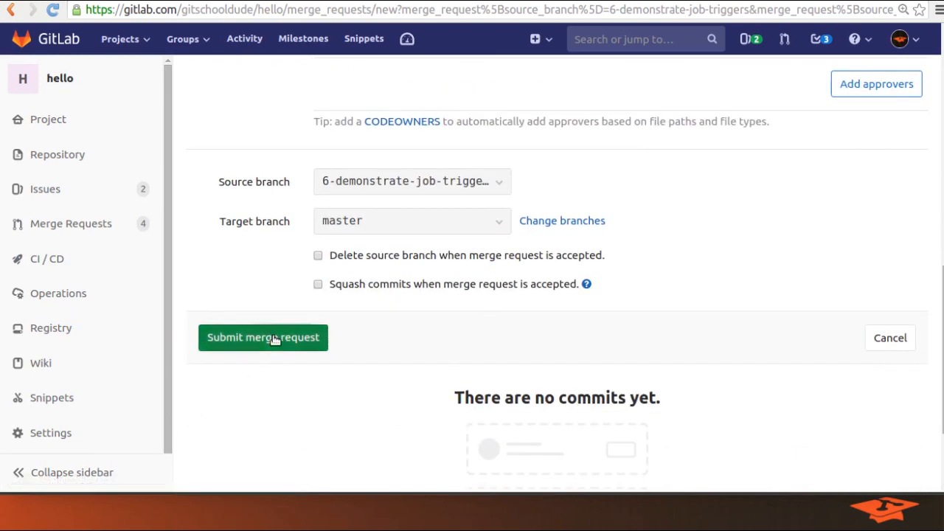
click(263, 336)
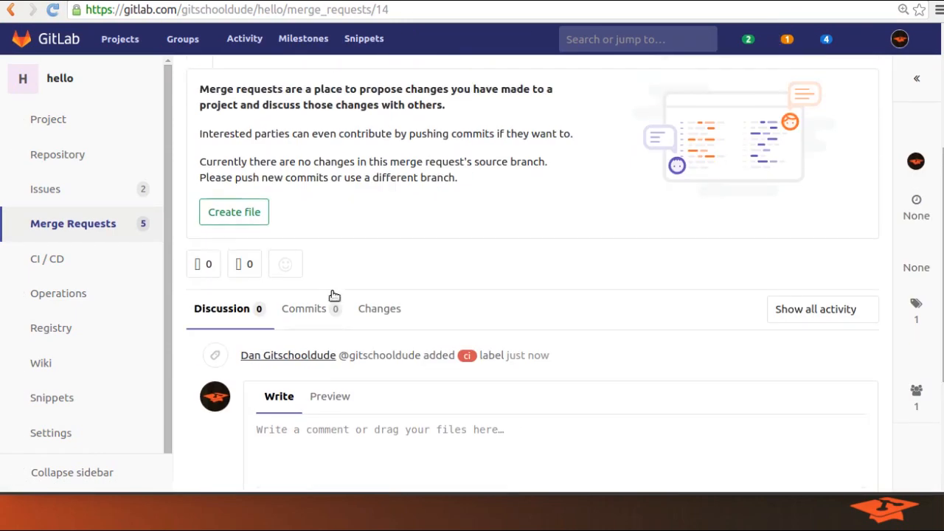
mouse_move(375, 351)
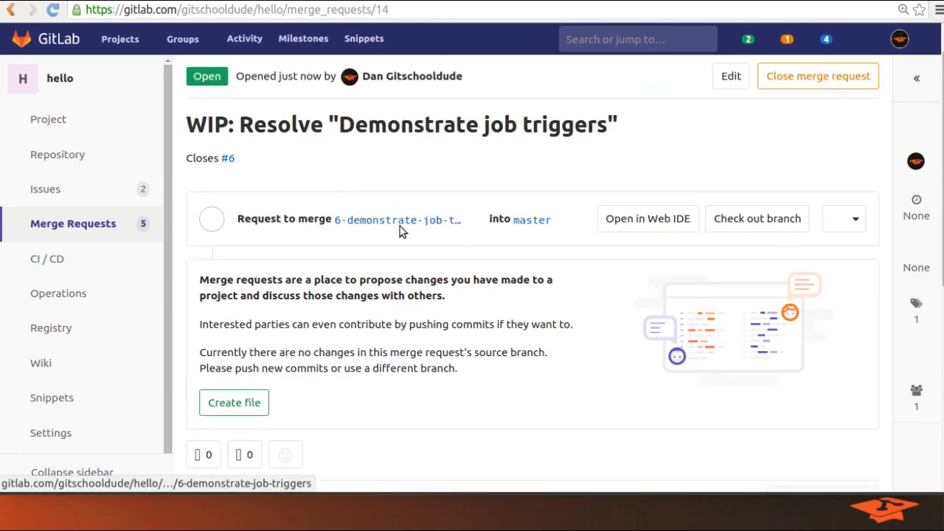
scroll(down, 3)
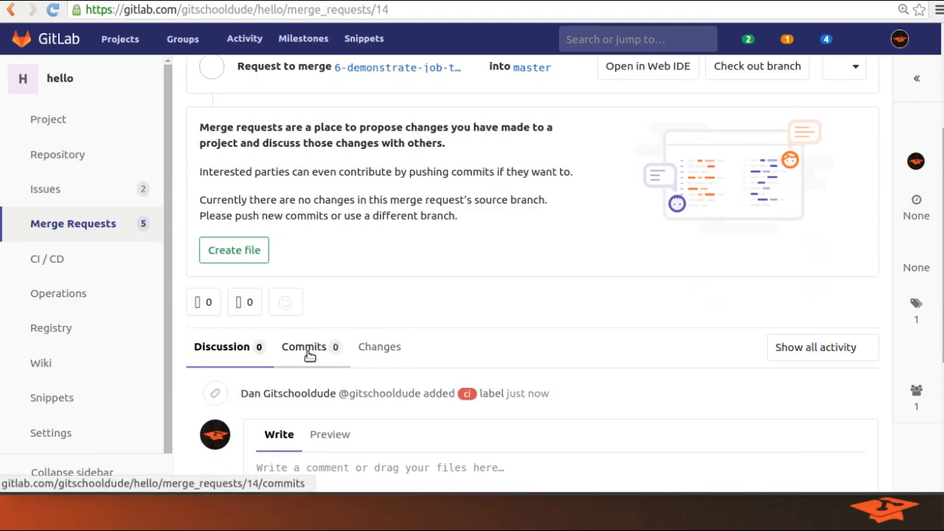
scroll(up, 3)
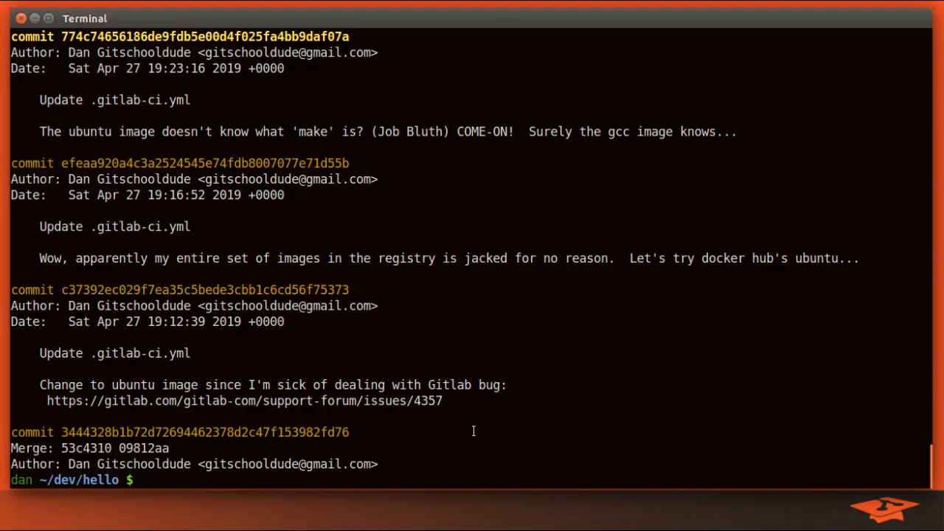
Add an only: - /^[0-9]+-.*$/ branch rule under the Build code job in .gitlab-ci.yml.
text(vim .git)
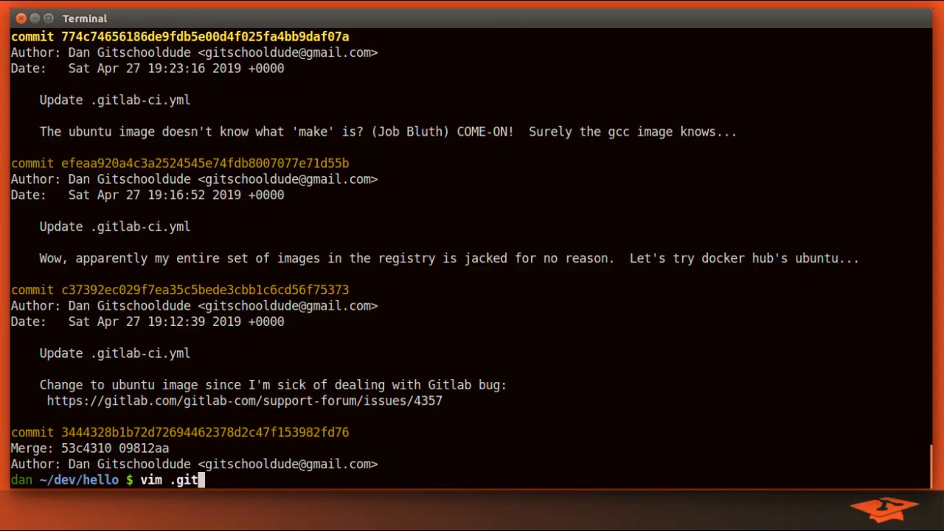
key(Return)
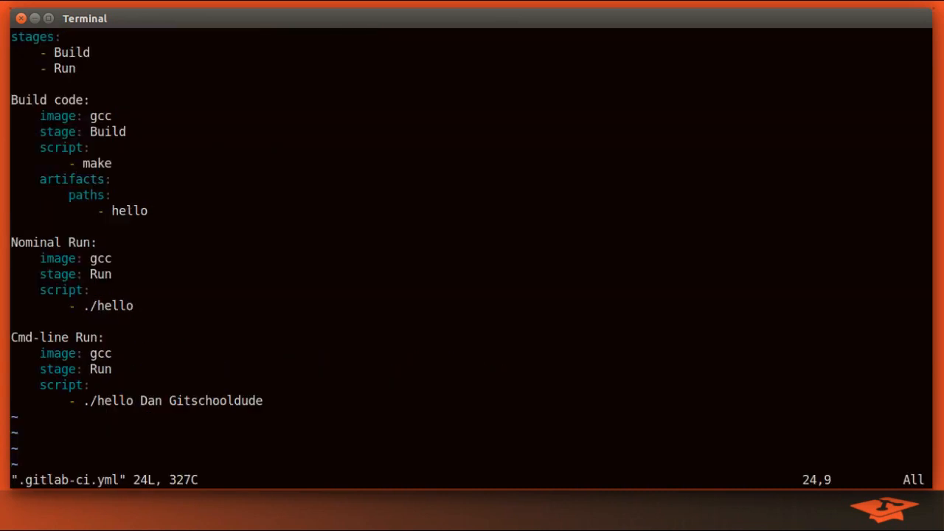
mouse_move(631, 287)
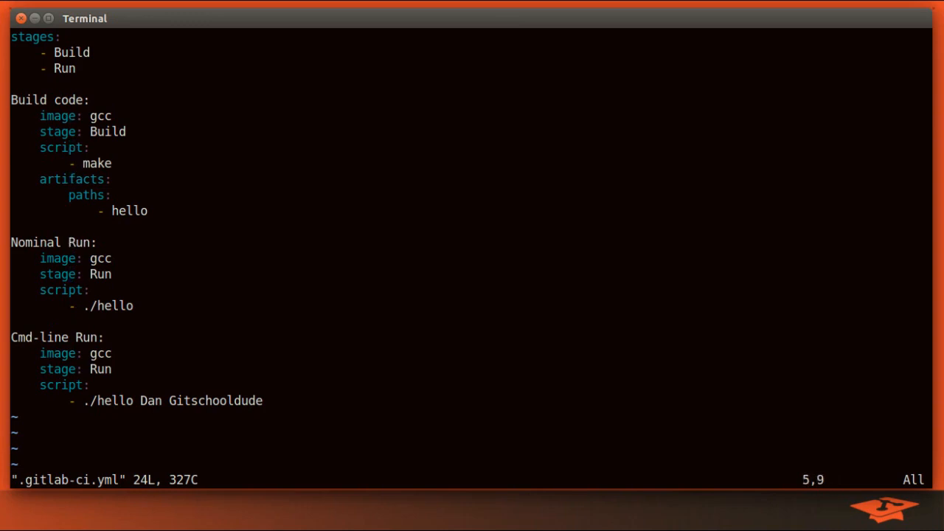
text(only)
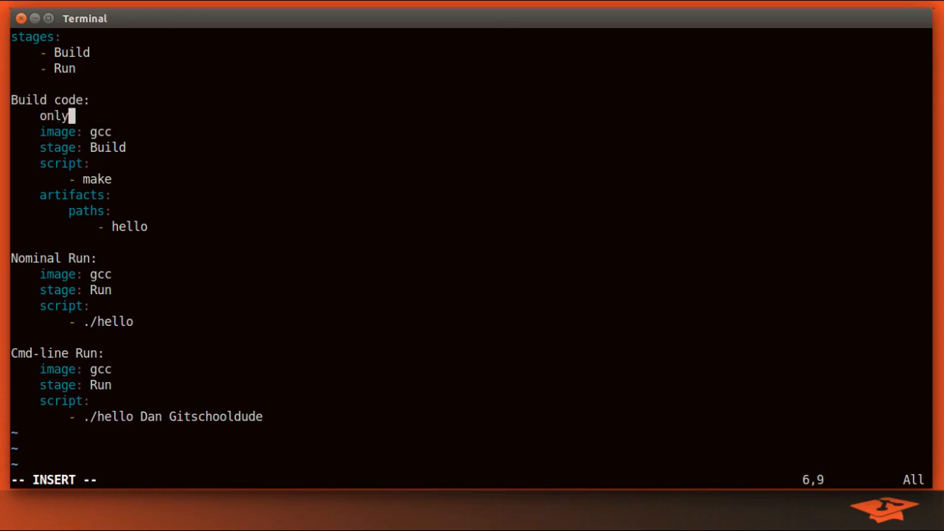
key(Escape)
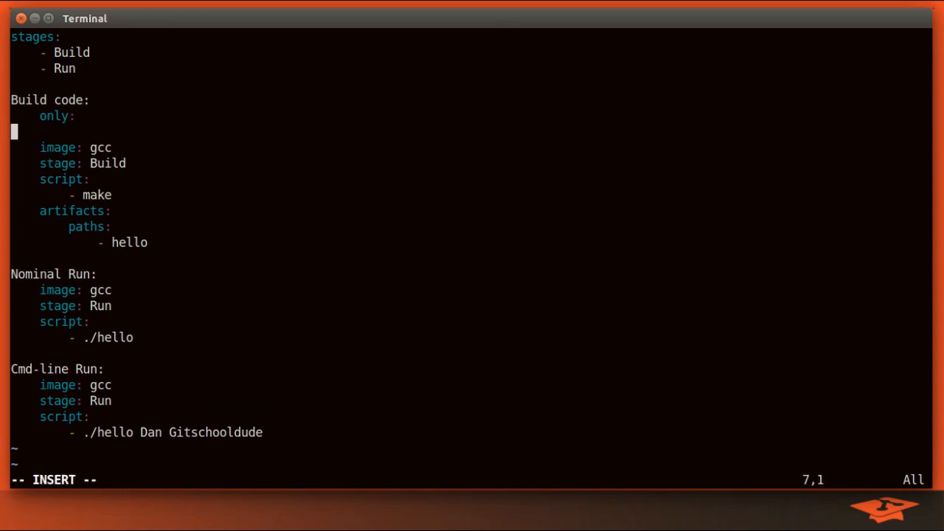
text(-)
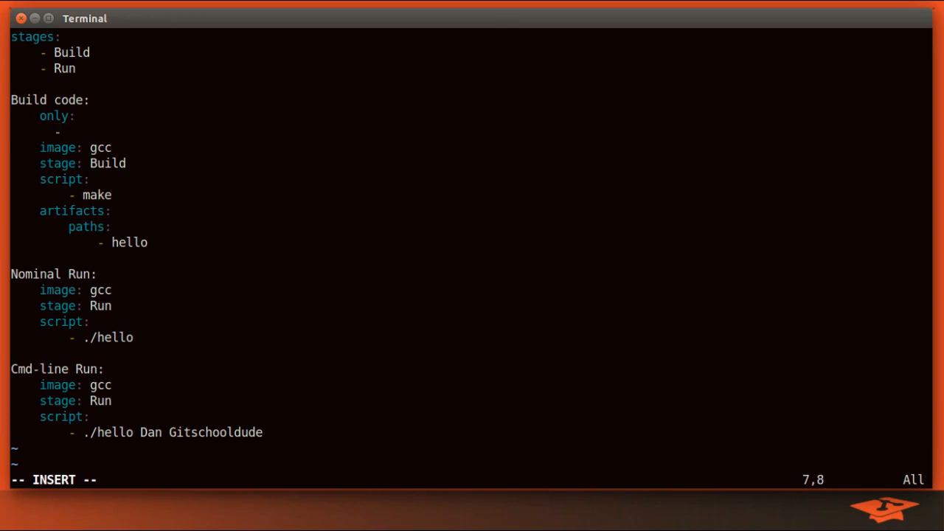
key(Right)
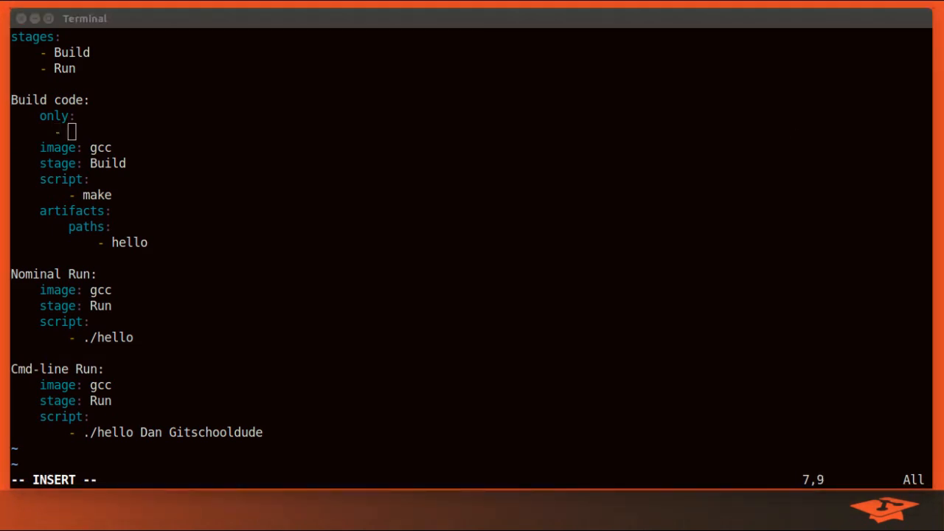
text(/[0-9]+-.*$/)
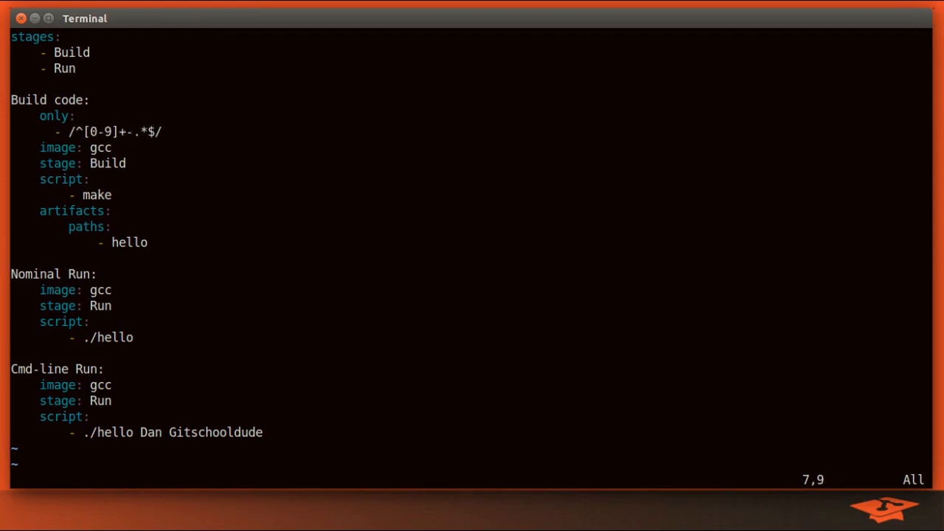
Comment the pattern with '# <issue_num>-<description>' and an example like 1234-implement-.
key(Up)
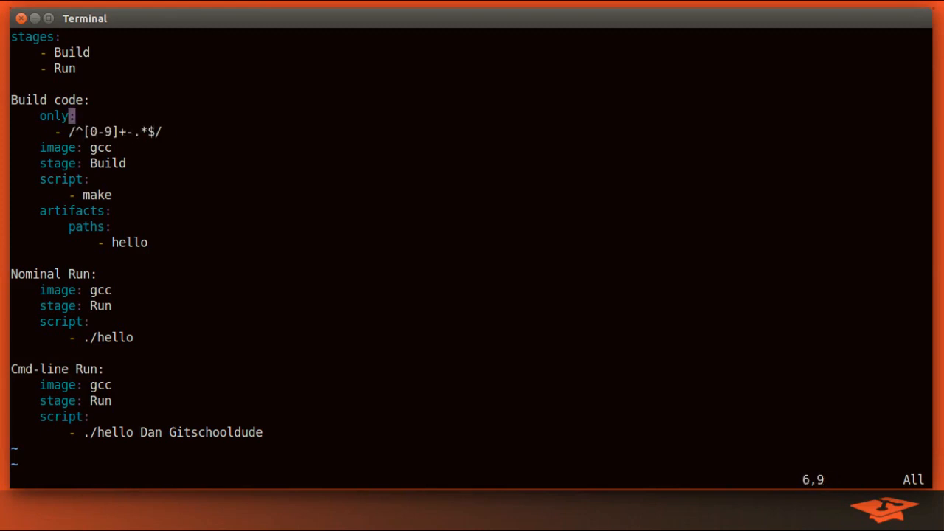
key(j)
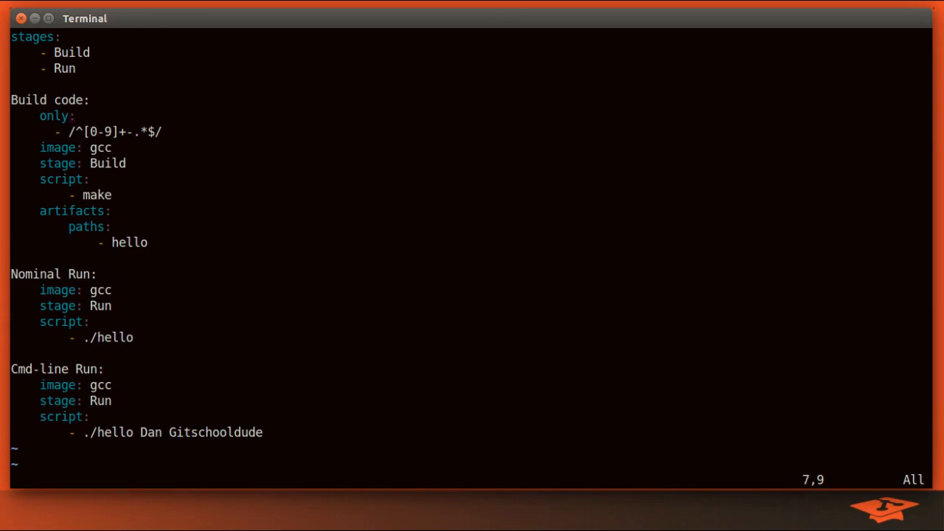
key(v)
text(    #)
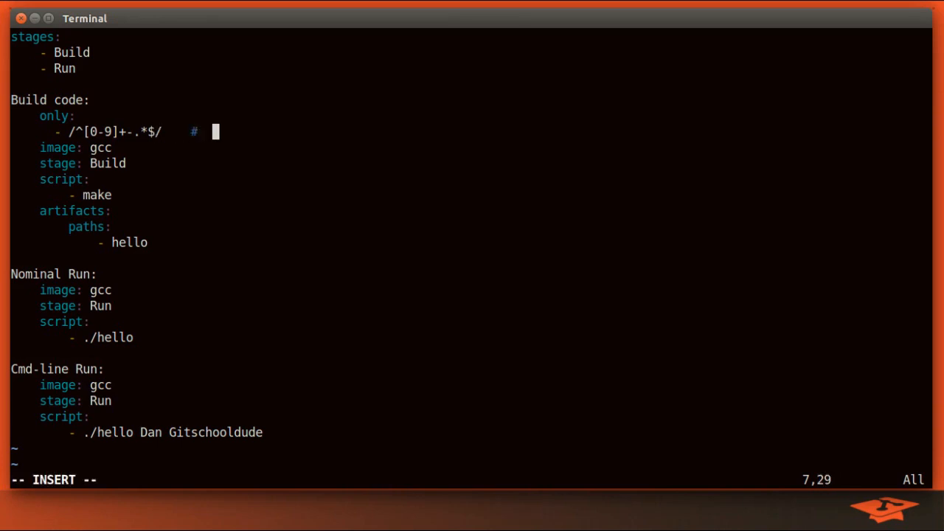
text(<issue_n)
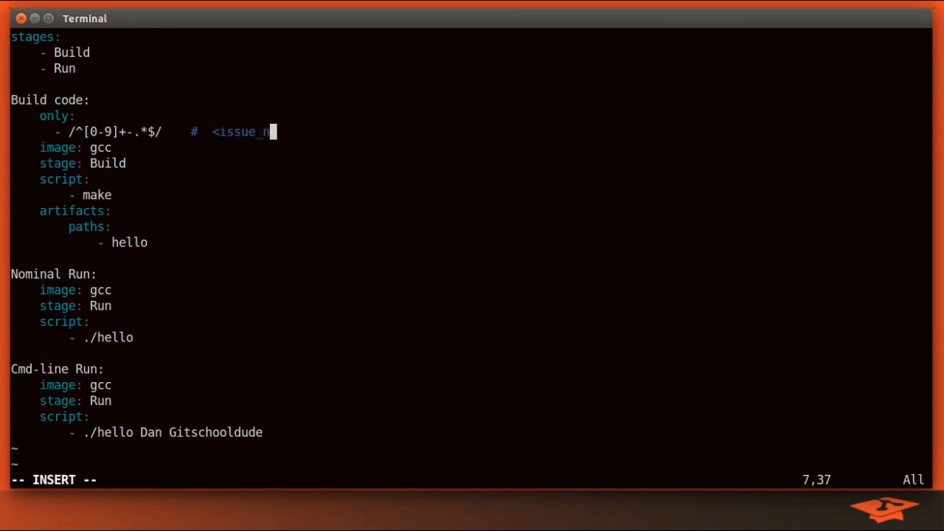
text(um>-<des)
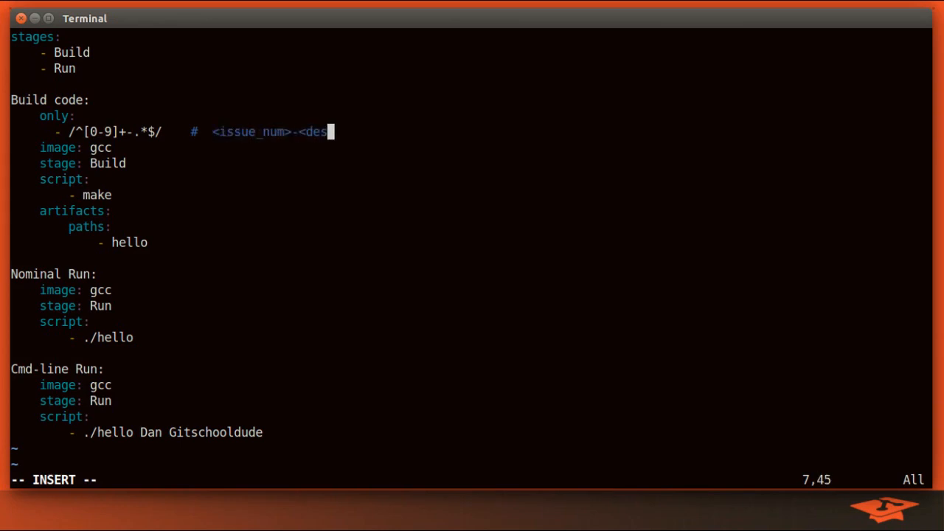
text(ription>)
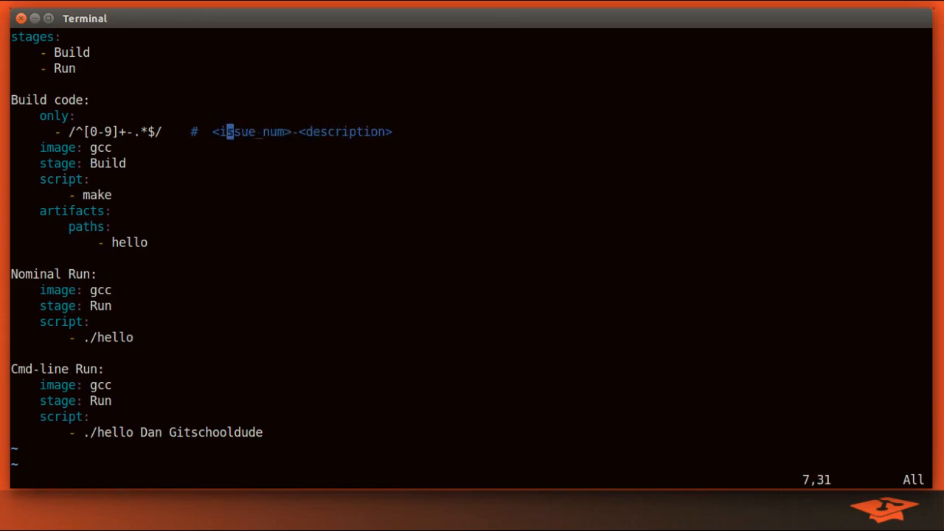
text(1234)
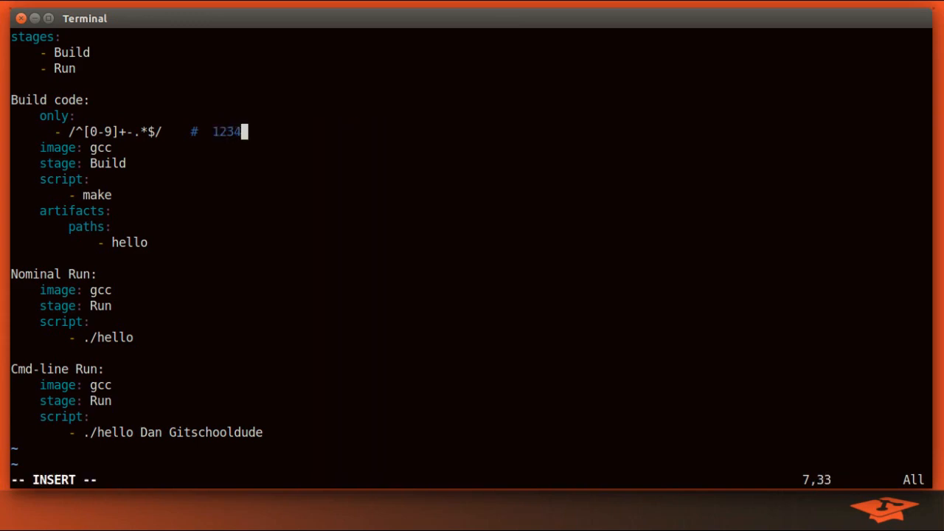
text(-implement-)
text(git statu)
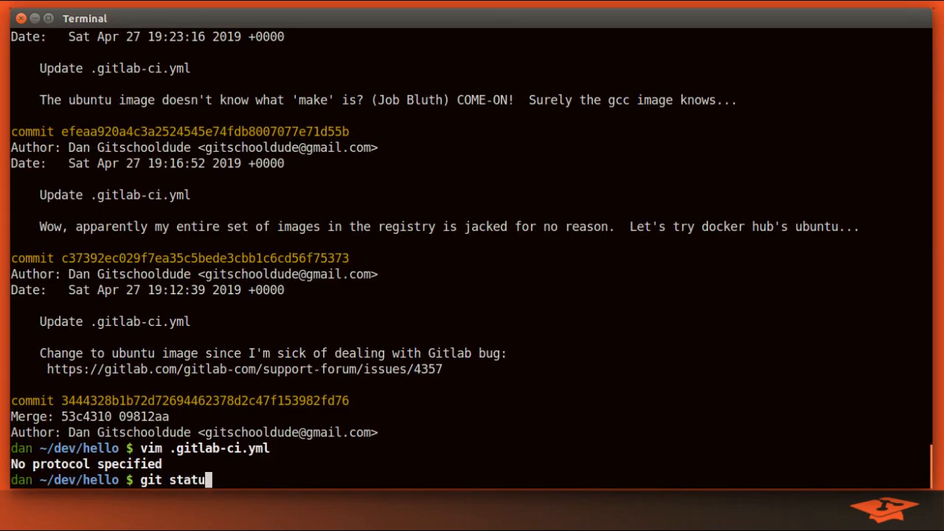
Commit the change as 'Restrict jobs to run only for <issue-num>-<description> branch naming'.
key(Return)
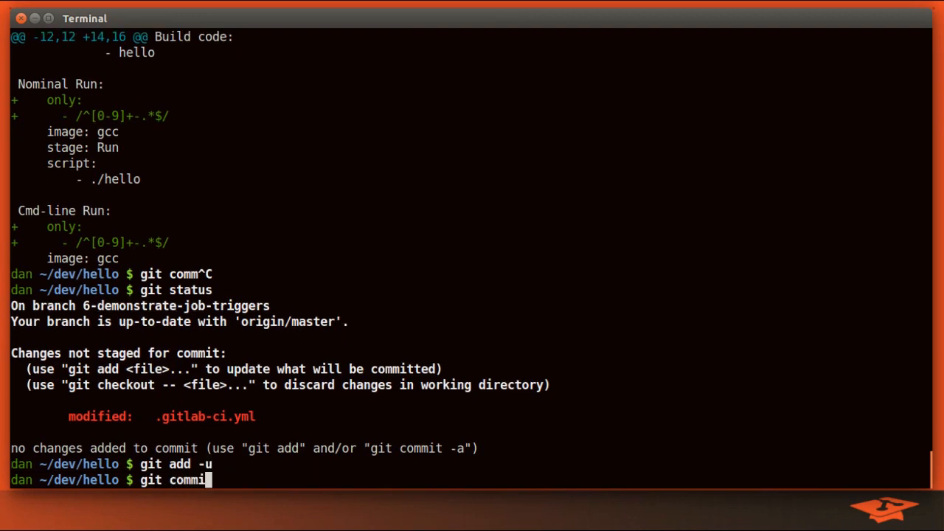
key(Return)
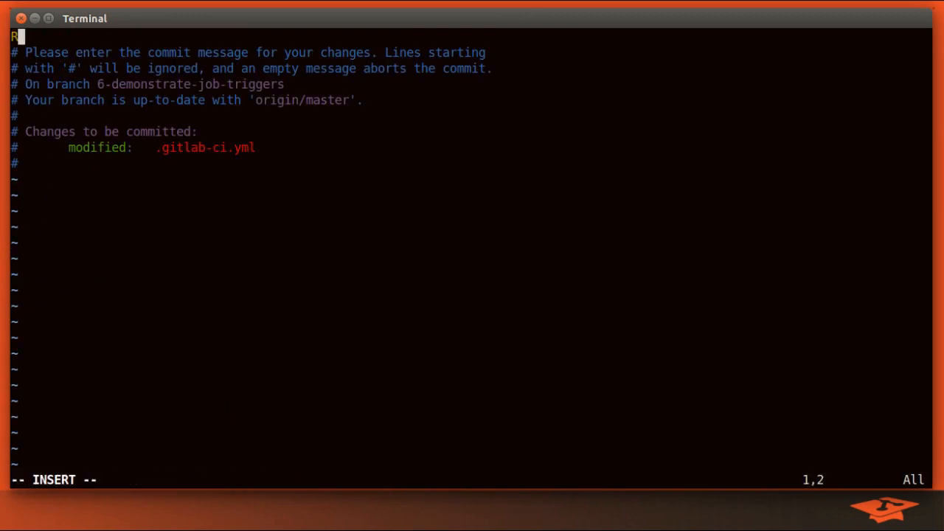
text(estrict jobs to run only for <issue-num>-)
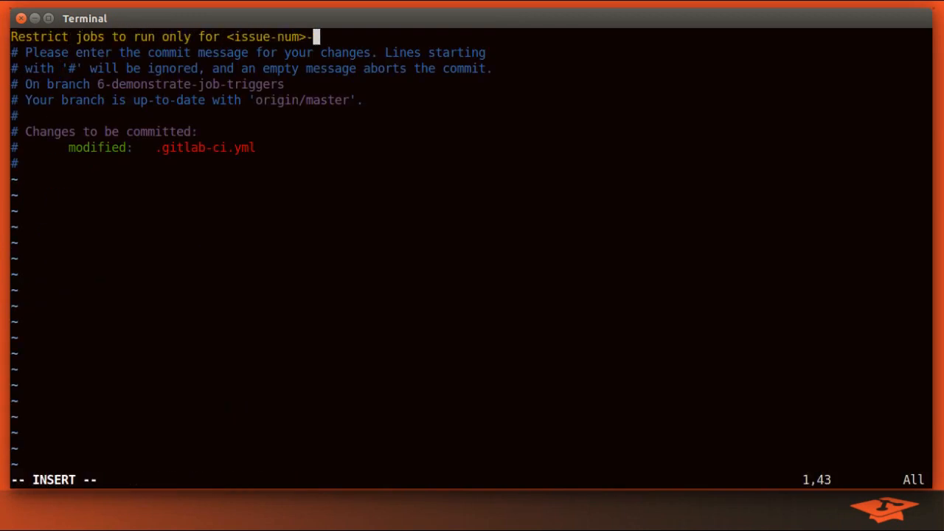
text(-description> branch naming)
text(gb)
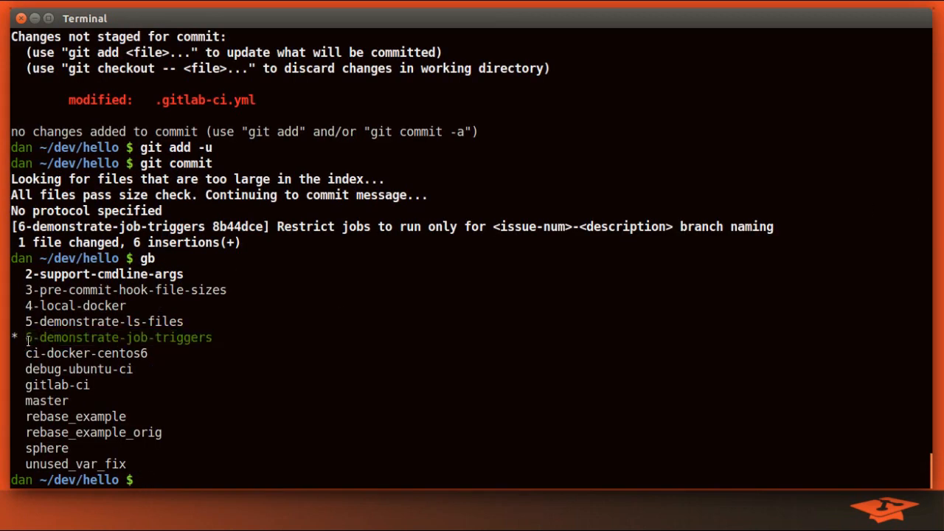
mouse_move(180, 342)
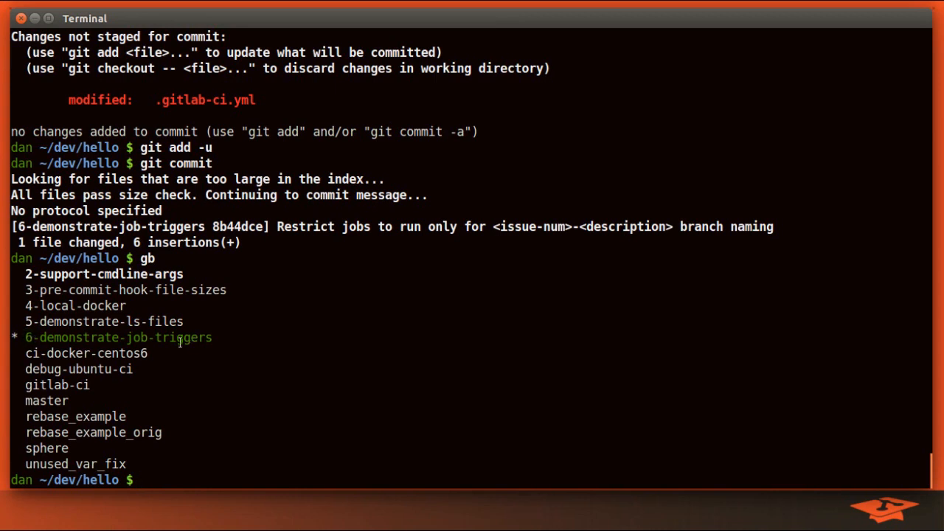
Create a new branch fake_branch from HEAD with git checkout -b.
double_click(118, 336)
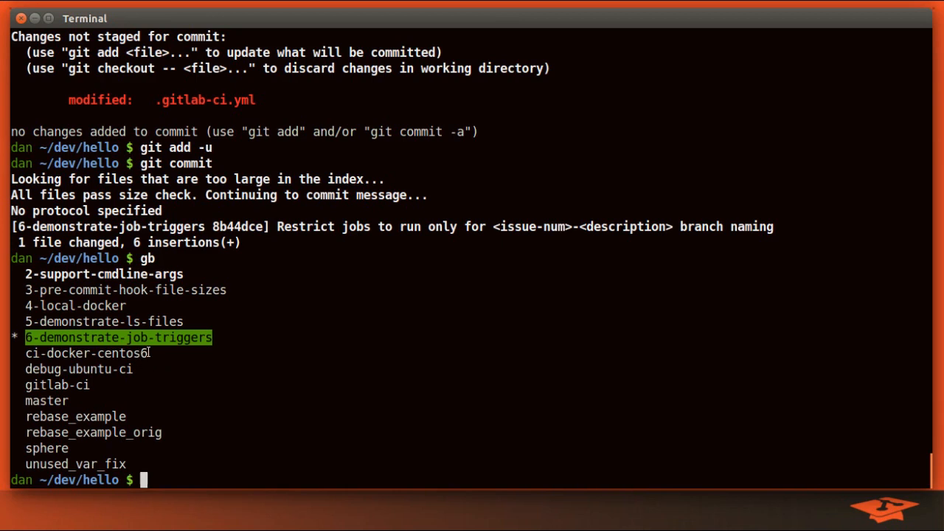
mouse_move(174, 391)
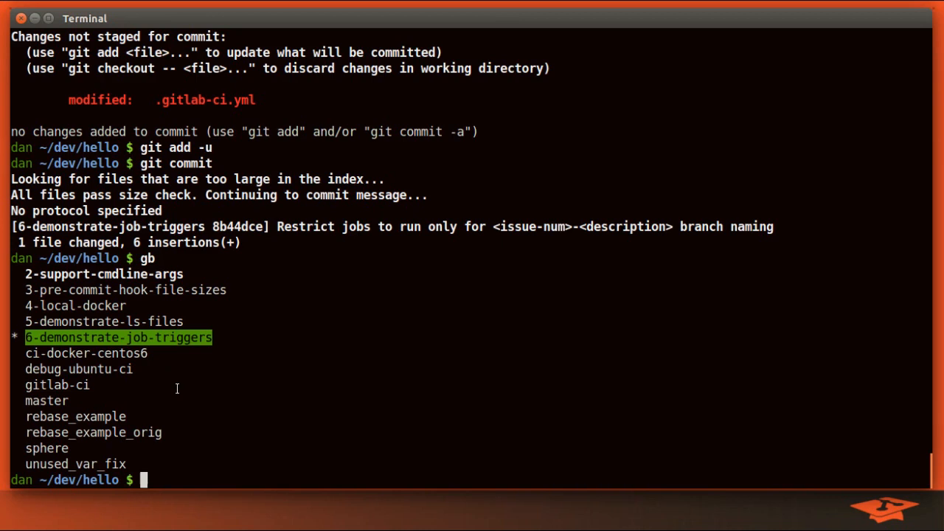
text(git checkotu -b)
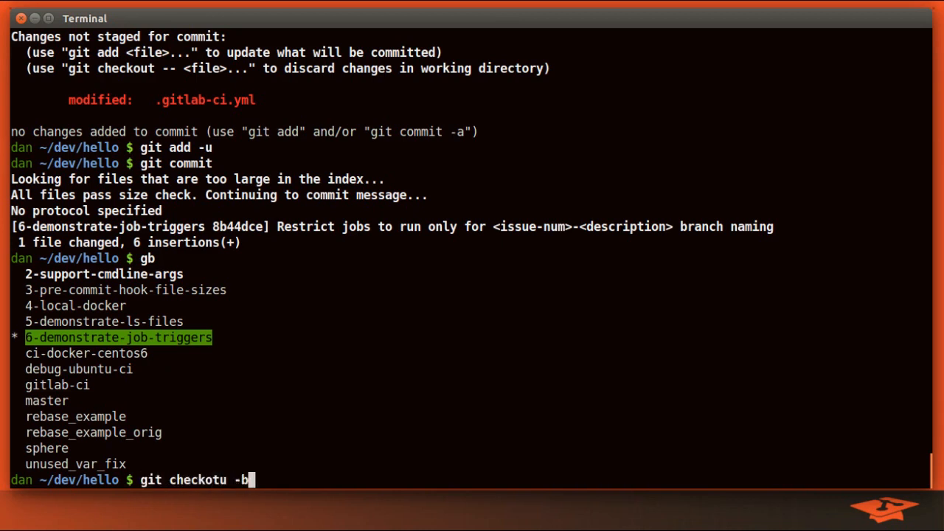
text(fake_branch HEA)
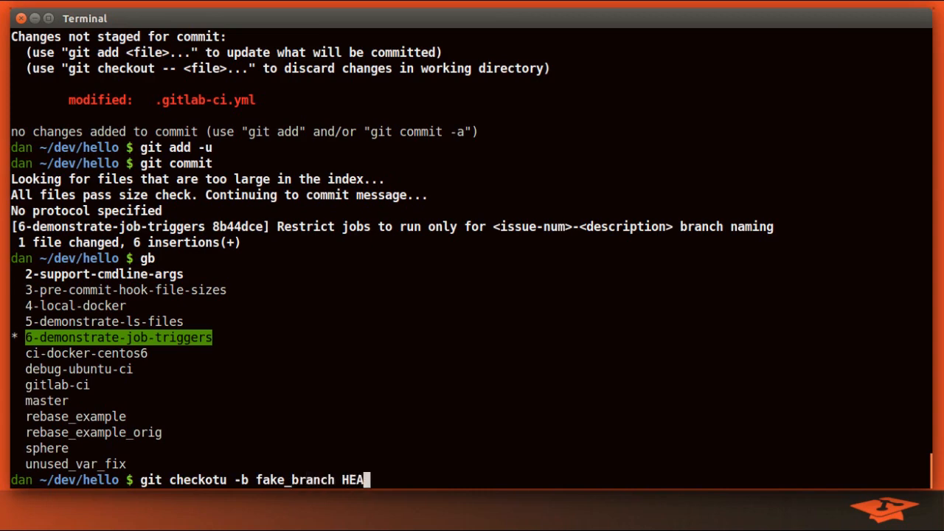
key(Return)
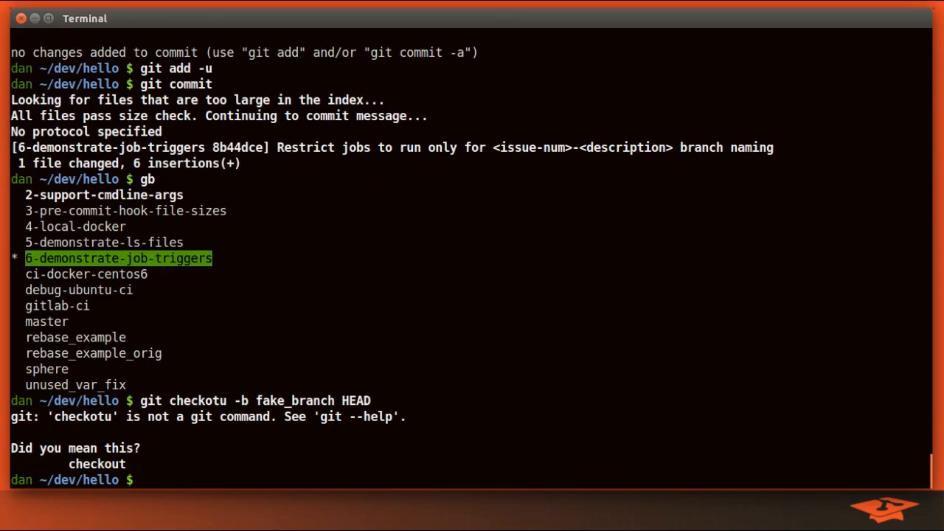
key(Return)
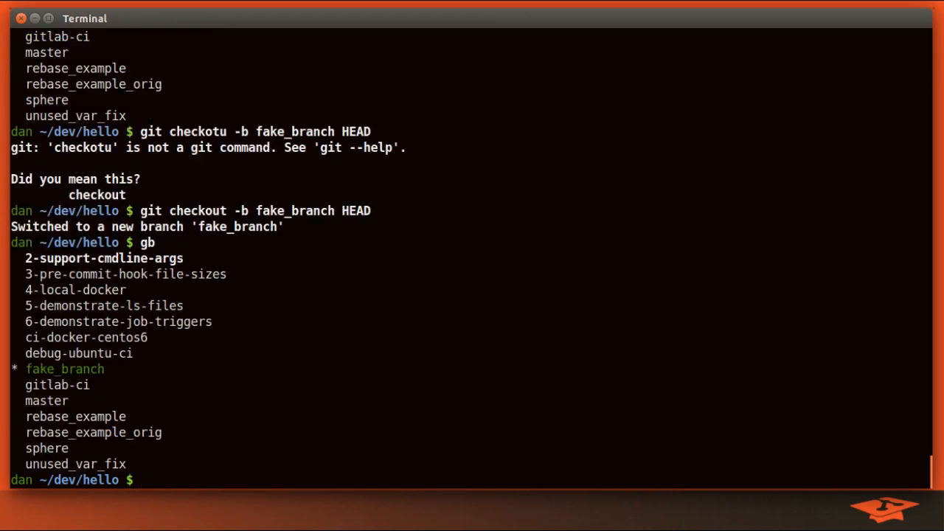
Push fake_branch to the origin remote.
double_click(65, 368)
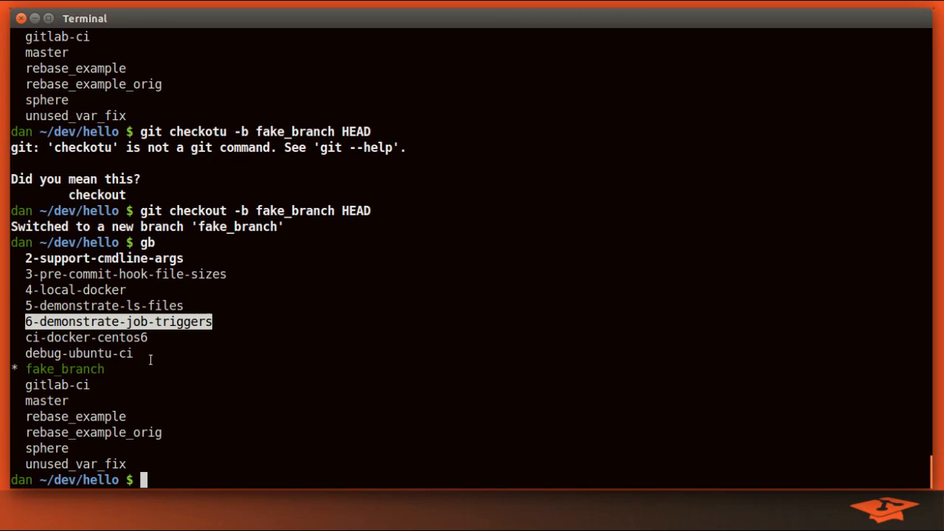
text(git push o)
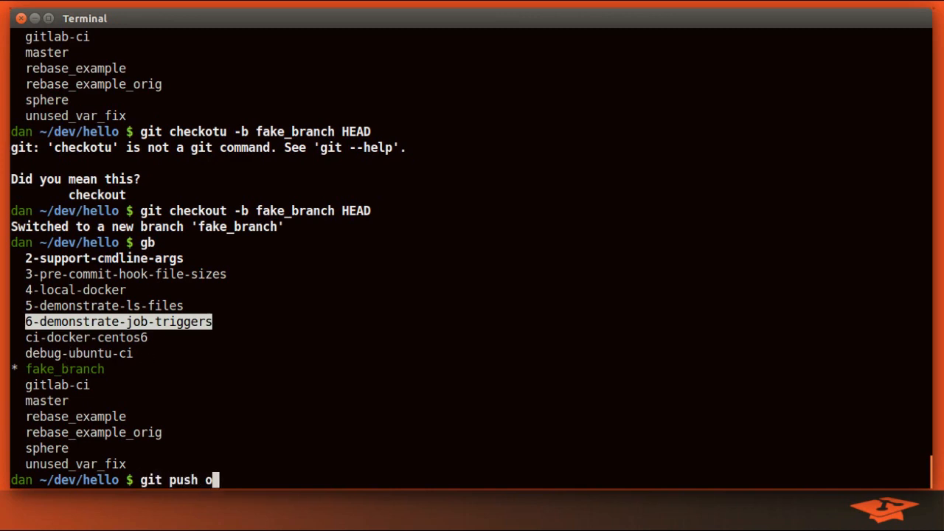
text(rigin)
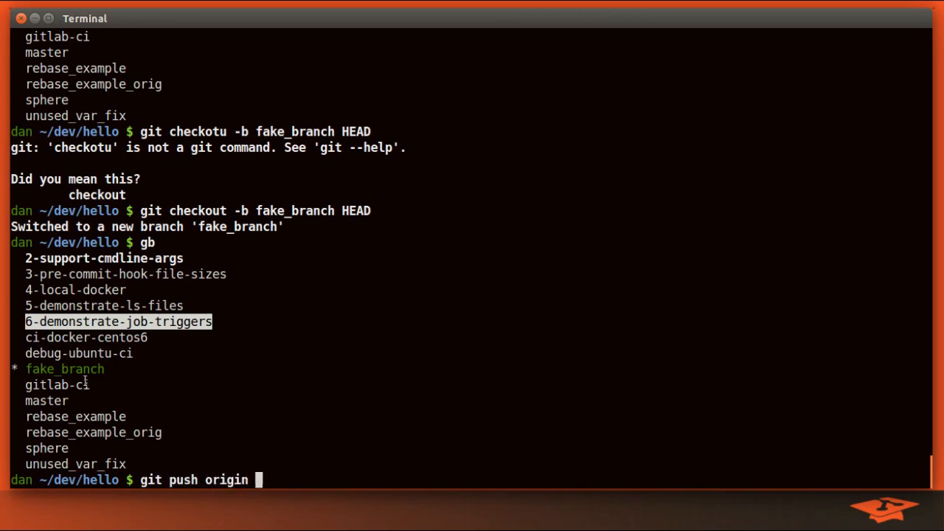
text(fake_branch)
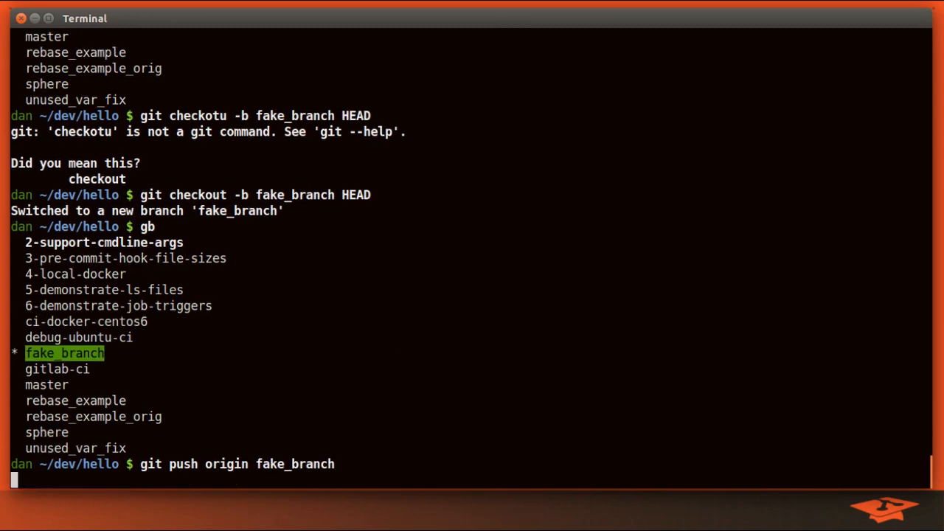
key(Return)
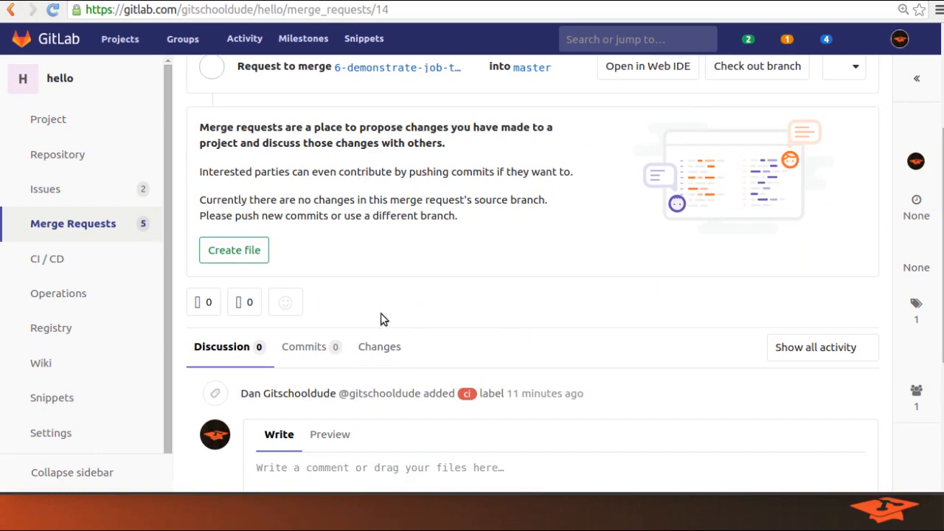
Show the hello project's Branches list with fake_branch, master and 6-demonstrate-job-triggers.
scroll(up, 3)
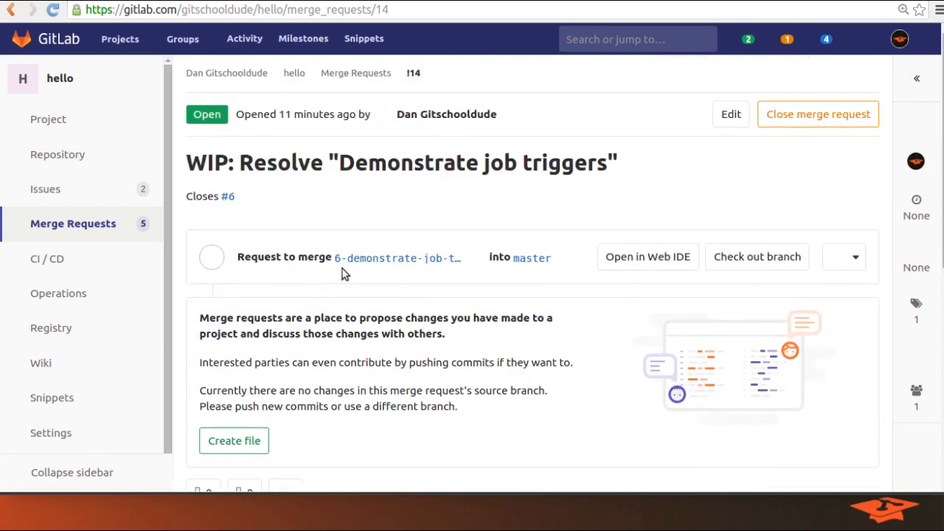
mouse_move(397, 257)
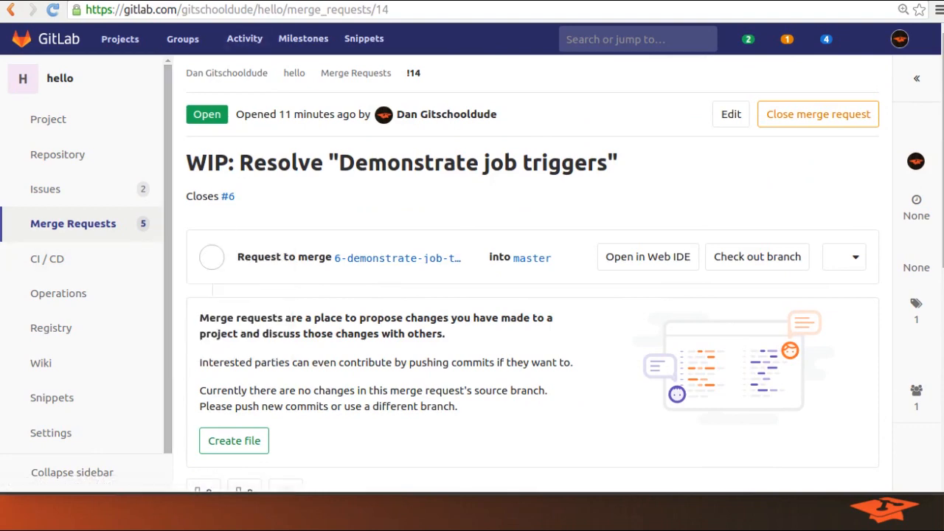
click(47, 260)
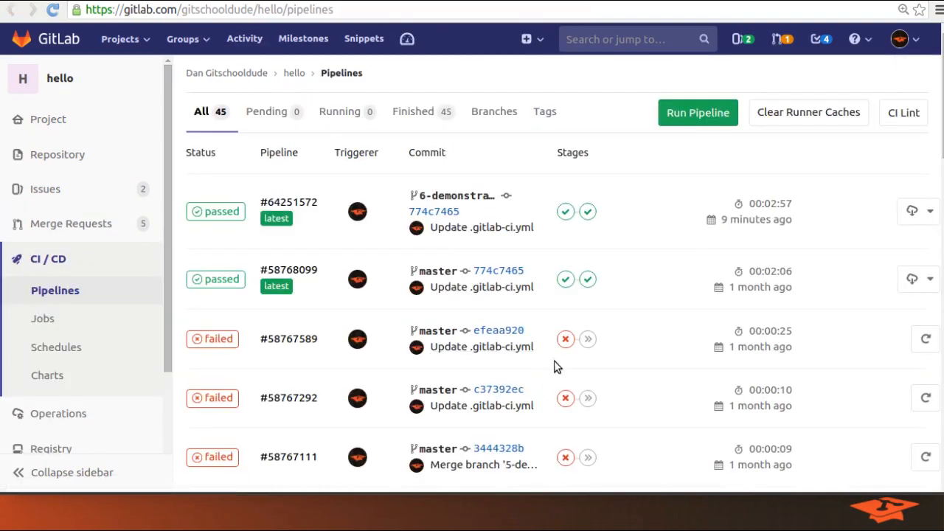
mouse_move(868, 210)
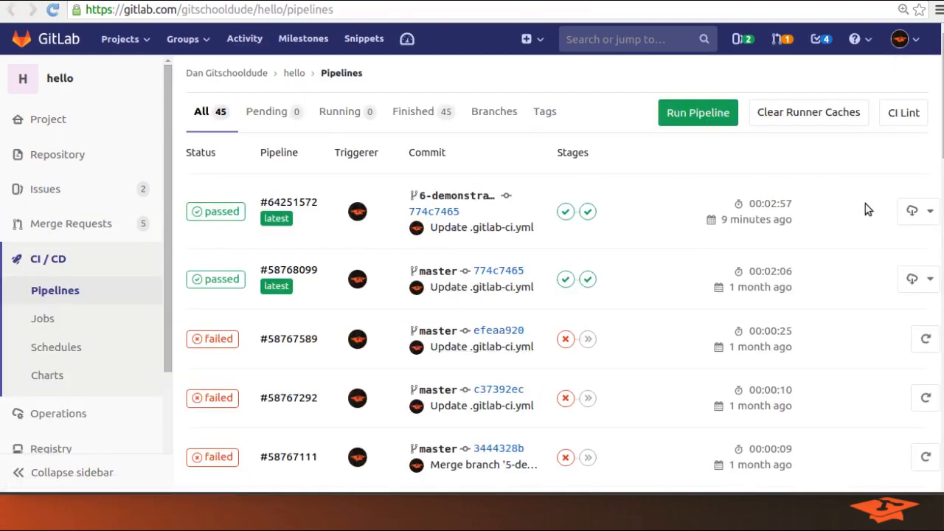
mouse_move(224, 192)
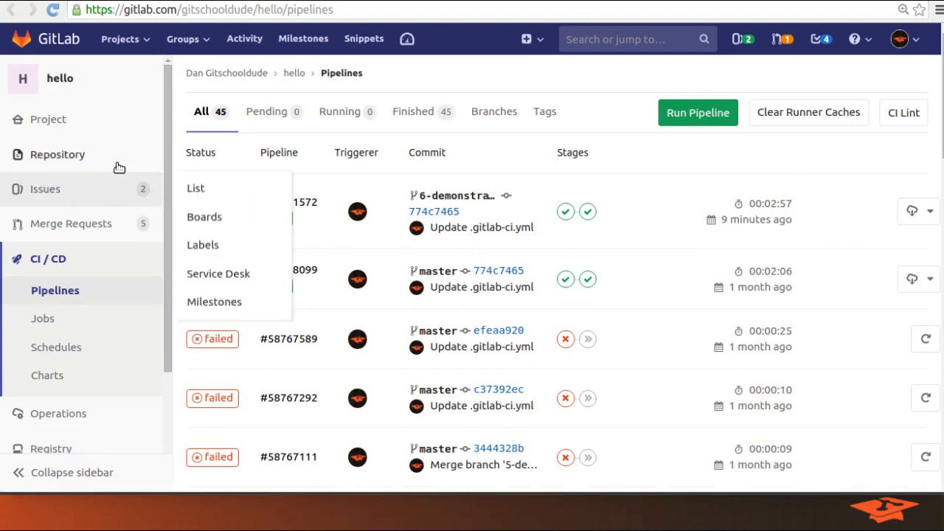
click(493, 112)
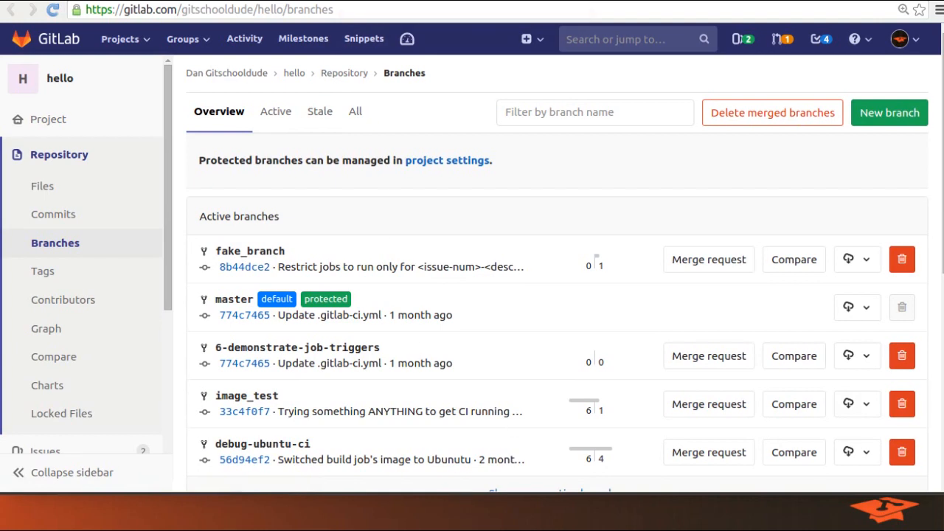
mouse_move(249, 251)
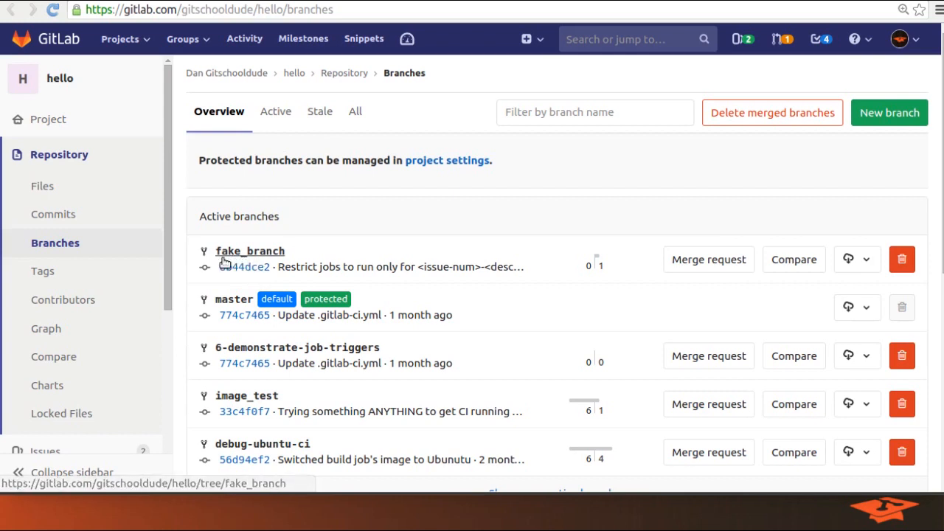
mouse_move(245, 348)
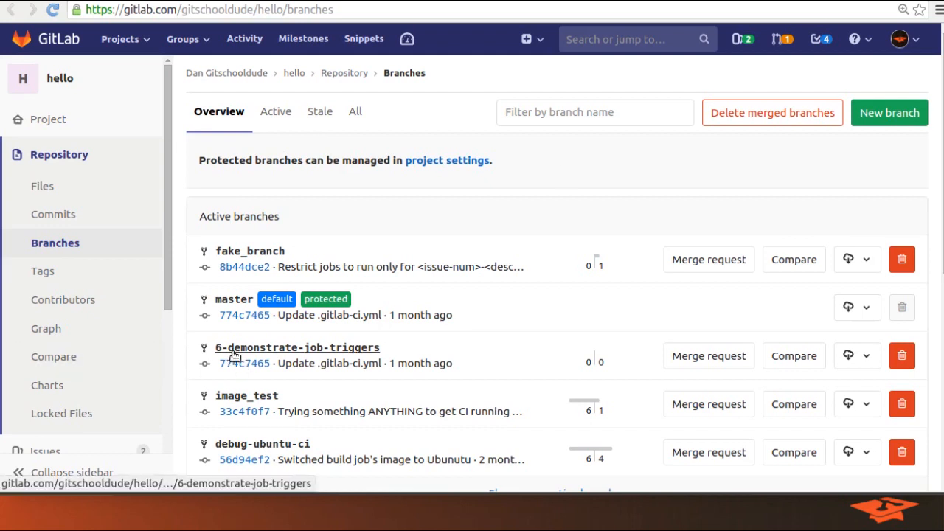
mouse_move(260, 353)
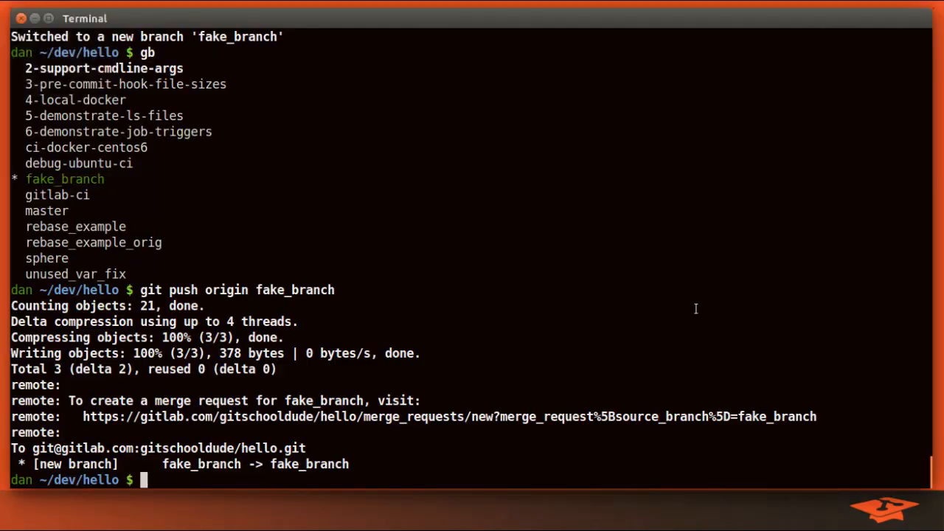
Check out 6-demonstrate-job-triggers, push it to origin, and return to the browser.
text(git checkout 6-demonstrate-job-triggers)
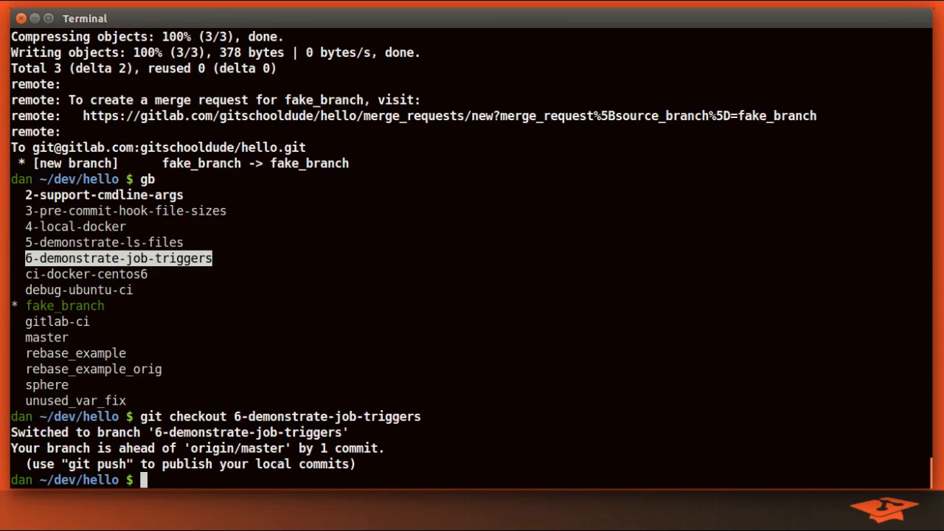
text(git upsh)
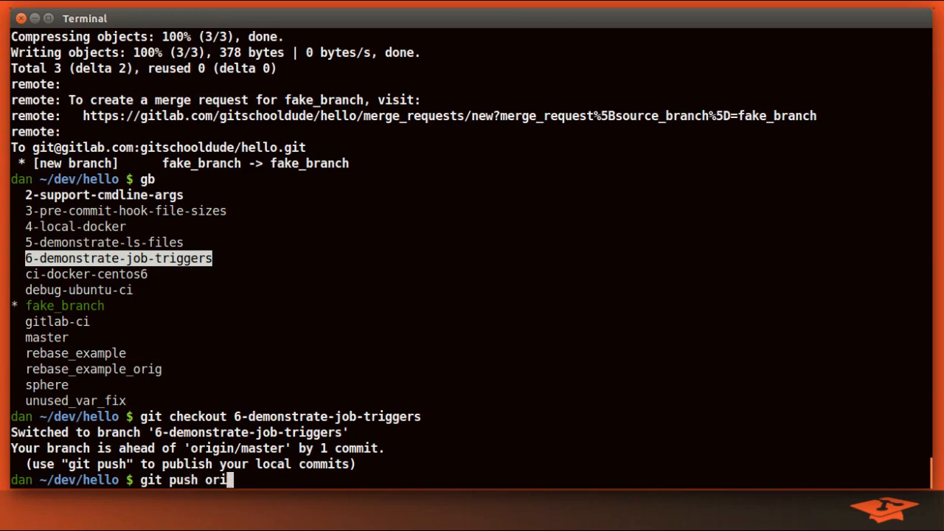
text(gin 6-demonstrate-job-triggers)
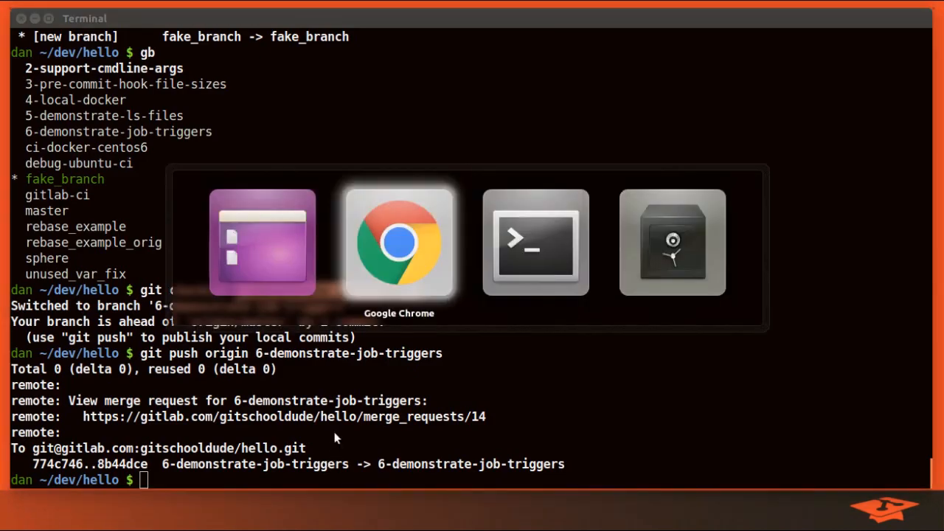
click(398, 242)
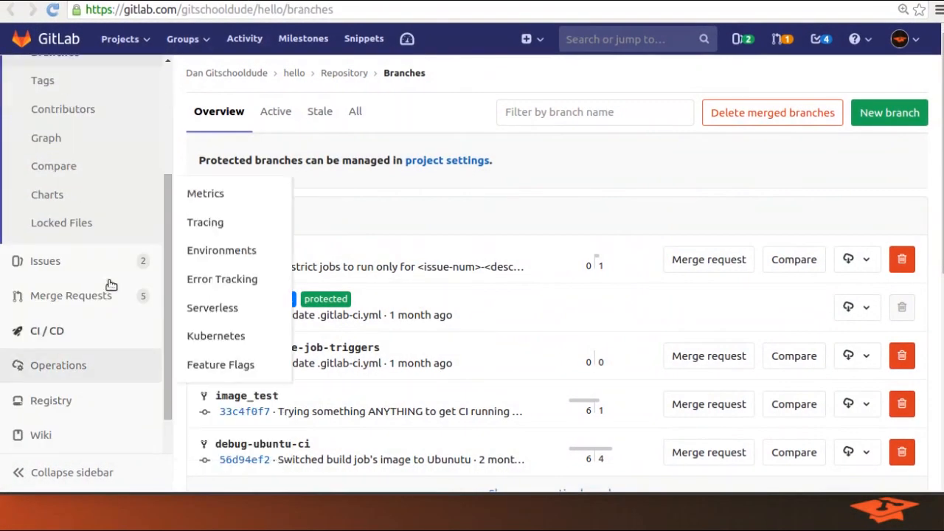
Reopen the 'WIP: Resolve "Demonstrate job triggers"' merge request with its running pipeline.
click(71, 295)
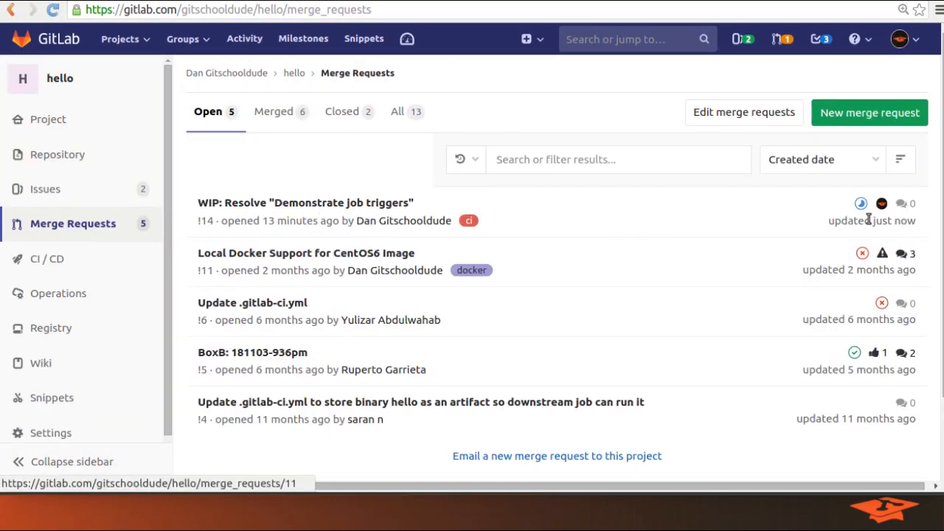
mouse_move(258, 202)
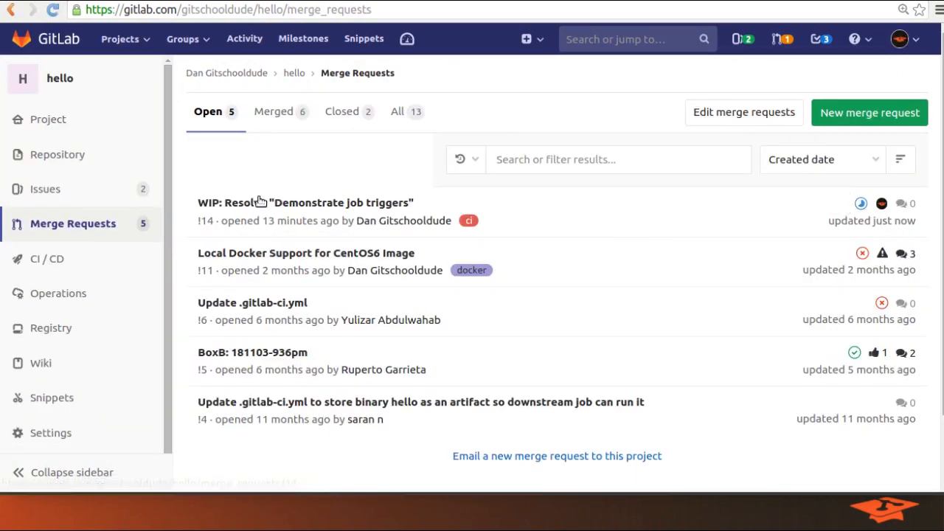
click(305, 202)
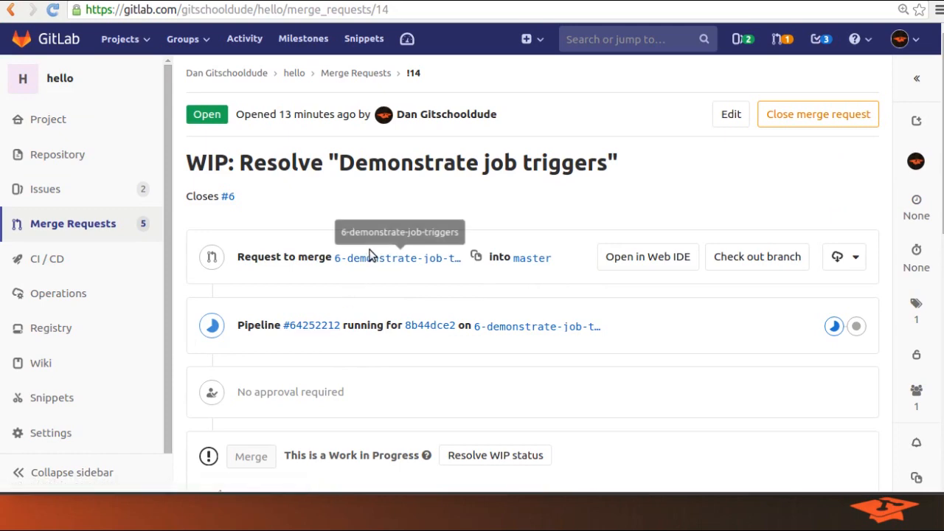
mouse_move(369, 256)
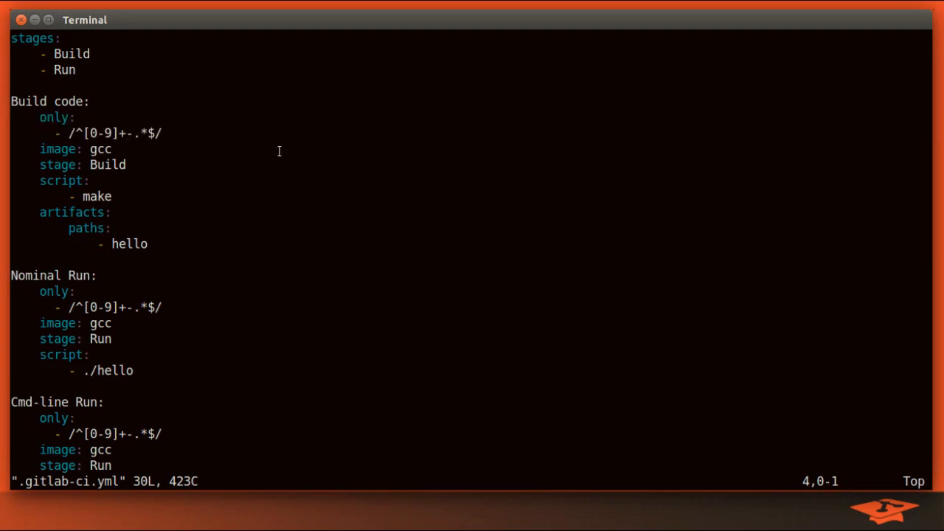
mouse_move(278, 271)
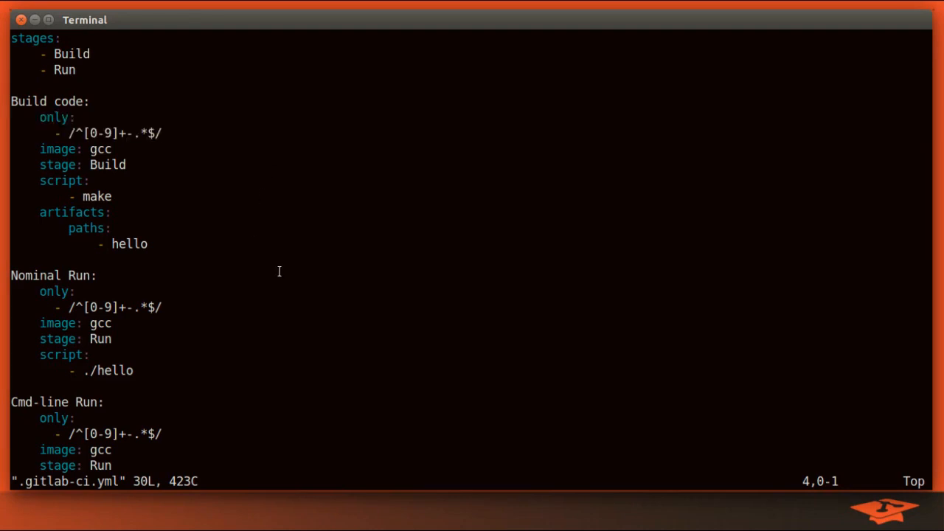
mouse_move(225, 287)
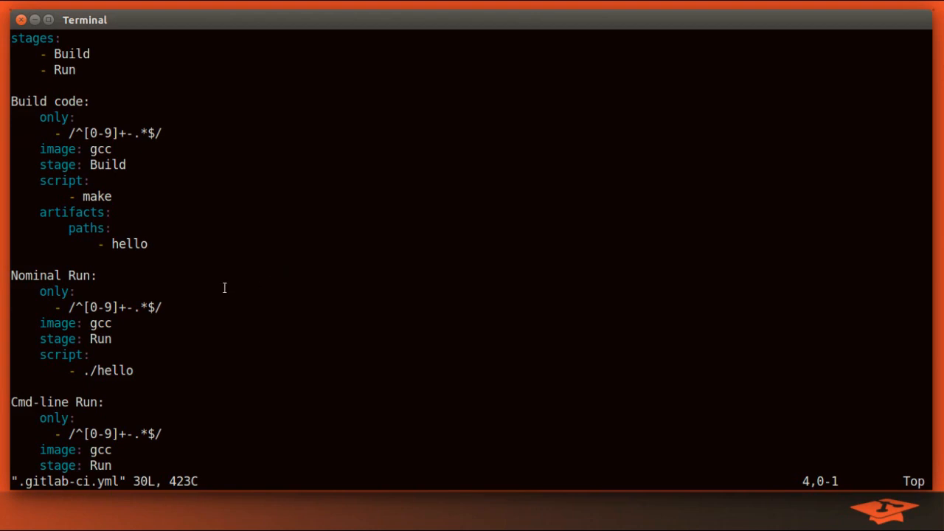
mouse_move(231, 284)
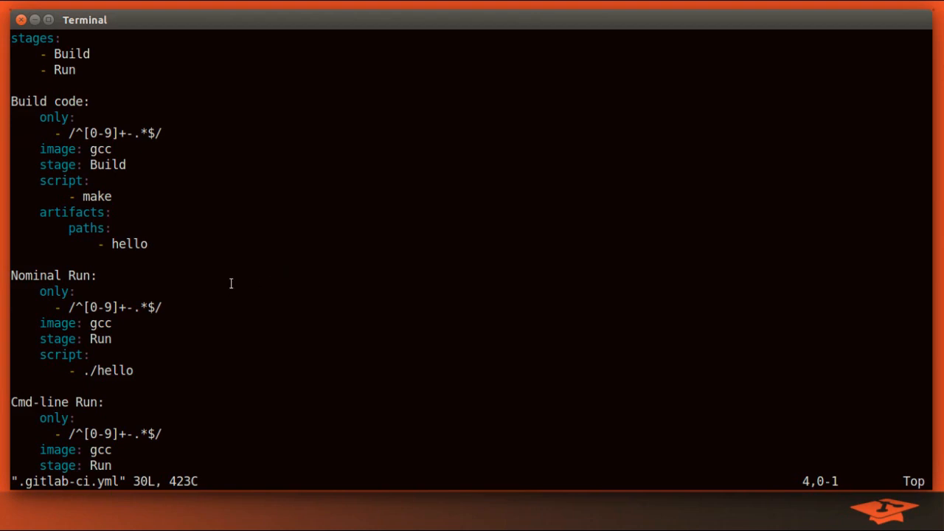
mouse_move(273, 278)
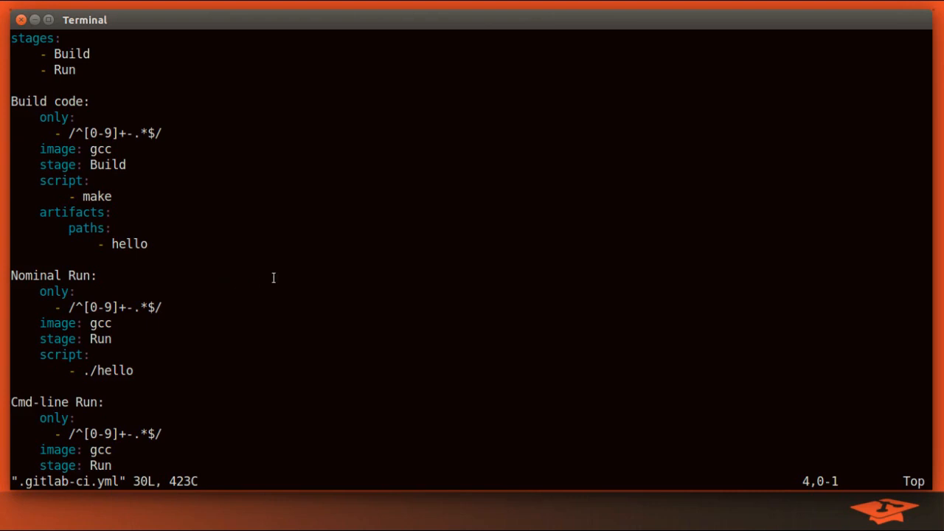
mouse_move(262, 283)
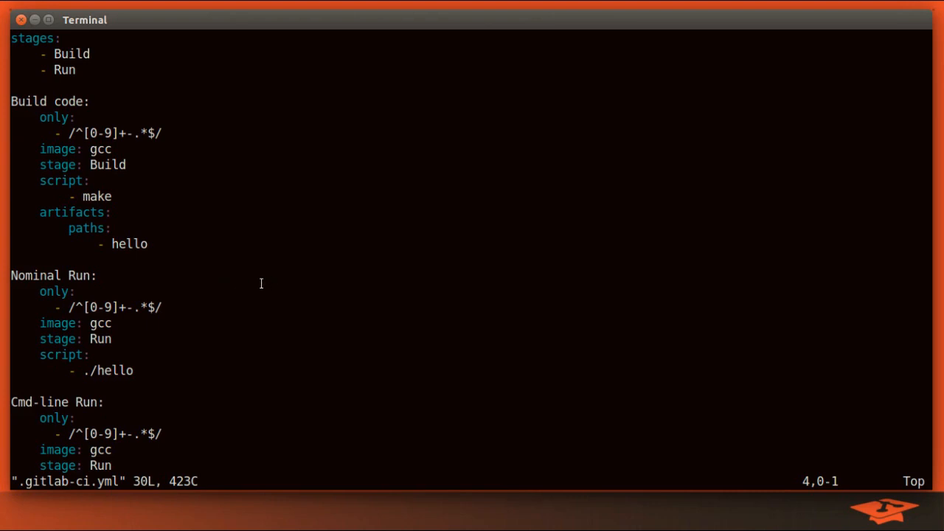
mouse_move(239, 279)
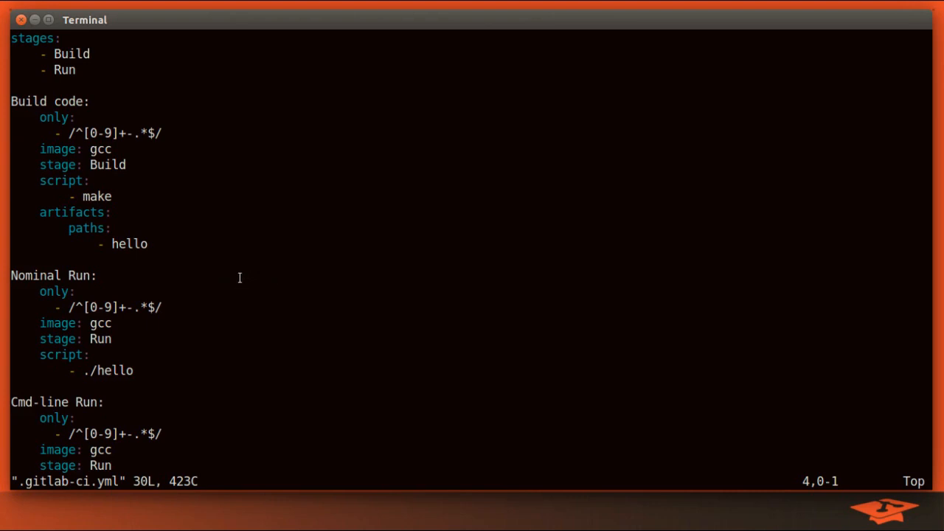
mouse_move(467, 253)
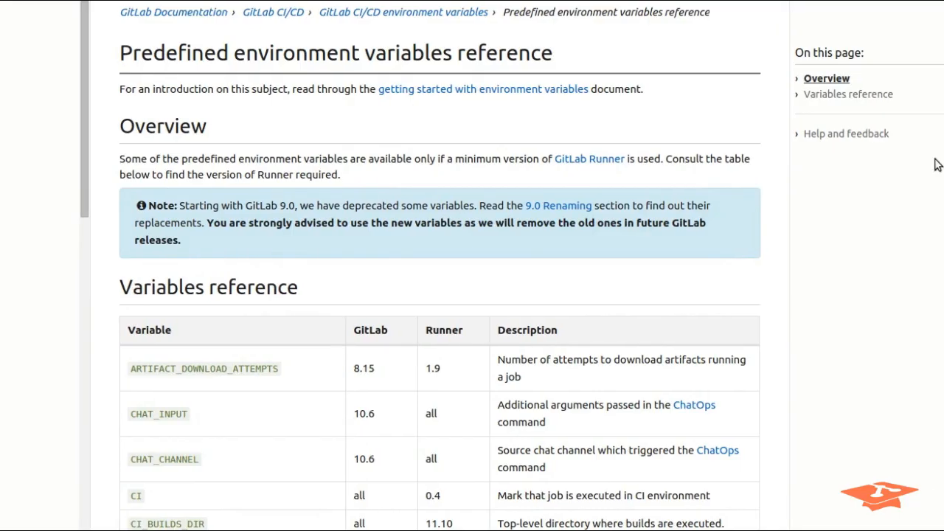
Scroll the GitLab Docs predefined CI variables table.
scroll(down, 3)
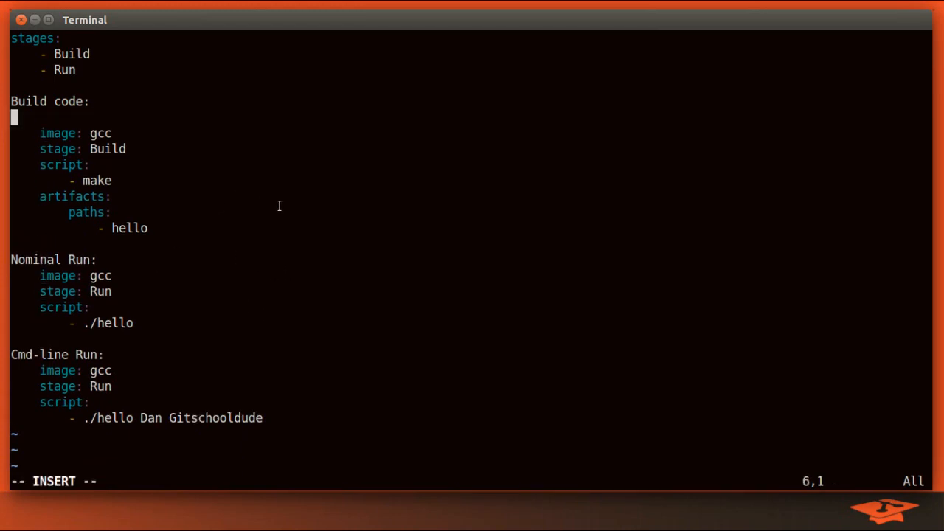
Give Build code, Nominal Run and Cmd-line Run an only: variables rule $CI_COMMIT_MESSAGE =~ /trigger ci/ and save.
text(only:)
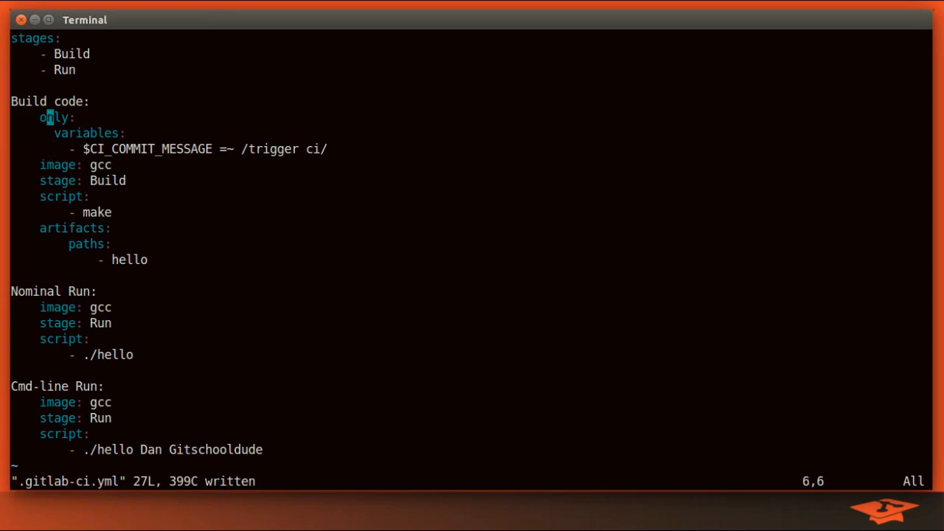
key(Down)
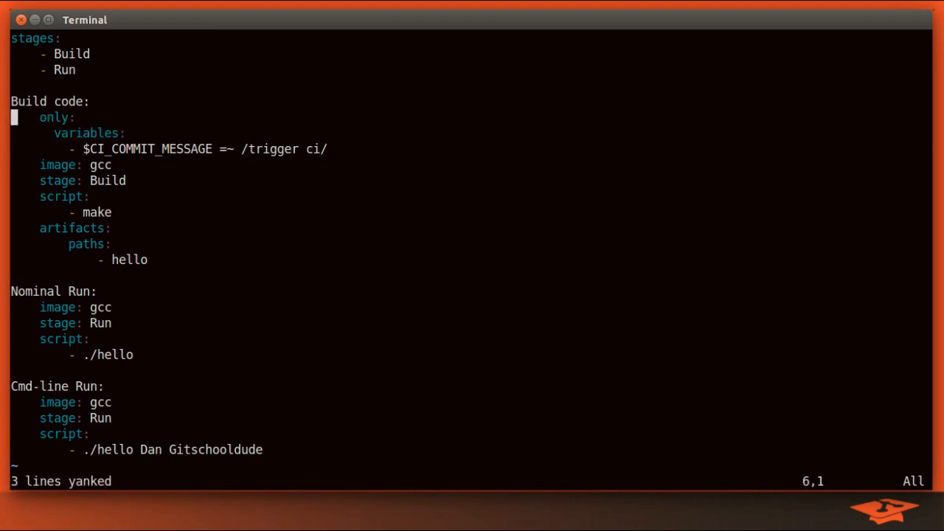
key(p)
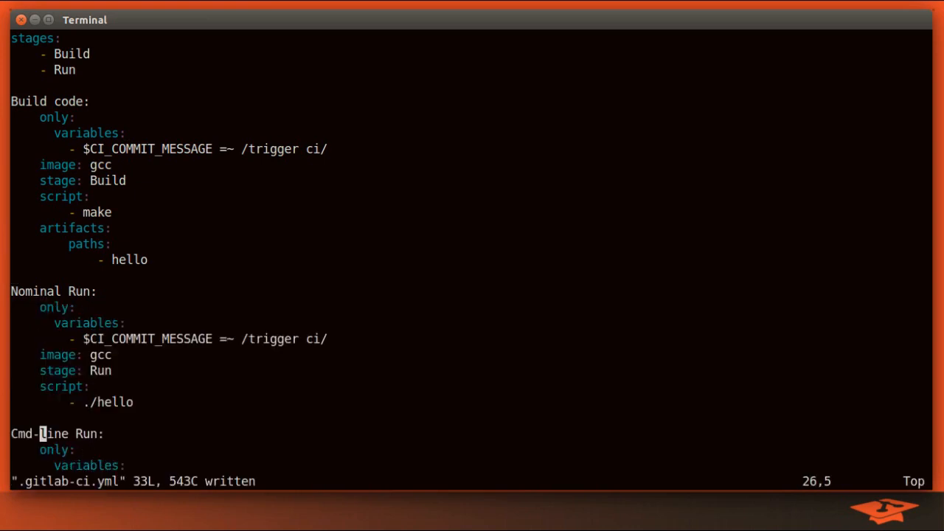
key(V)
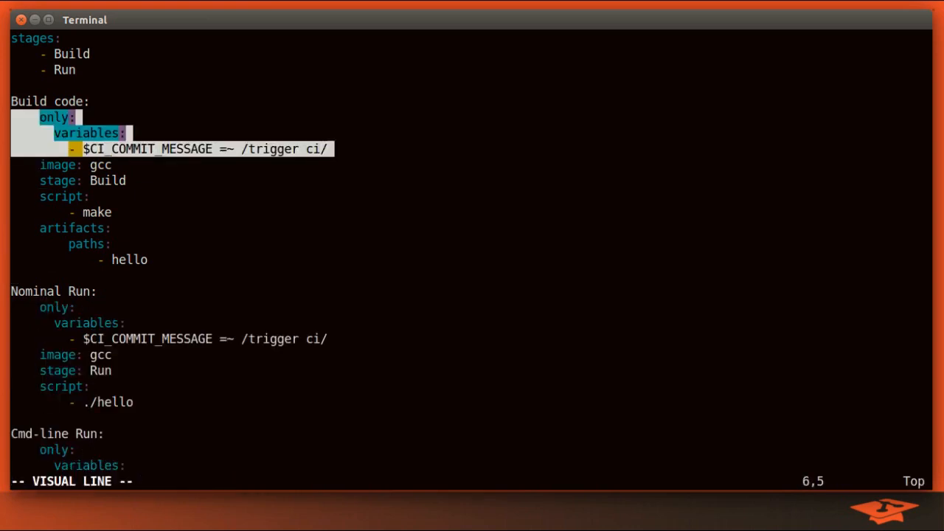
key(Escape)
text(gs)
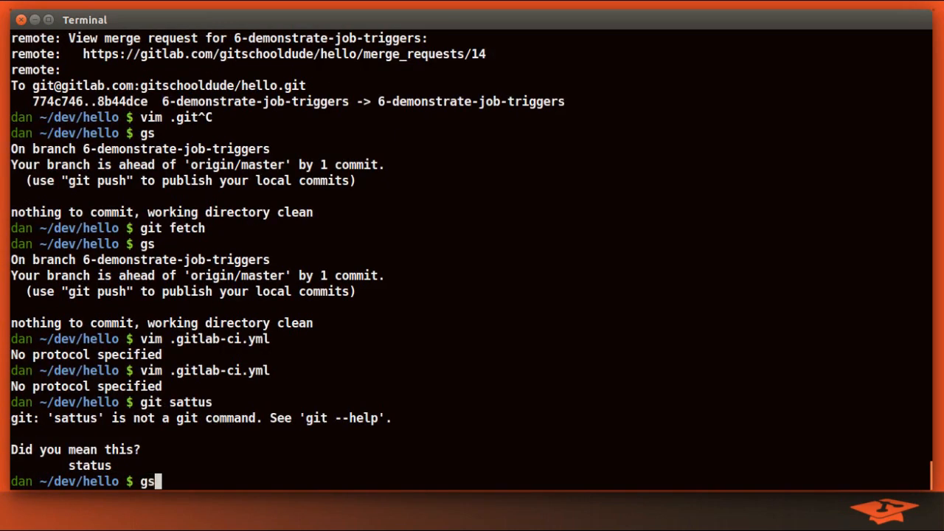
Check status, stage the .gitlab-ci.yml change and start a commit.
key(Return)
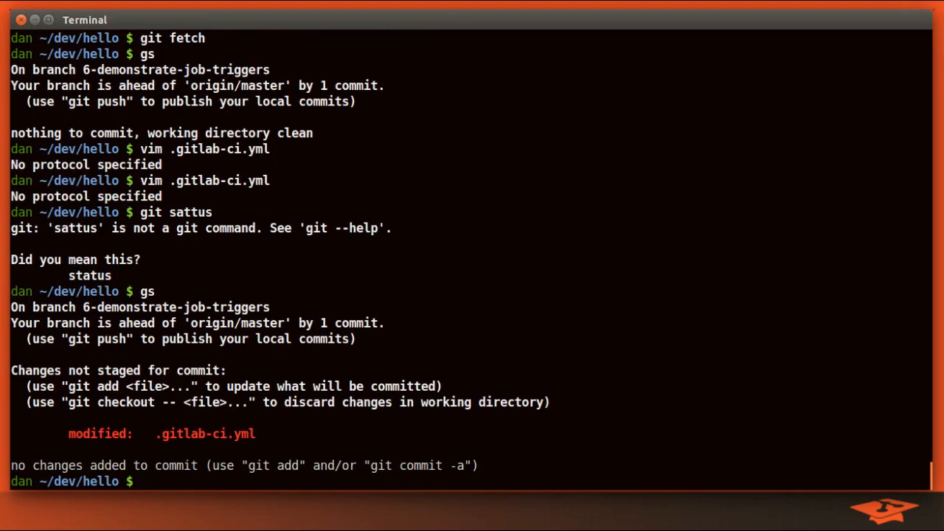
text(git add -u)
text(gs)
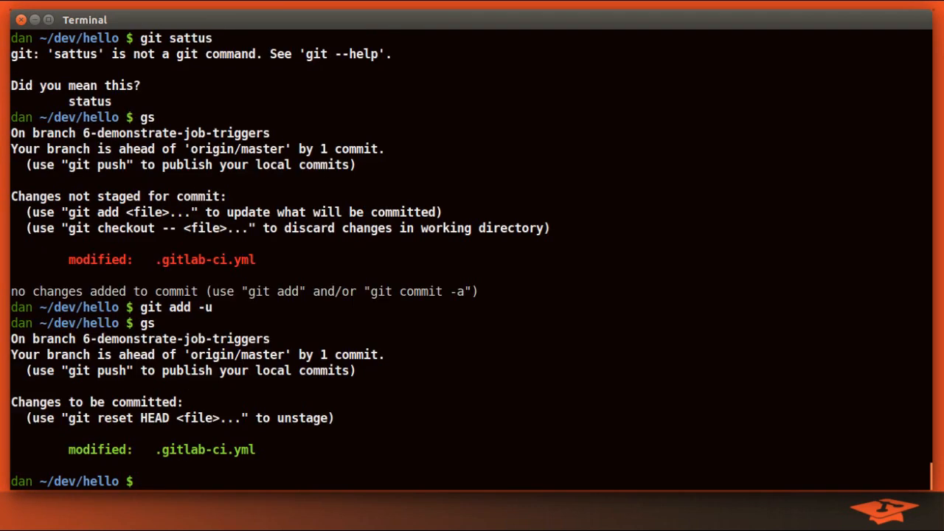
text(git com)
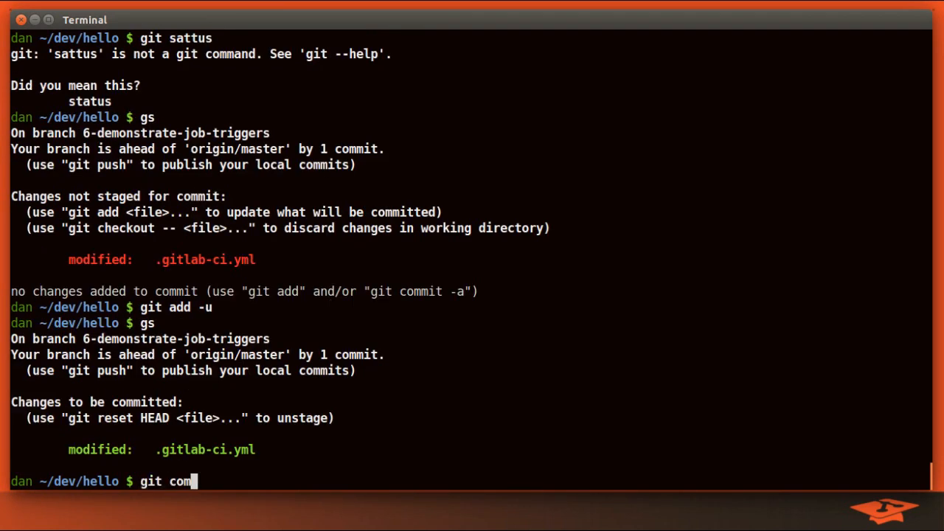
key(Return)
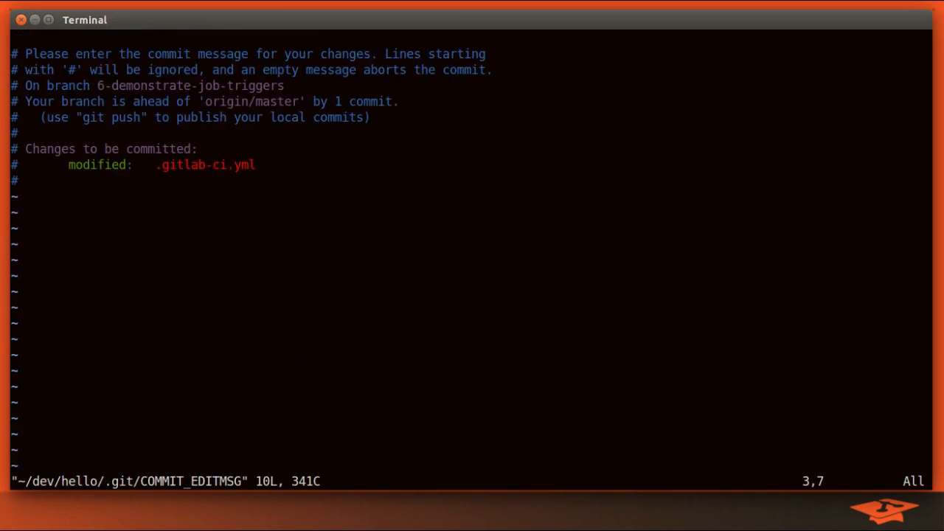
Write the commit message 'Switch trigger to specific commit pattern matching' and save it.
text(Switch trig)
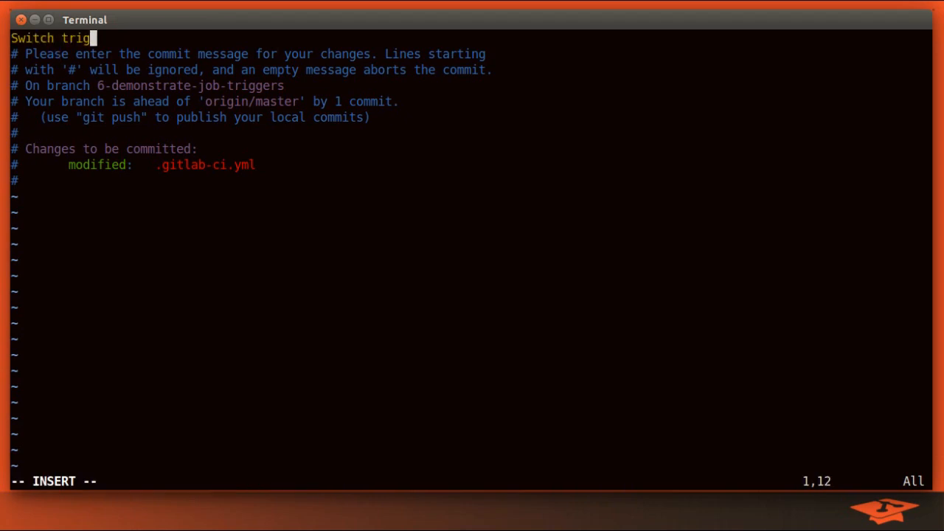
text(ger to specific commit pattern)
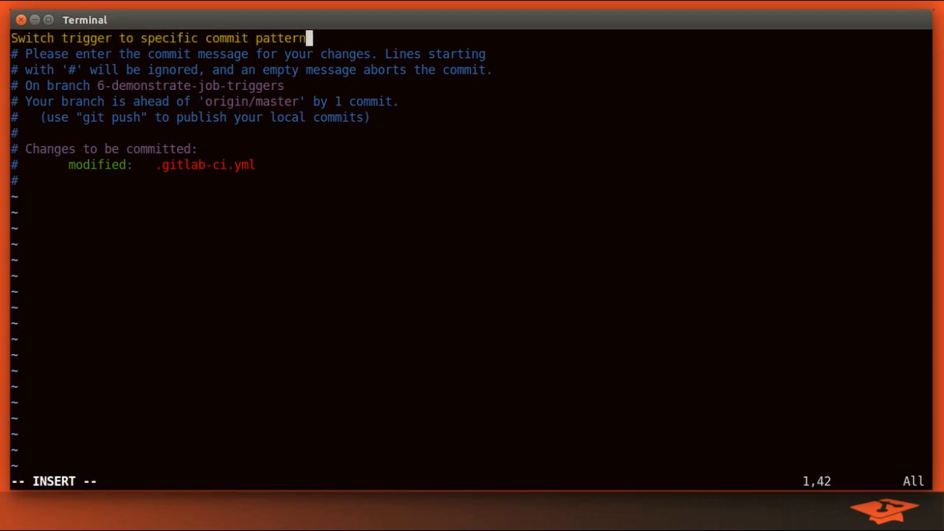
text(matching)
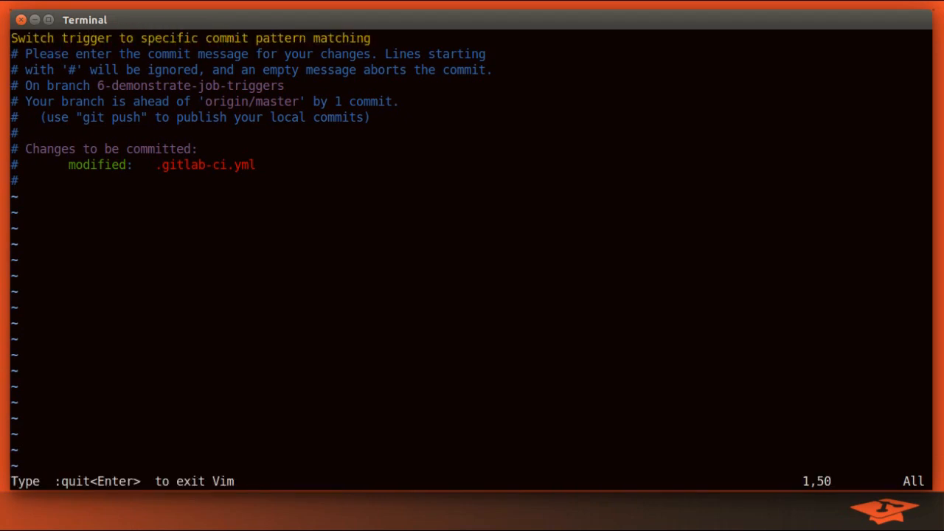
key(a)
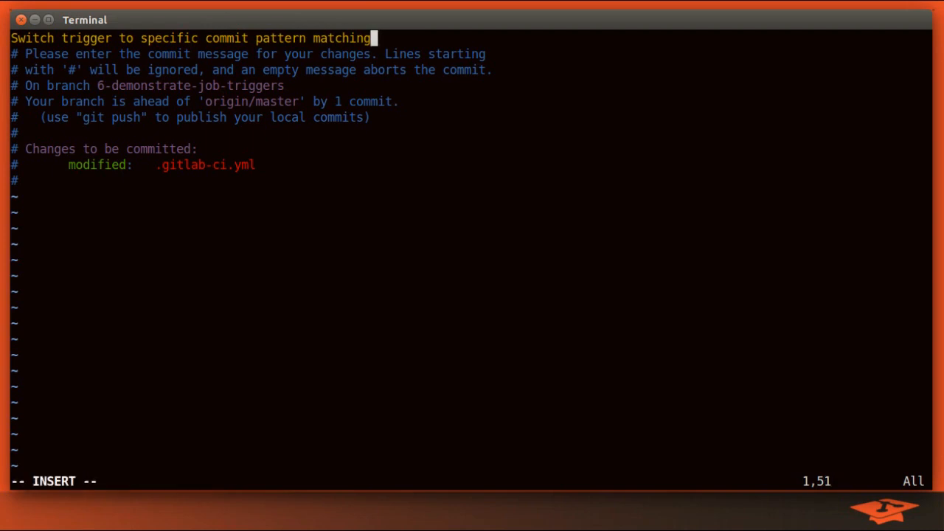
text((trigger)
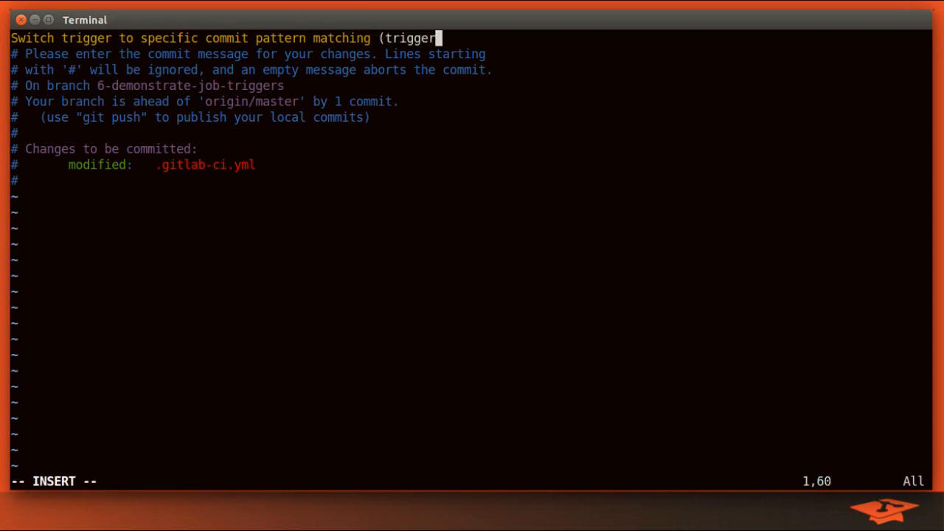
key(BackSpace)
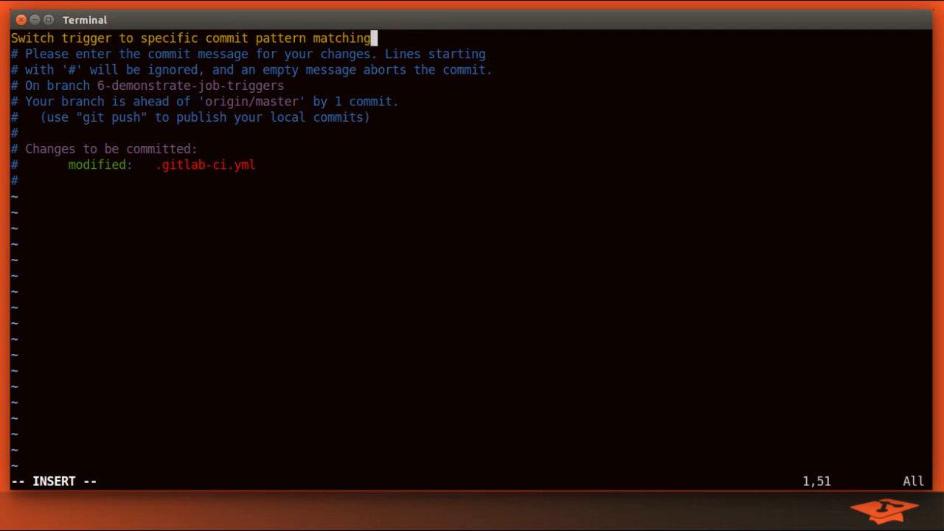
key(Escape)
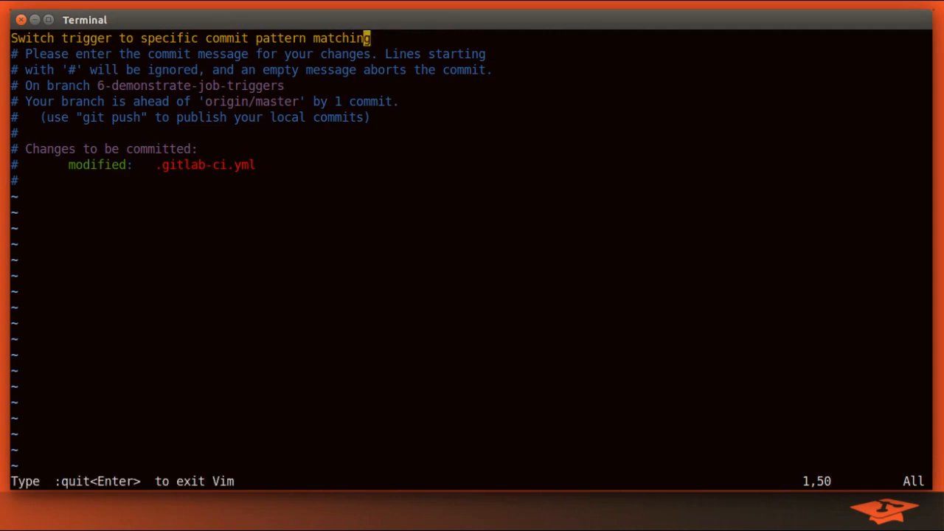
text(:w)
text(git)
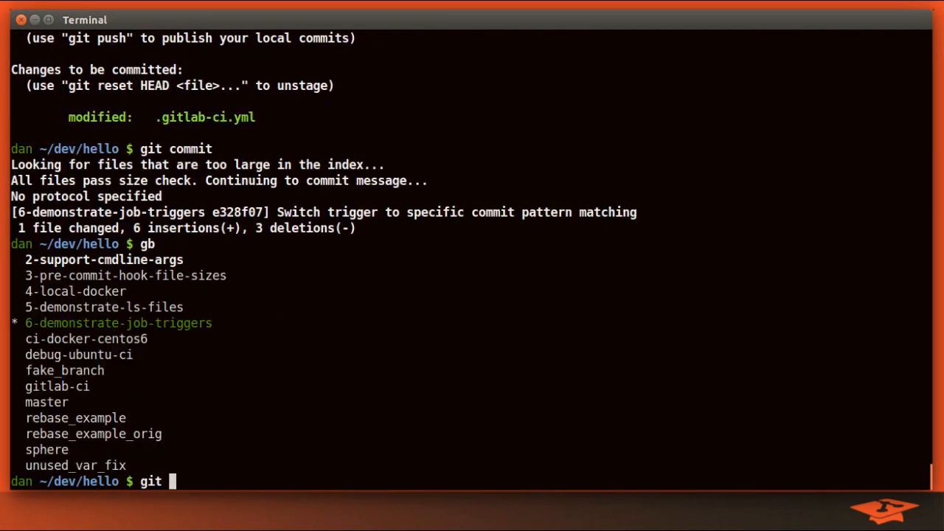
Push 6-demonstrate-job-triggers to origin and switch to GitLab in the browser.
text(push origin)
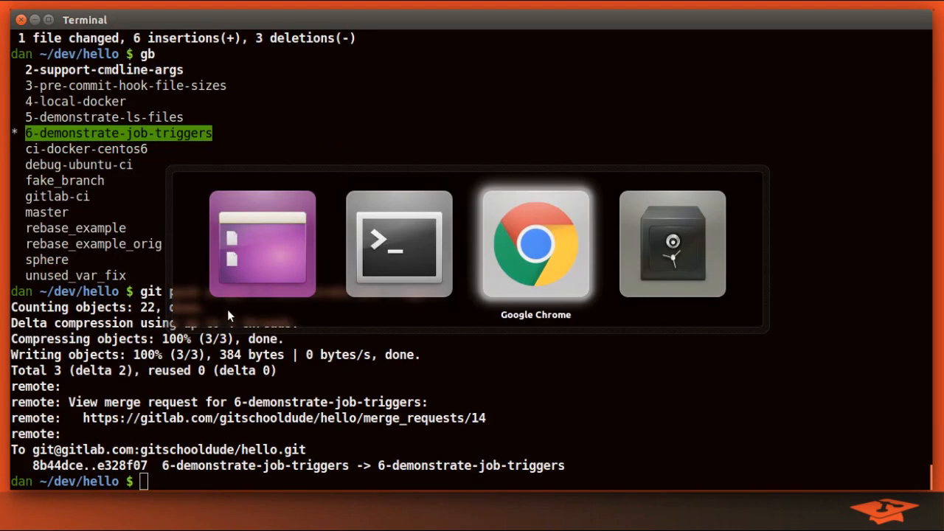
click(536, 243)
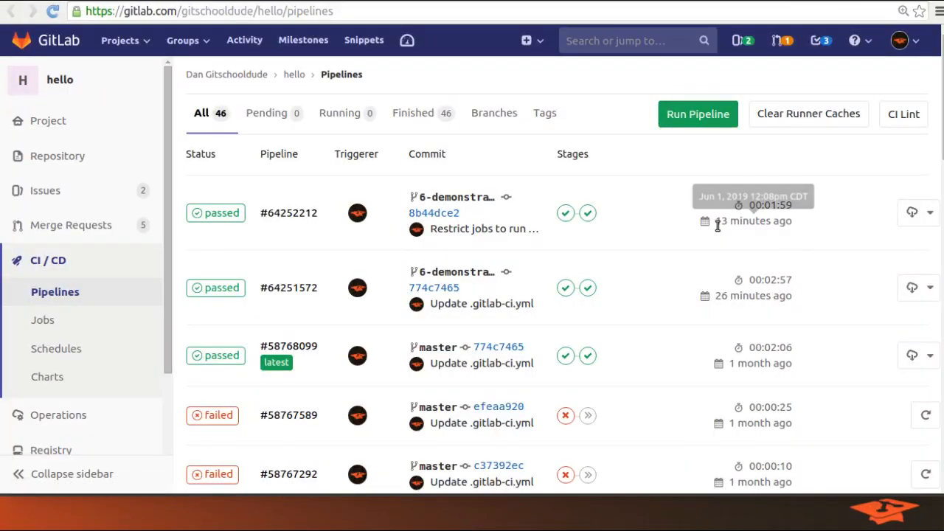
mouse_move(726, 230)
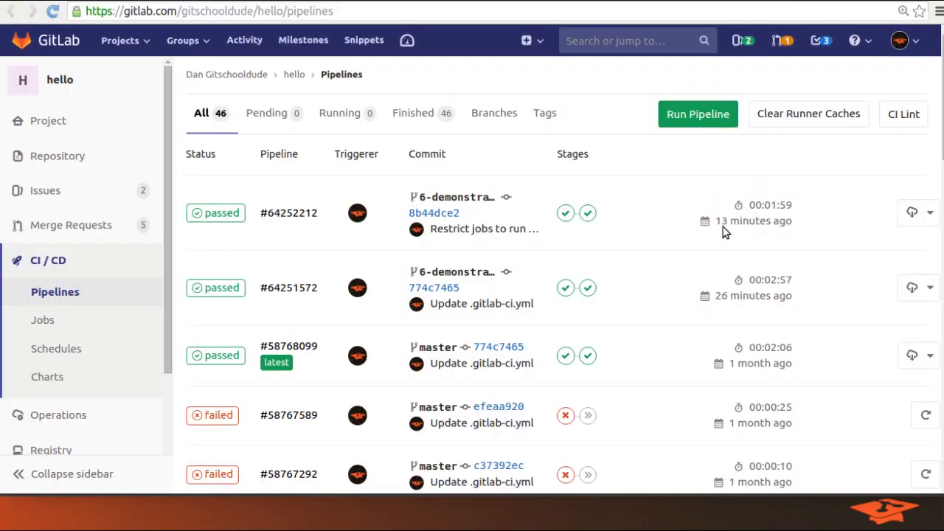
mouse_move(287, 332)
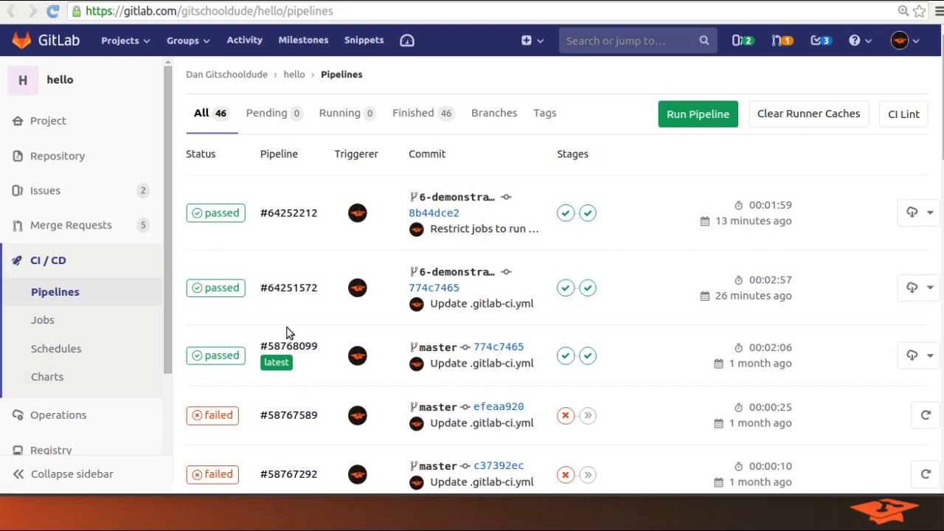
mouse_move(433, 213)
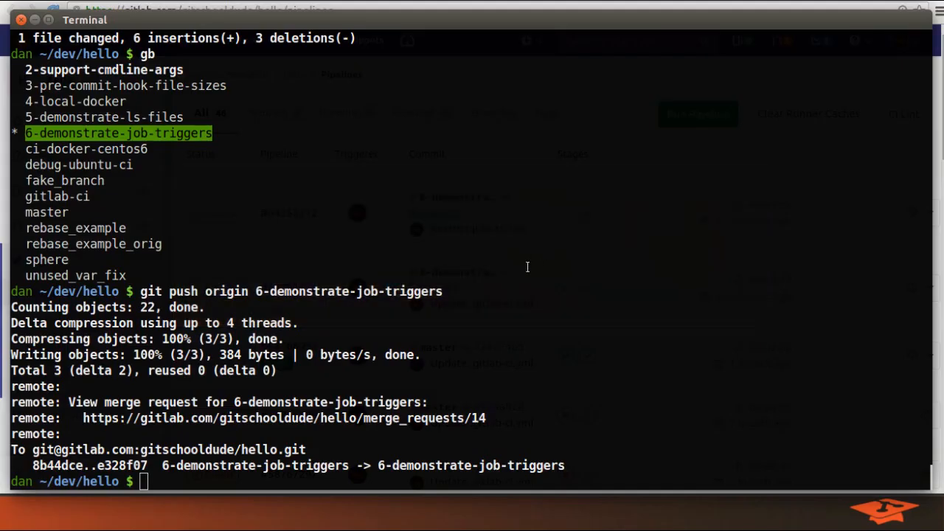
Add blank lines to the end of .gitlab-ci.yml, stage it with git add -u and start a commit.
text(git lo)
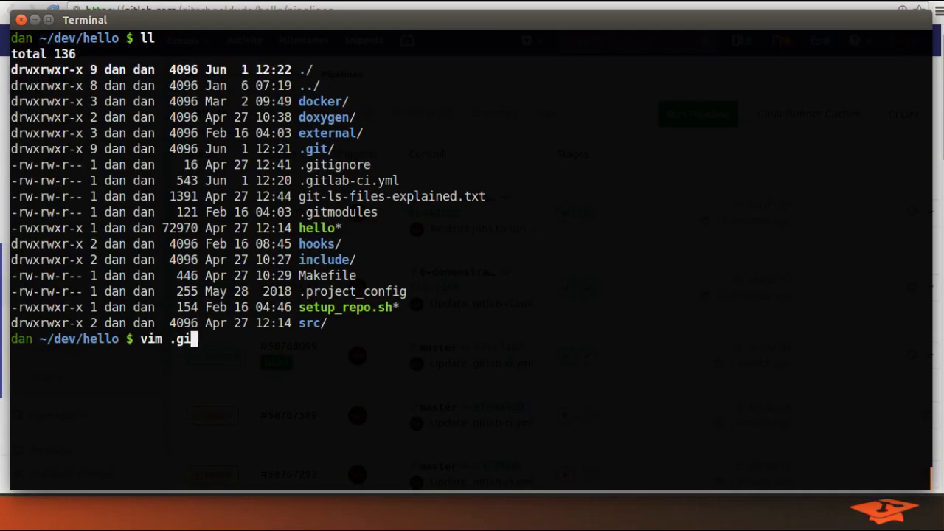
key(Return)
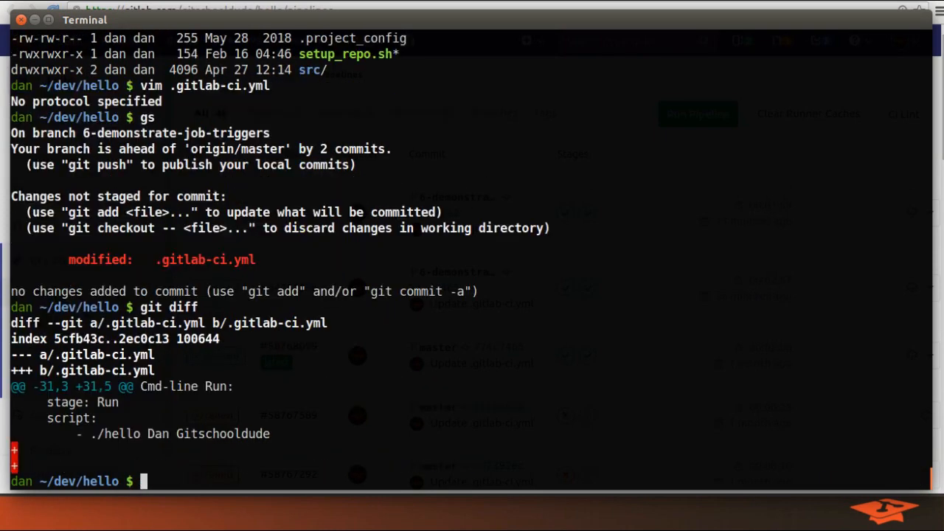
text(git add -u)
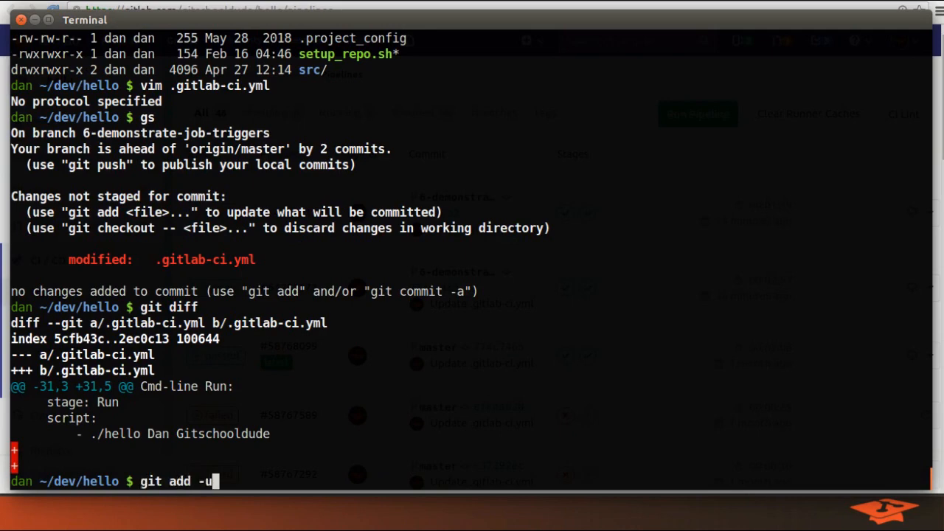
key(Return)
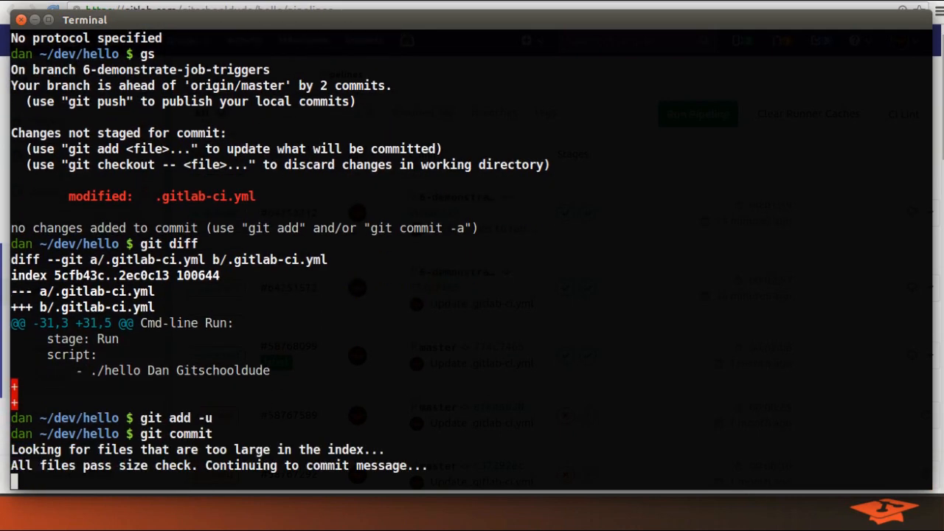
key(Return)
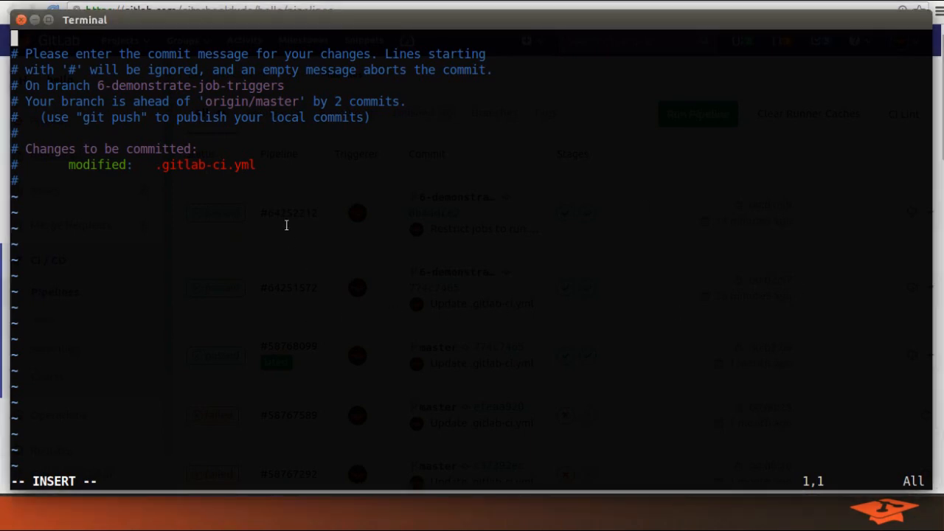
Write the commit message 'Fake update (trigger ci)'.
text(Update)
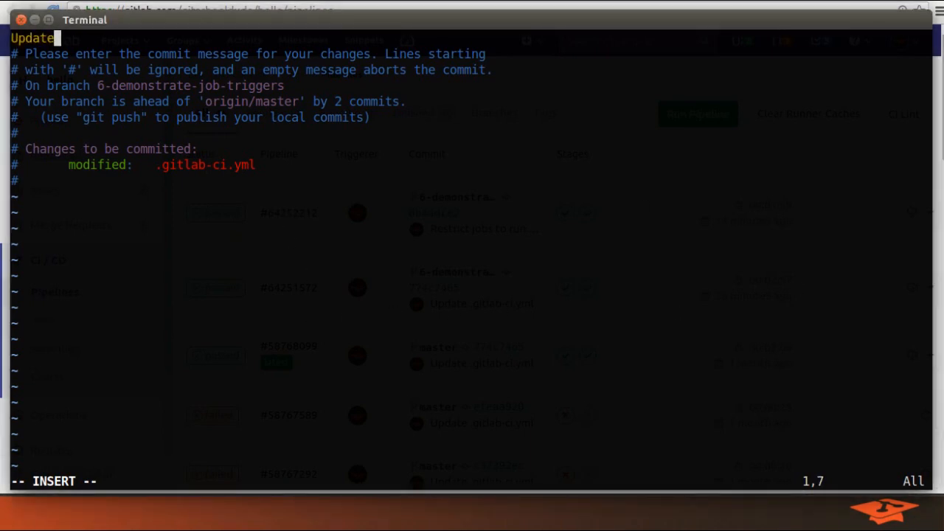
text(Fake up)
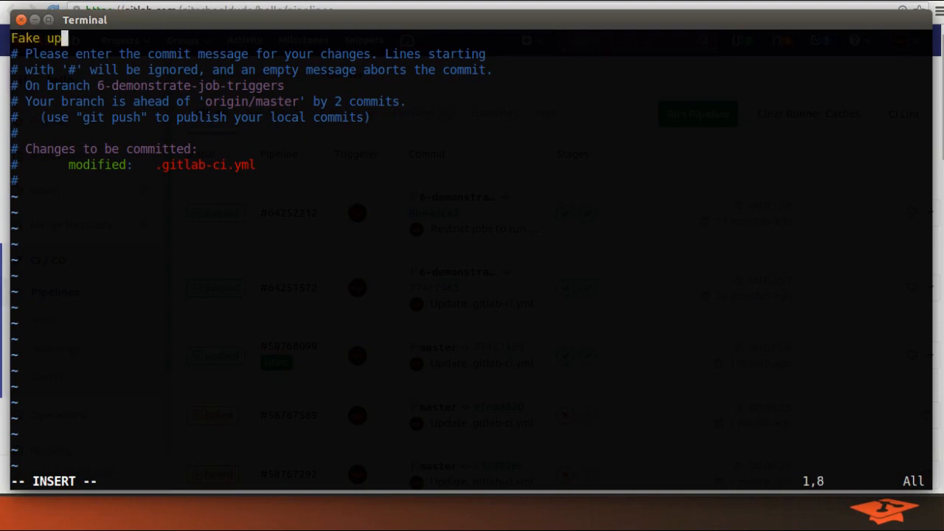
text(date ()
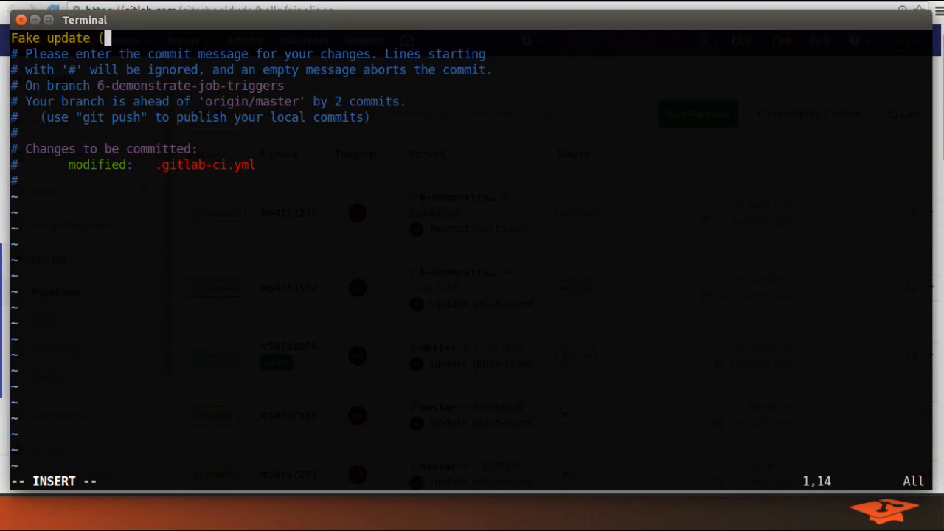
text(trigg)
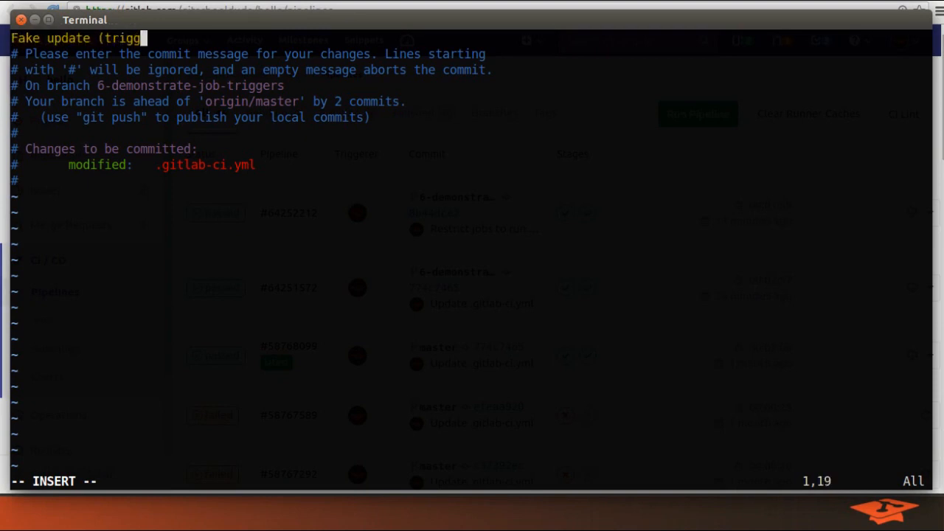
text(er ci)
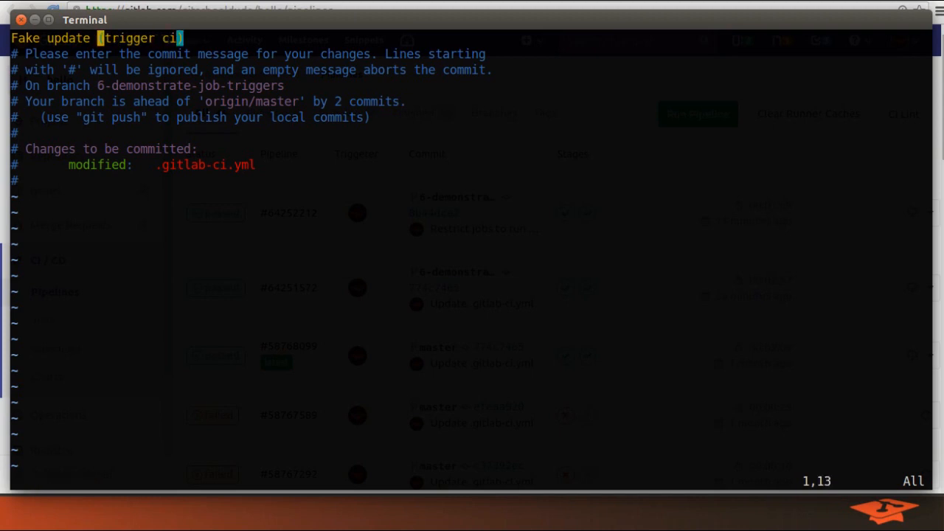
text())
text(gb)
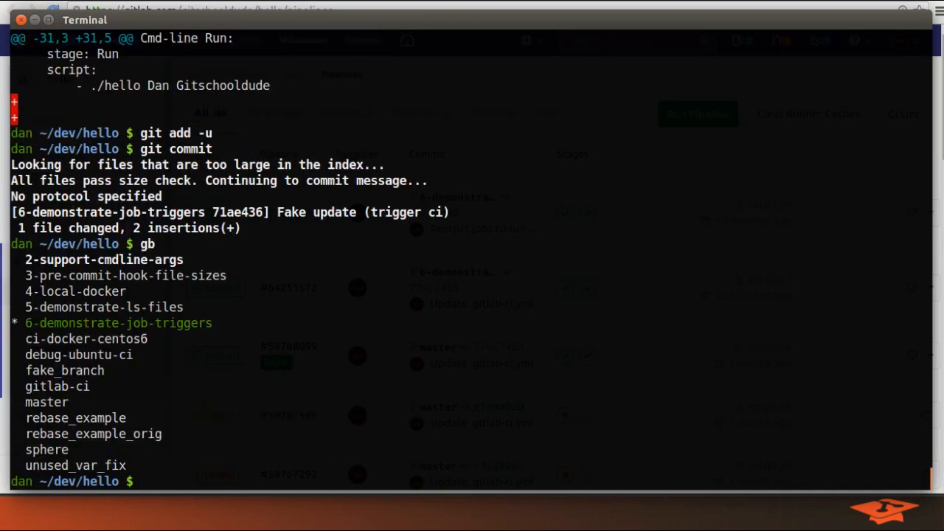
Push the new commit to origin on GitLab.
text(git pu)
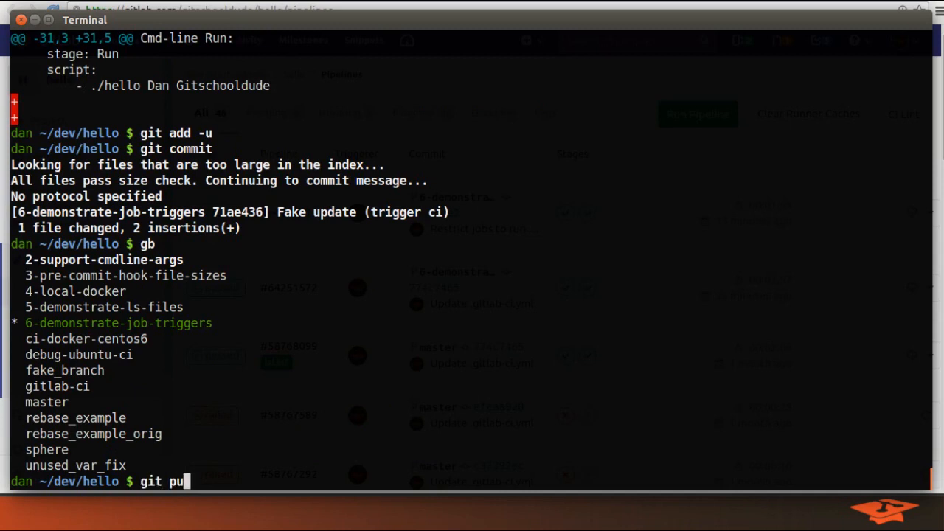
text(sh origin)
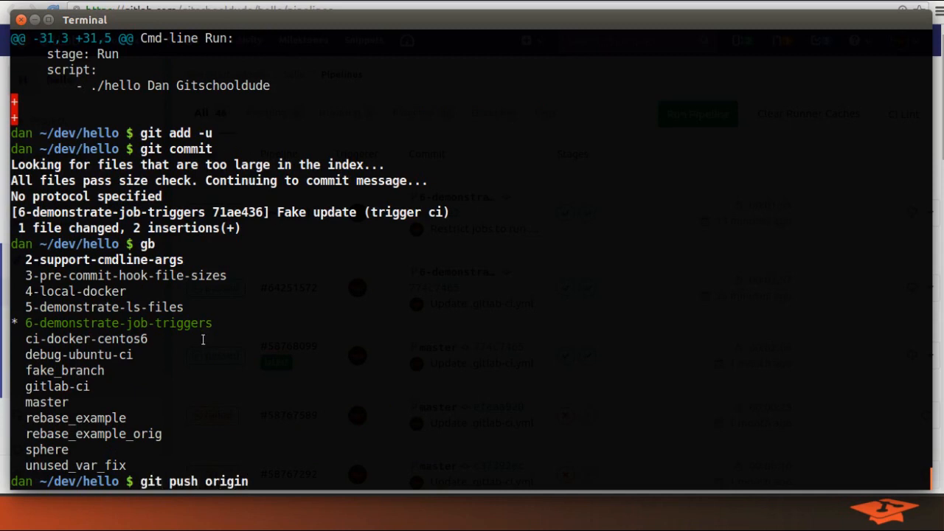
key(Return)
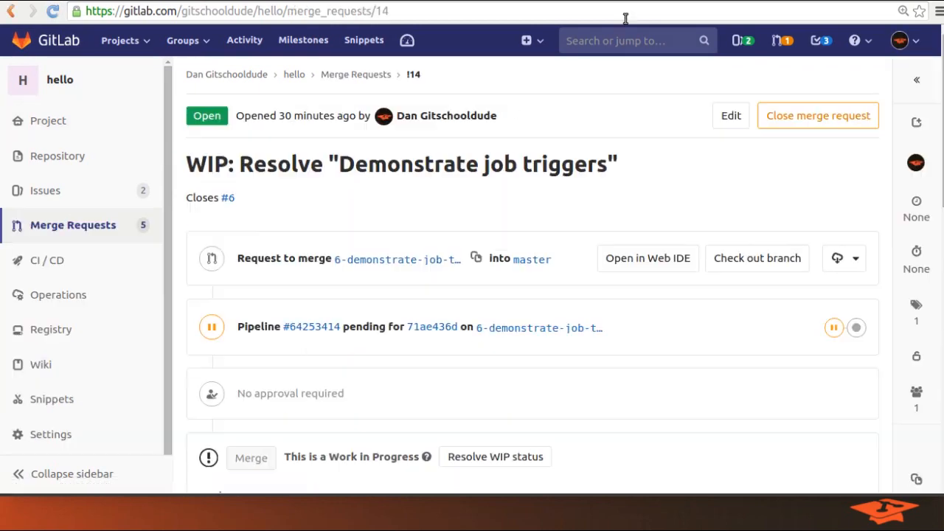
mouse_move(294, 347)
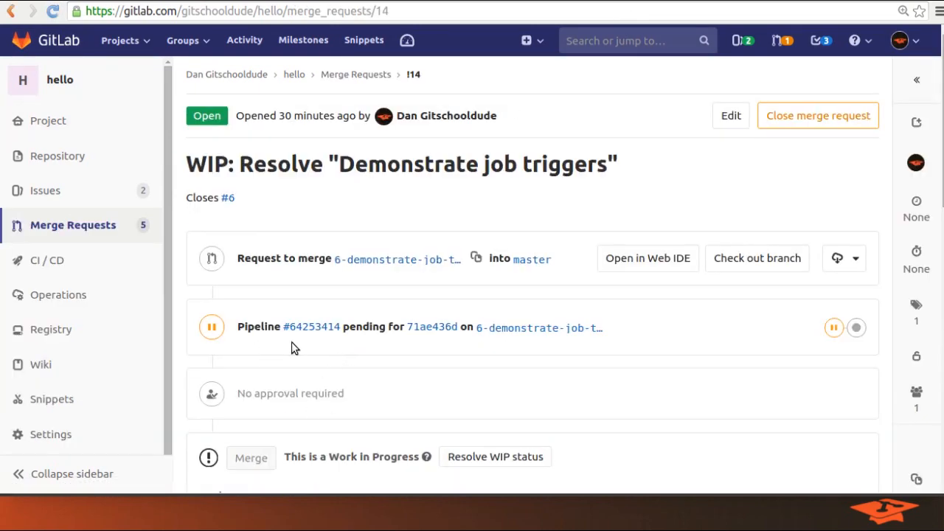
mouse_move(457, 346)
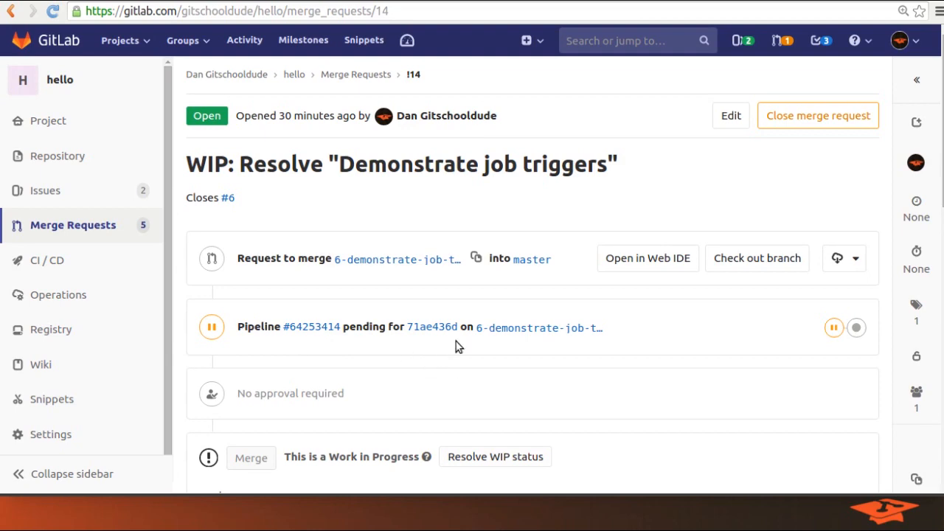
mouse_move(472, 398)
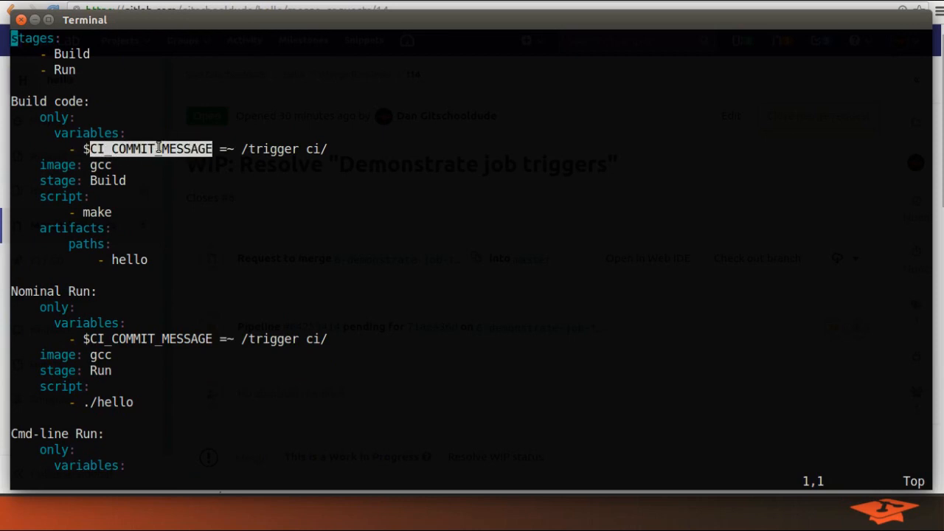
click(147, 148)
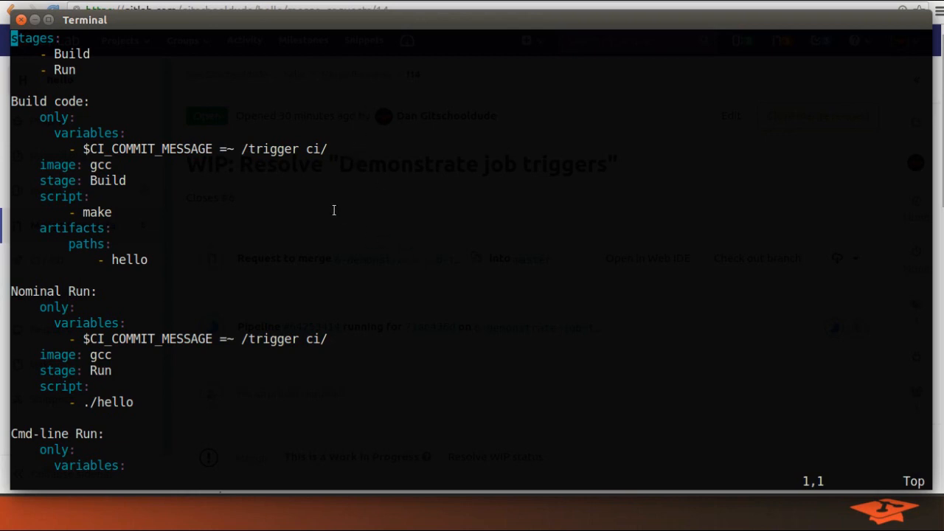
mouse_move(351, 218)
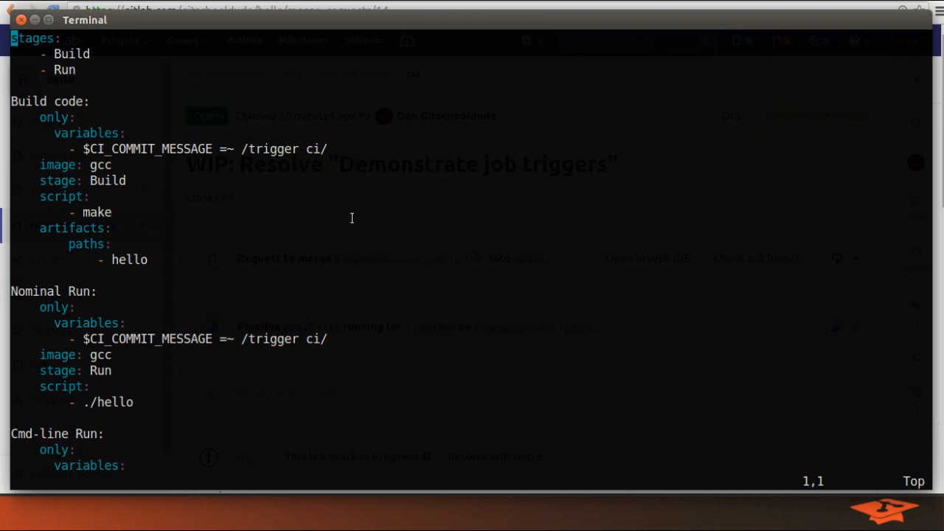
mouse_move(342, 192)
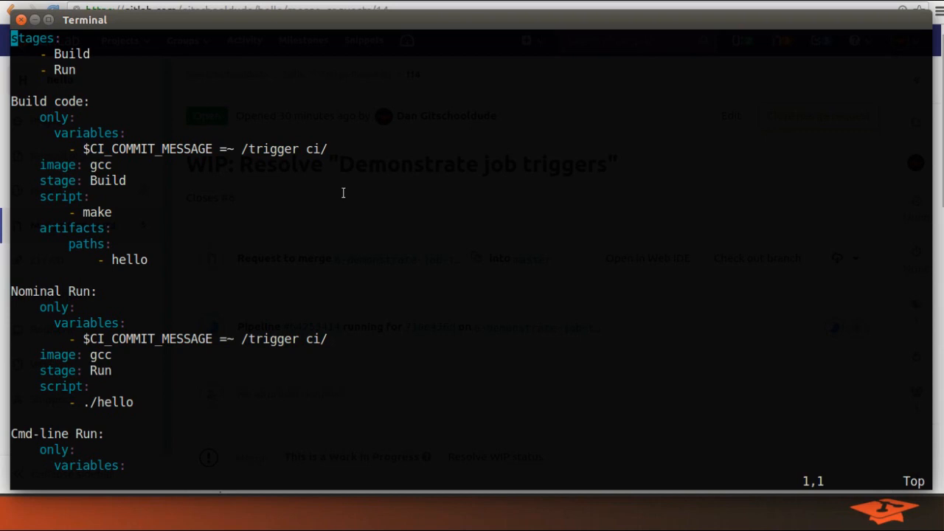
mouse_move(369, 204)
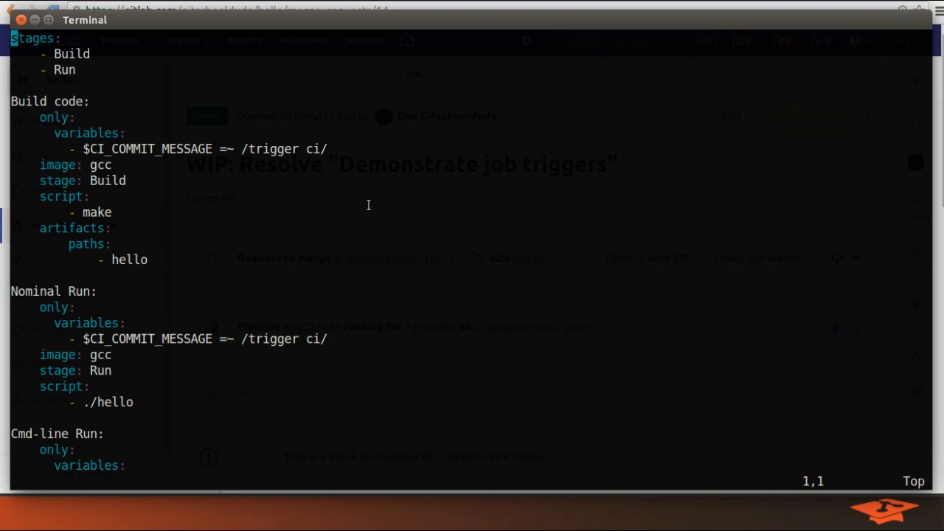
mouse_move(199, 265)
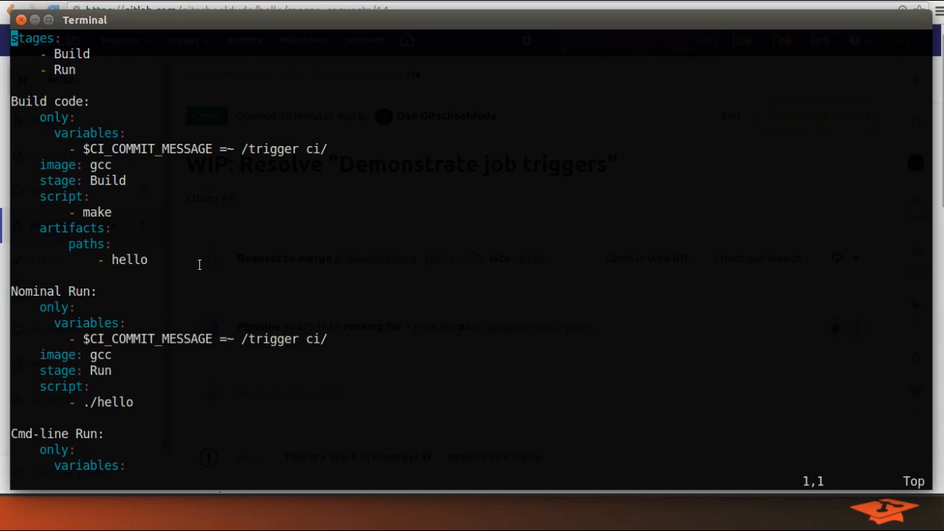
double_click(98, 212)
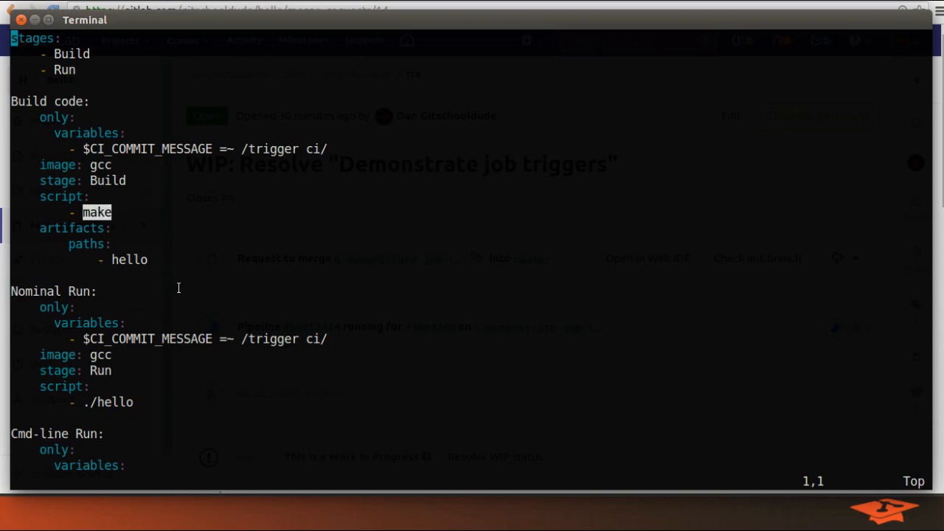
mouse_move(251, 278)
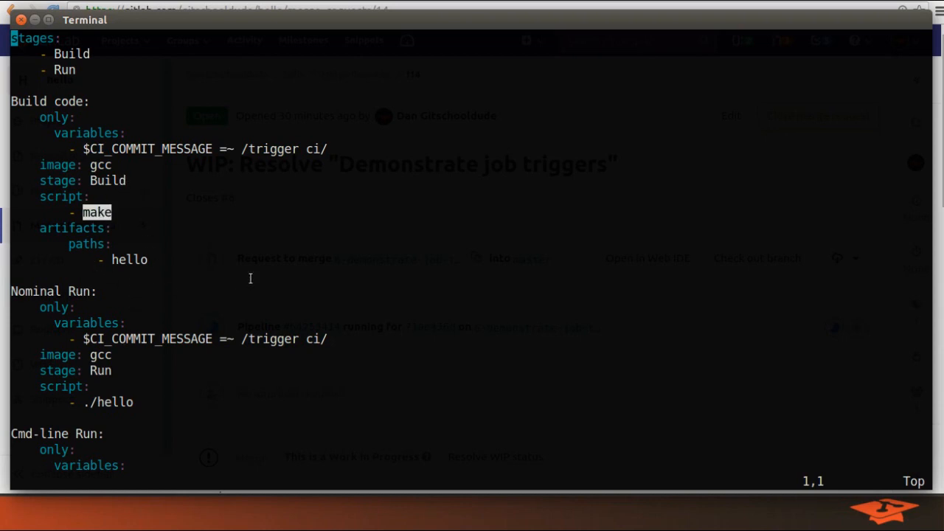
mouse_move(269, 286)
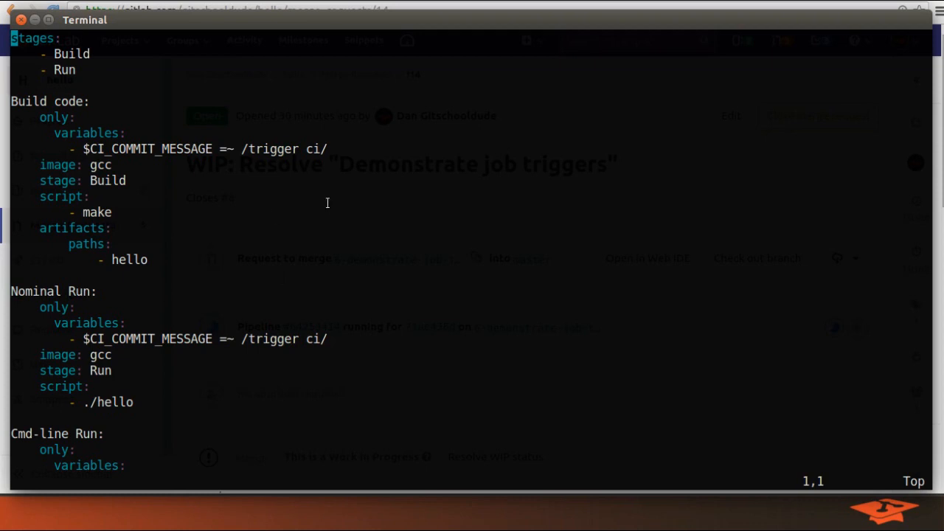
mouse_move(259, 149)
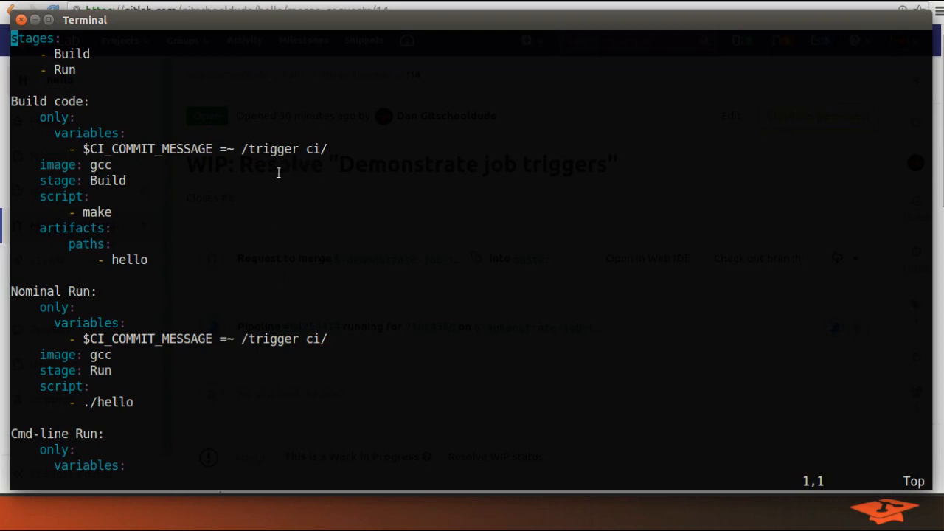
mouse_move(327, 217)
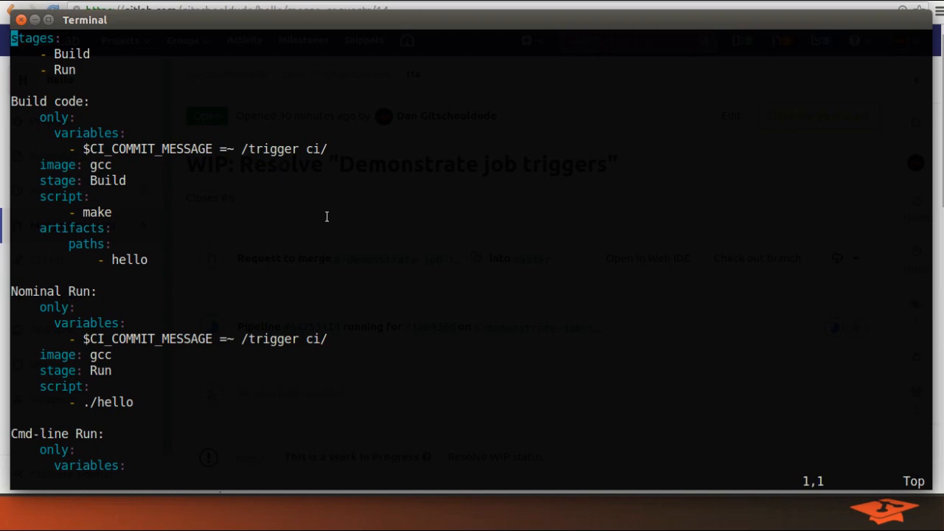
mouse_move(323, 248)
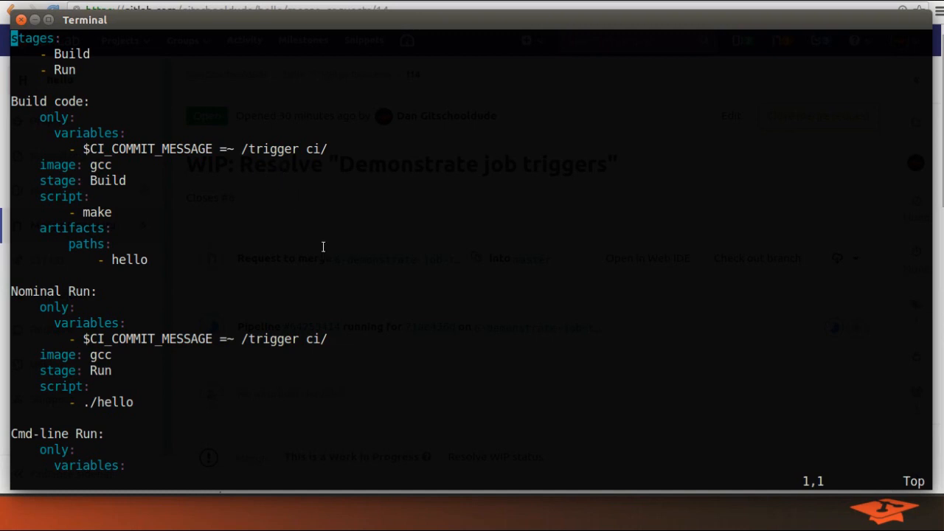
mouse_move(355, 354)
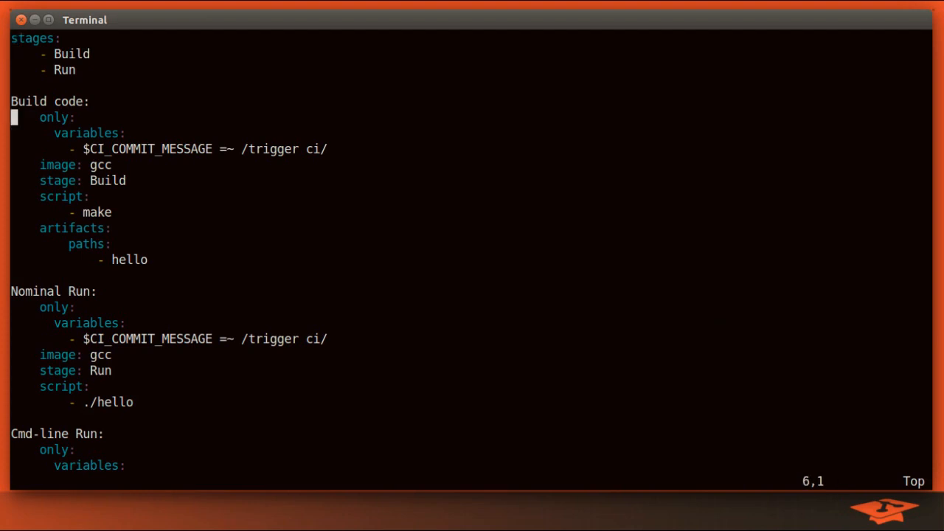
Delete the 'trigger ci' variables lines from the jobs, leaving an empty only: under Build code.
key(V)
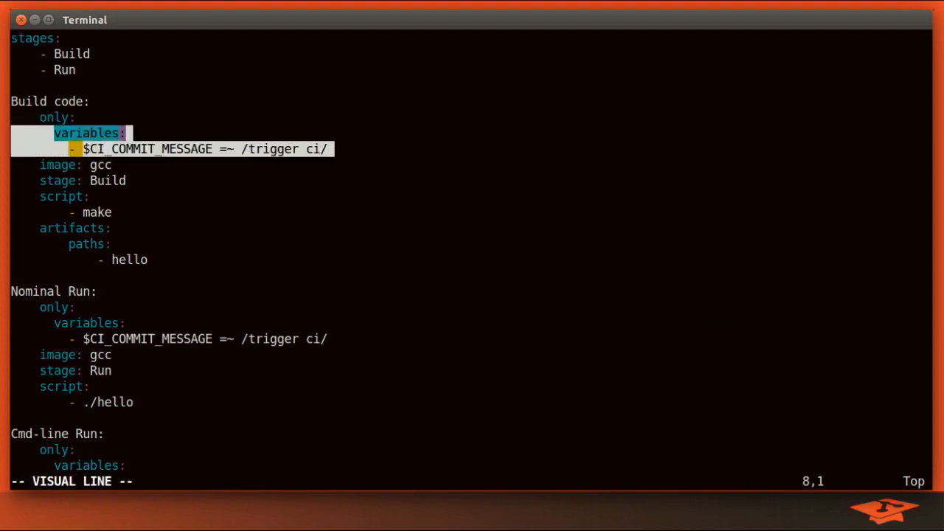
key(d)
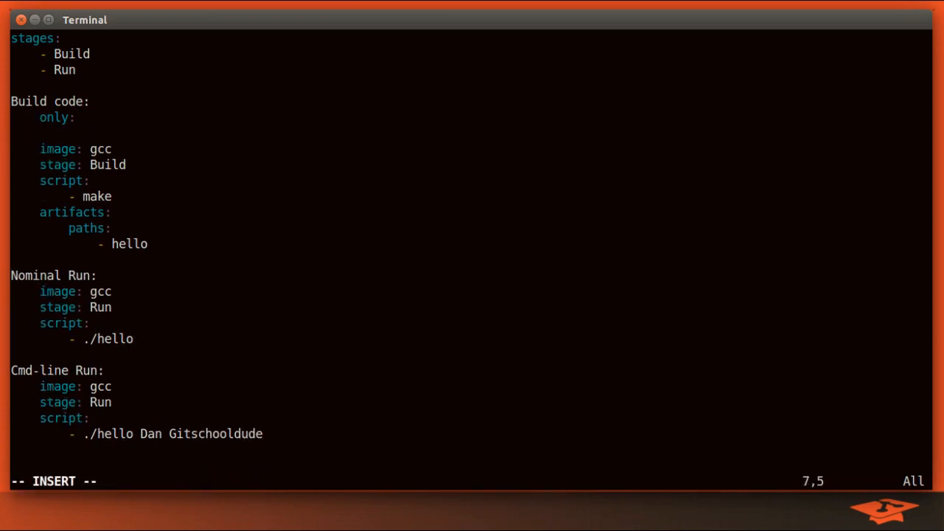
Add only: changes: with Makefile, src/*, include/* to all three jobs and save the config.
text(changes:)
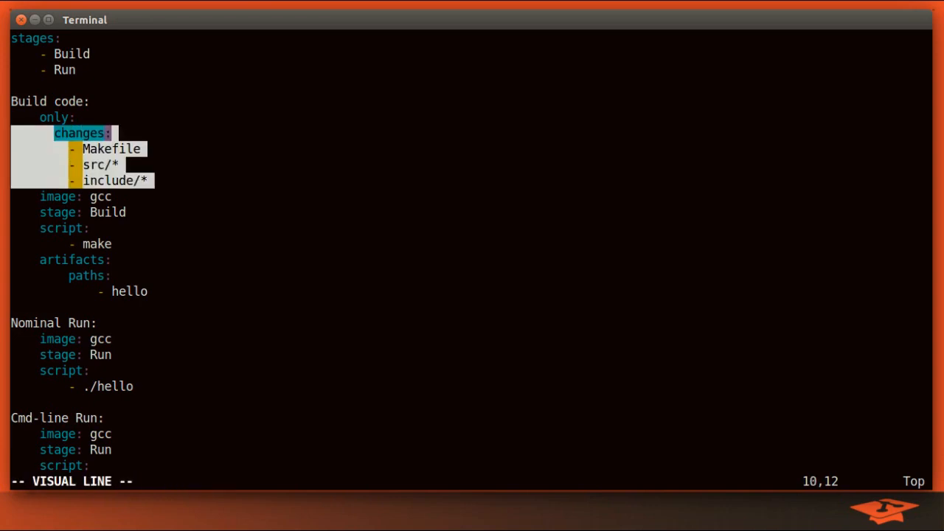
key(k)
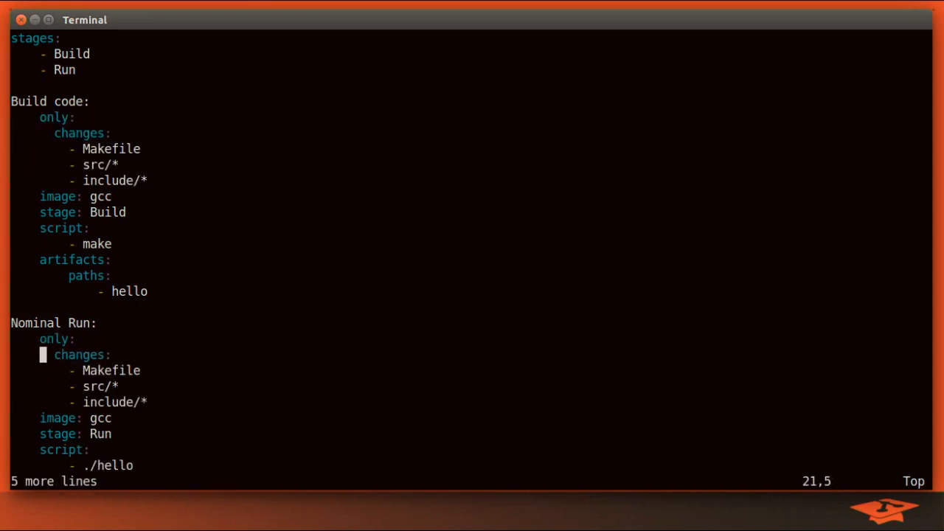
scroll(down, 3)
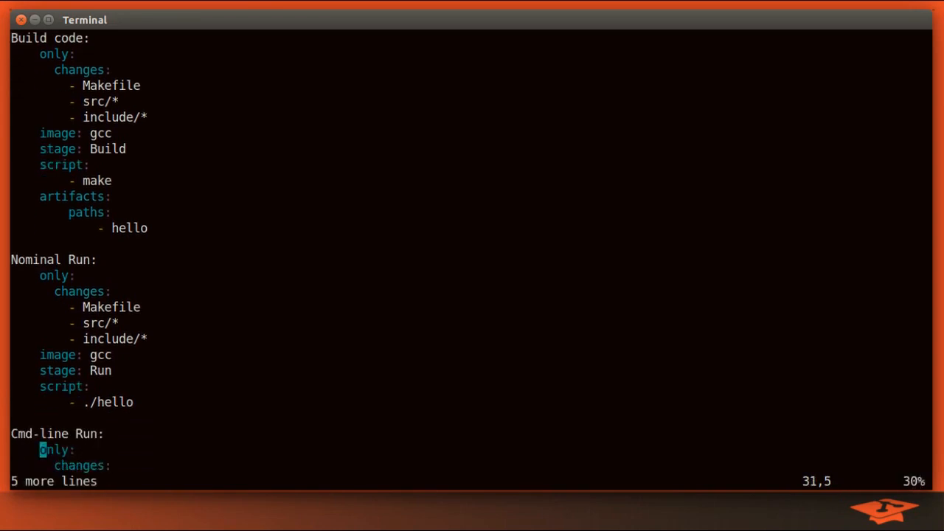
text(:w)
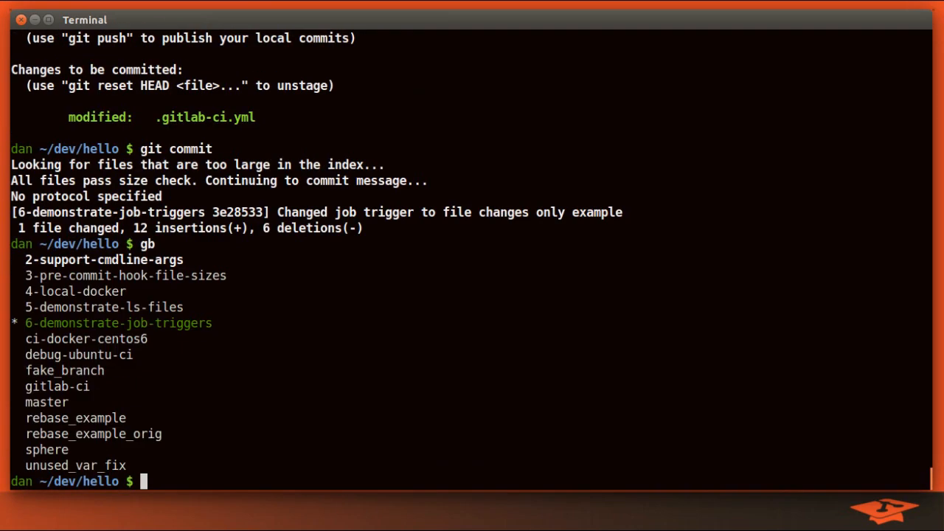
Review git log and branches, then git push origin for 6-demonstrate-job-triggers.
double_click(118, 323)
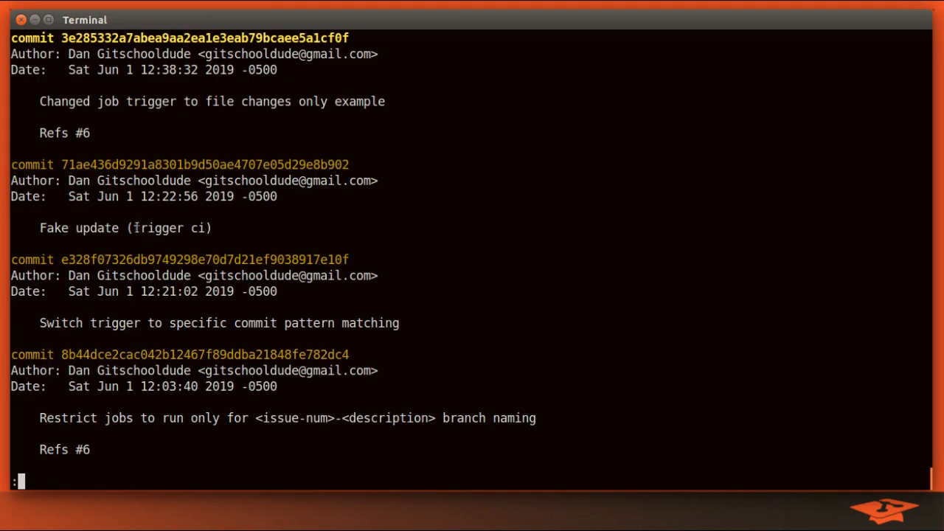
double_click(150, 227)
text(git push or)
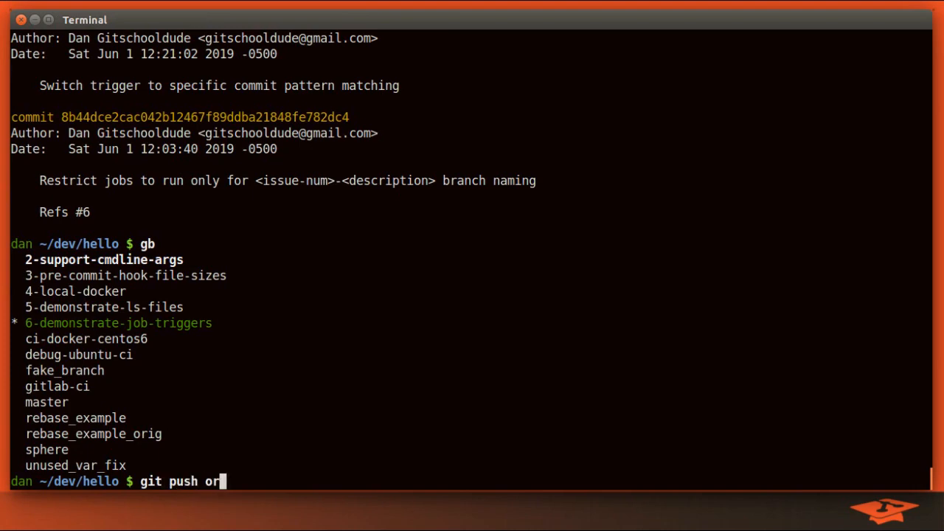
text(igin)
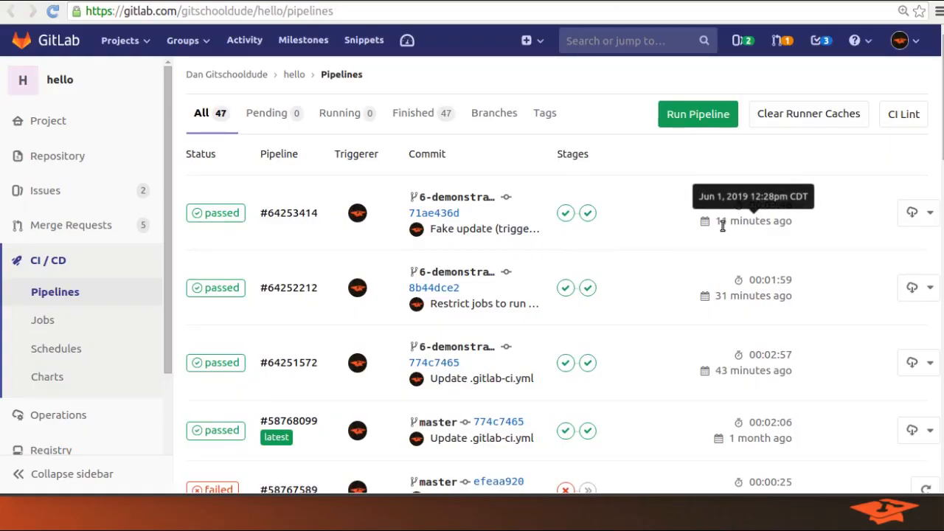
mouse_move(525, 295)
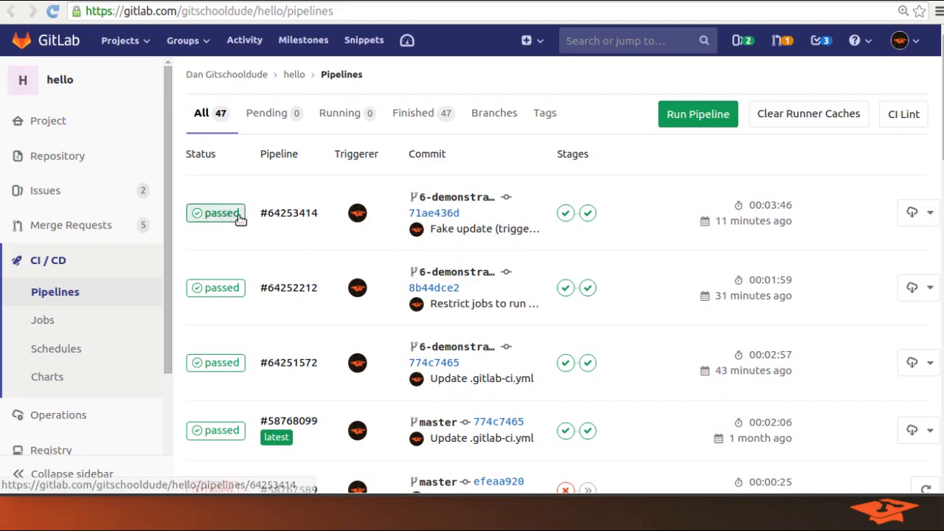
mouse_move(220, 231)
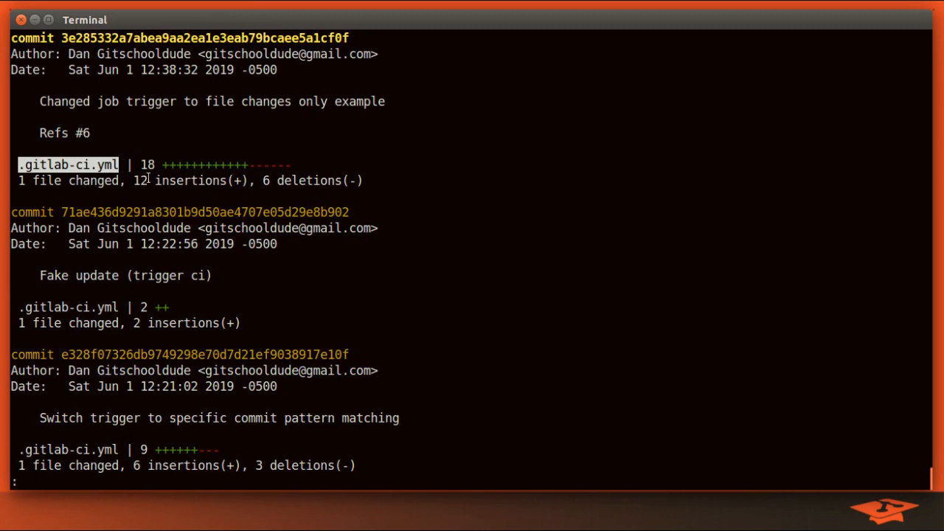
text(vim .gitlab-ci.yml)
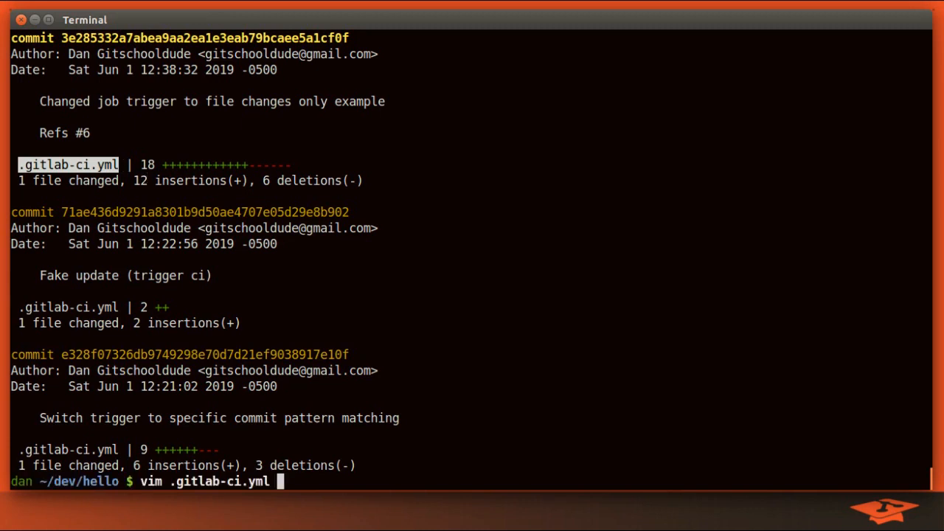
key(Return)
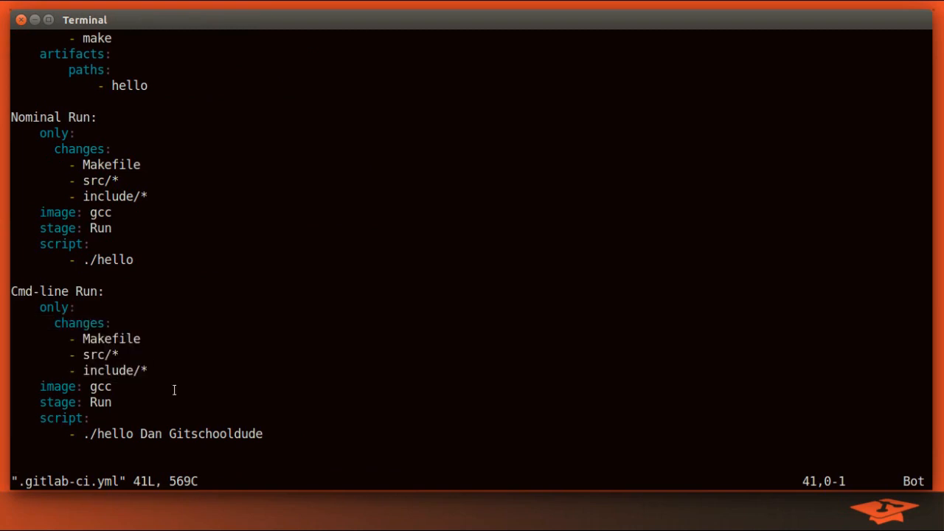
mouse_move(191, 404)
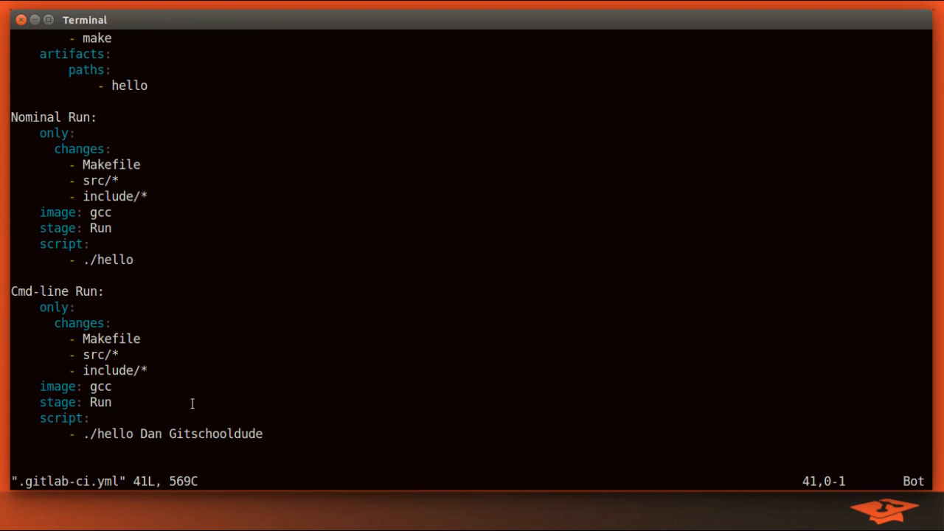
mouse_move(169, 395)
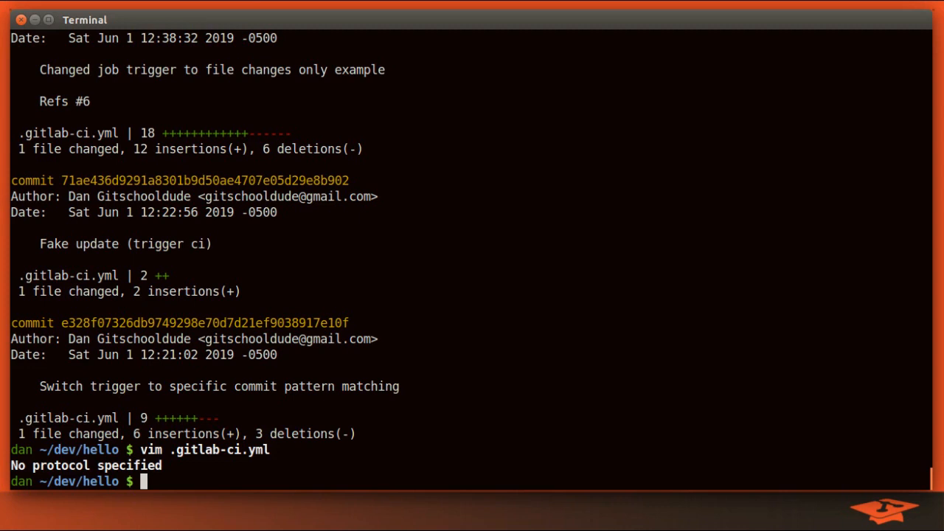
Edit src/hello.cpp in vim and move to the end of main.
text(vim)
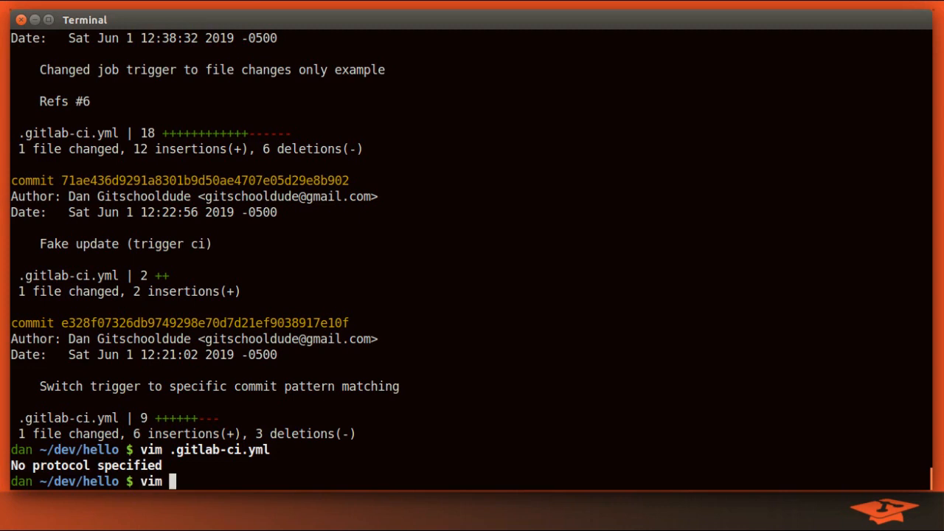
text(src/)
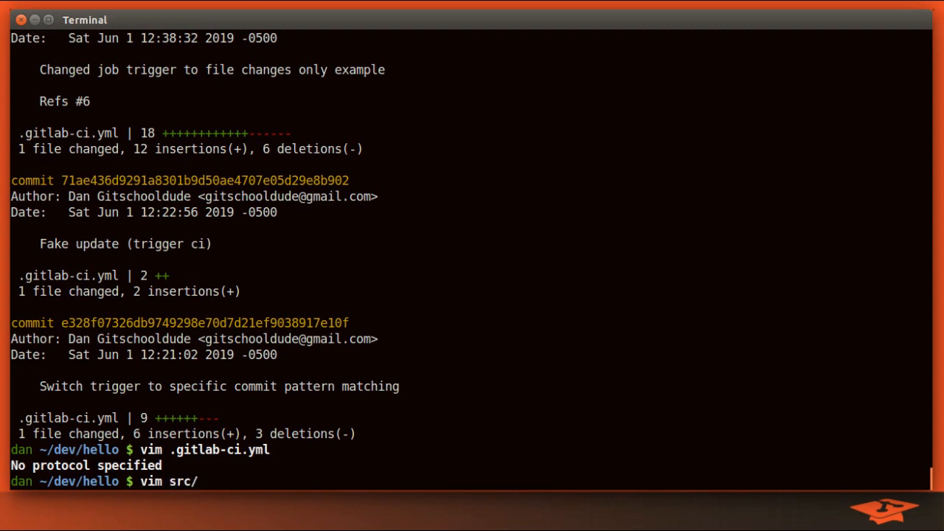
key(Return)
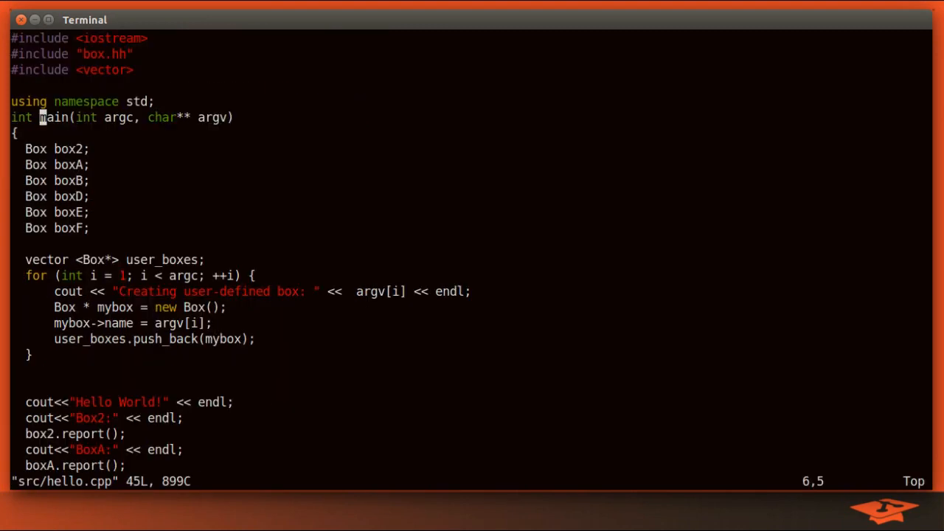
scroll(down, 3)
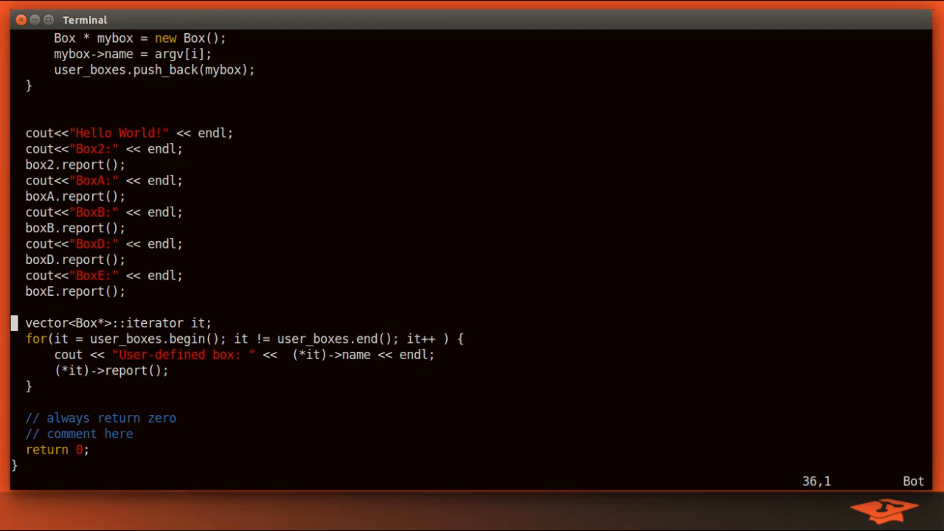
Insert a cout line printing "We're done!" with endl before main returns.
text(cout<<"BoxE:" << endl;)
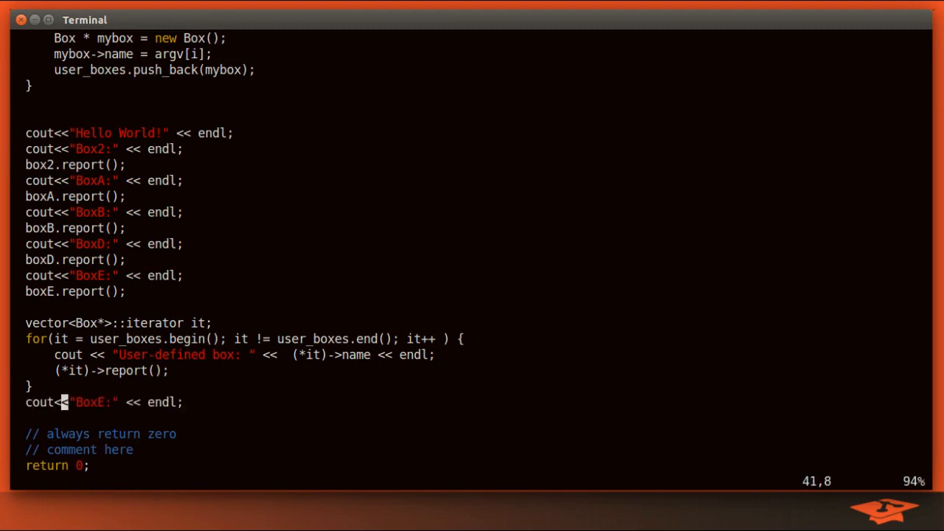
text(We're donE!)
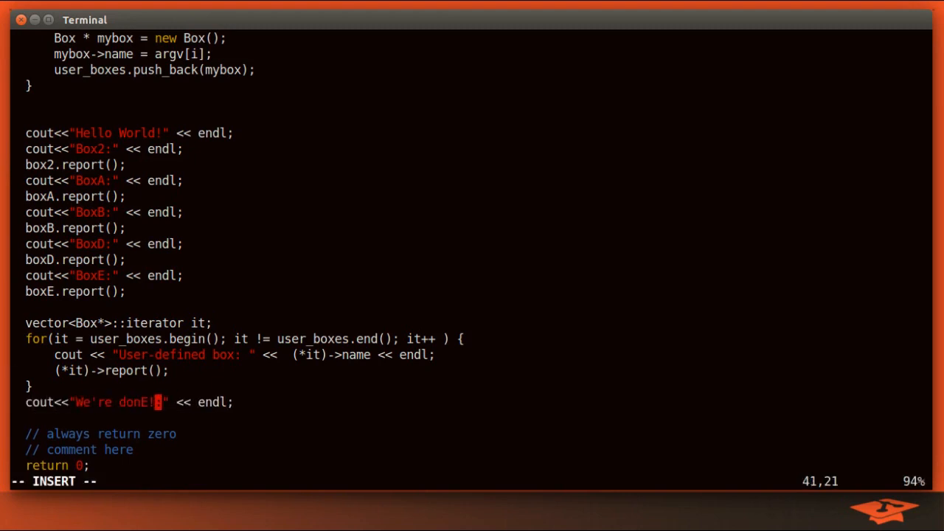
key(Escape)
text(make)
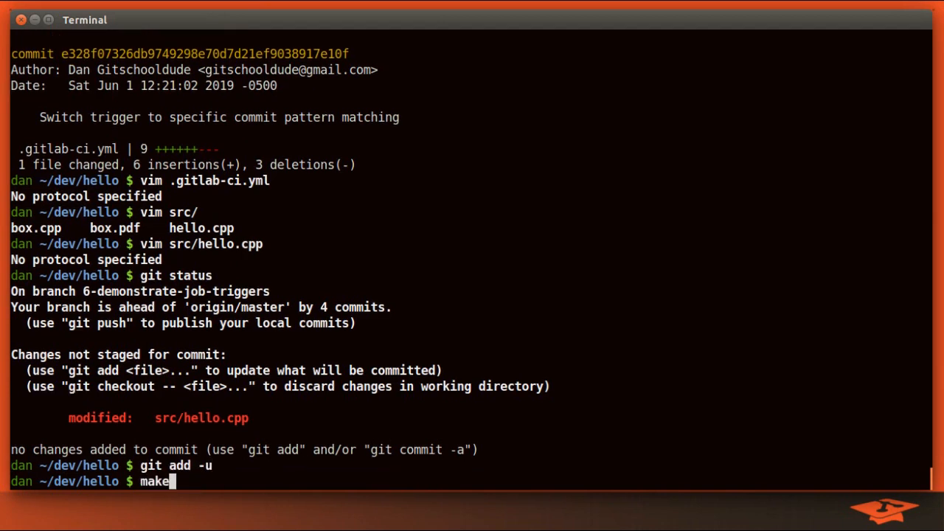
Rebuild with make, run ./hello to see 'We're done!', and check git status.
text( clean)
key(Return)
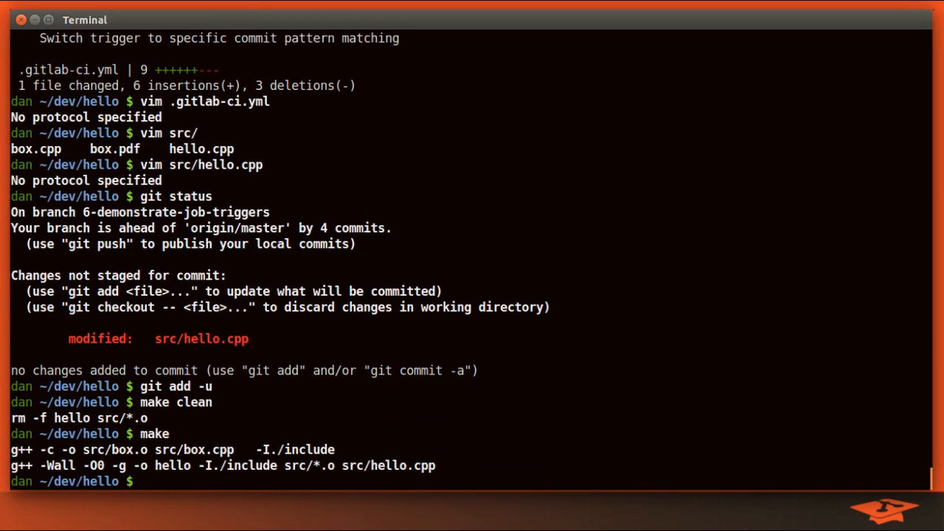
text(./hello)
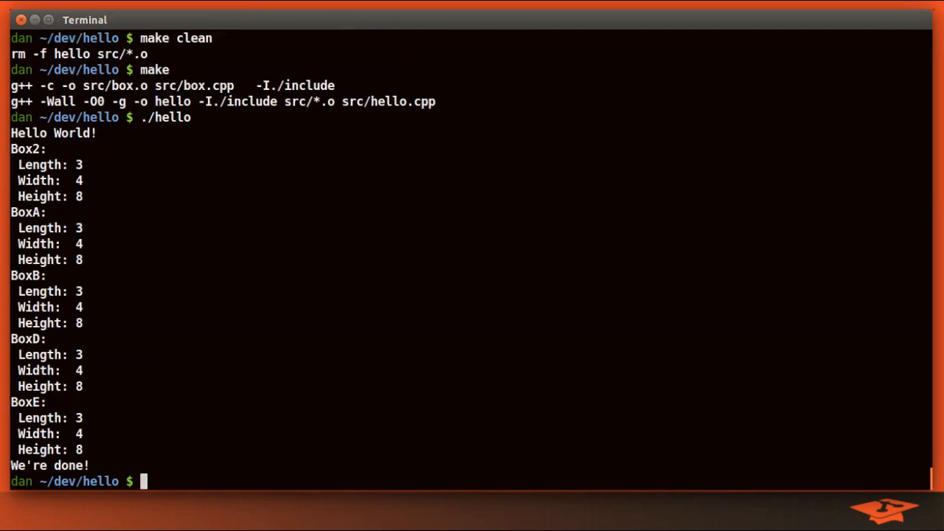
text(gs)
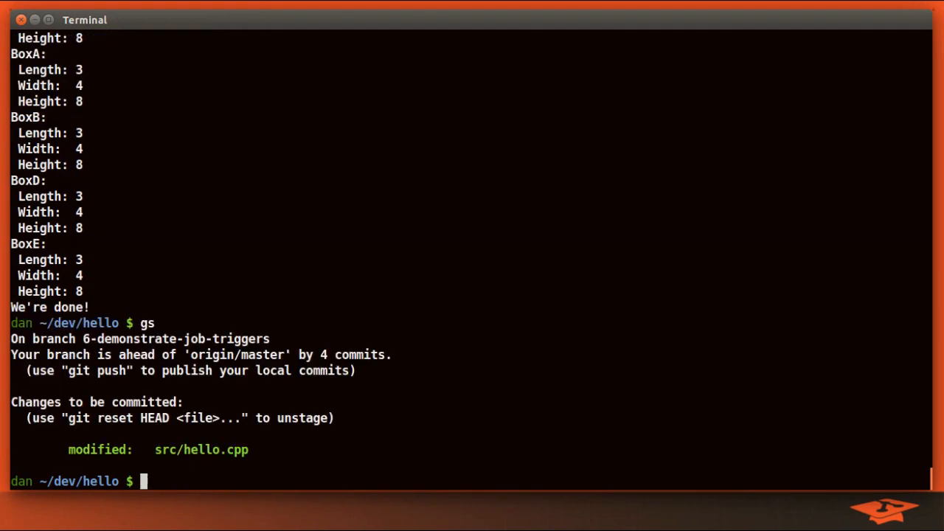
Commit as 'Minor change to file under src/ dir' and git push origin.
text(git commit)
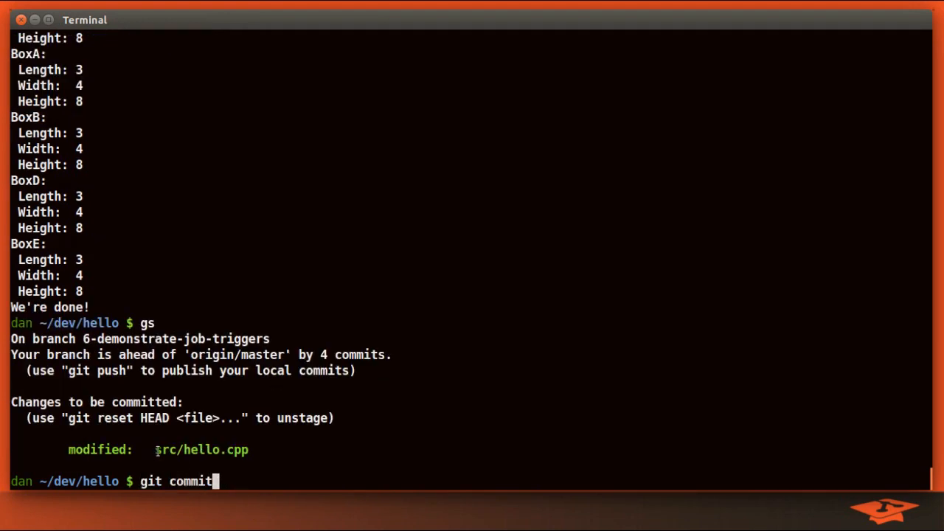
key(Return)
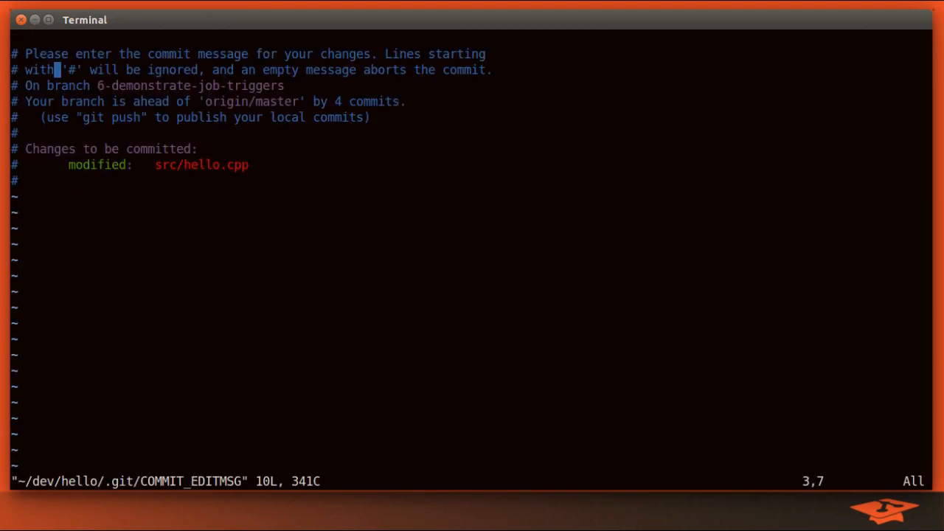
text(Minor change to file under src/ dir)
text(gi)
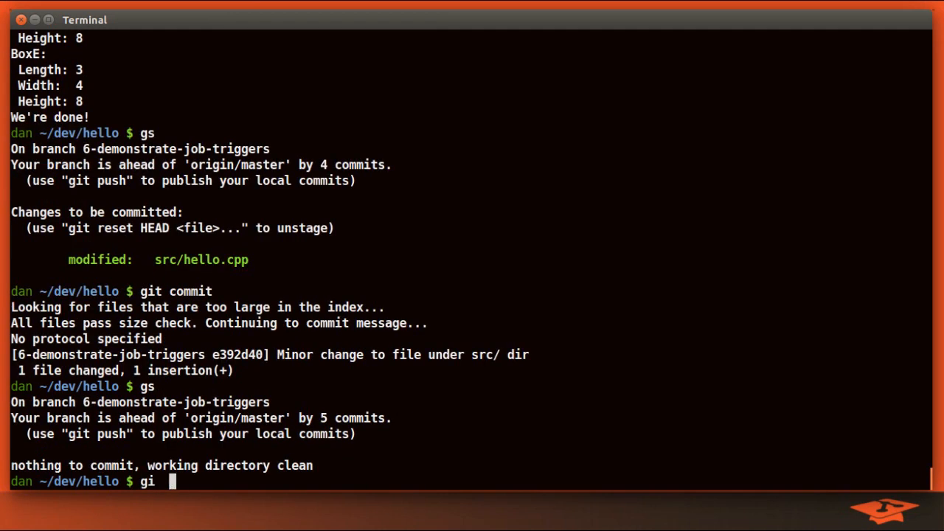
text(t push origin)
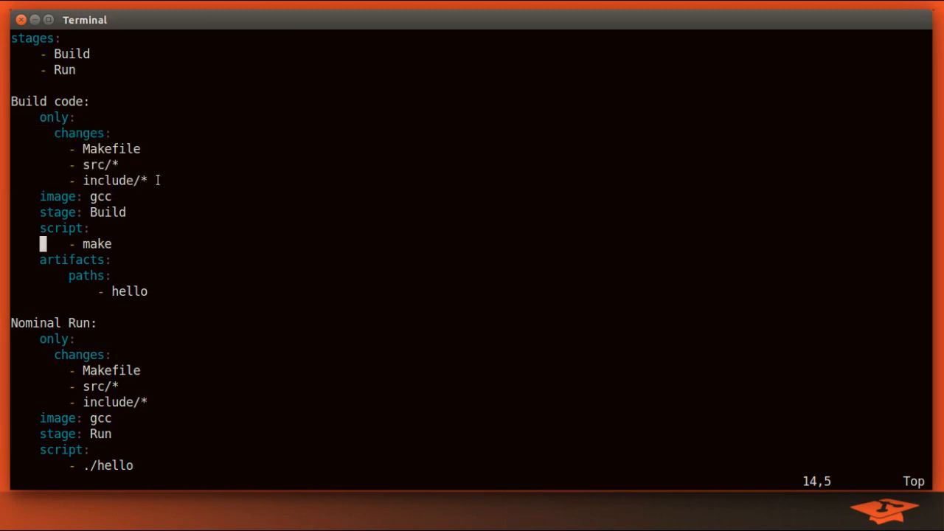
mouse_move(109, 149)
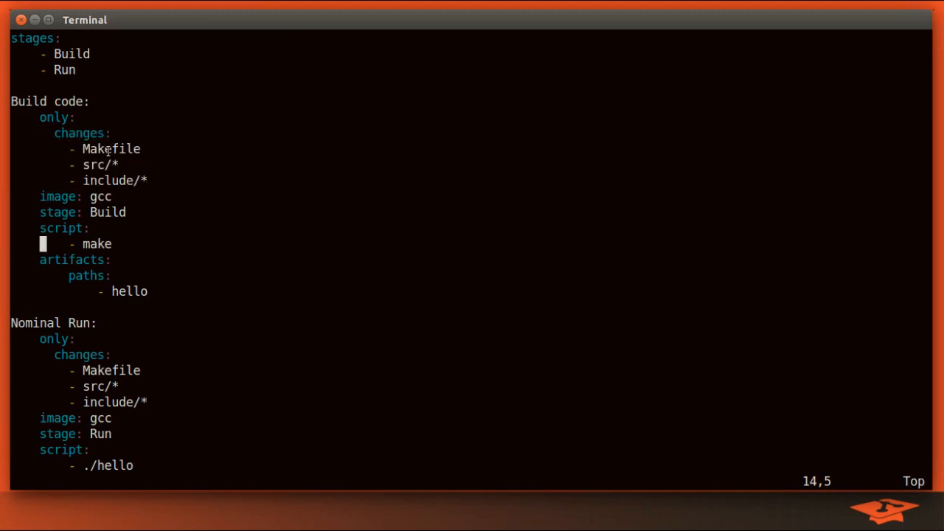
mouse_move(125, 165)
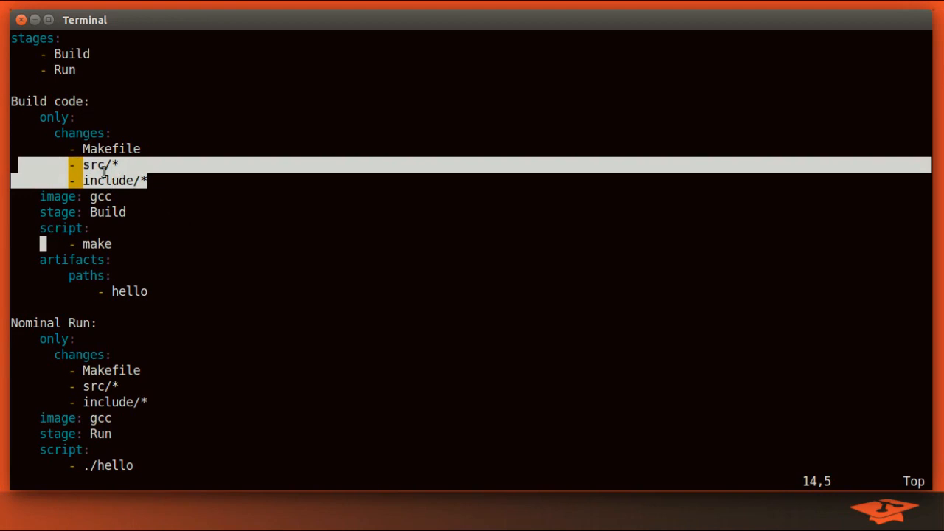
mouse_move(140, 213)
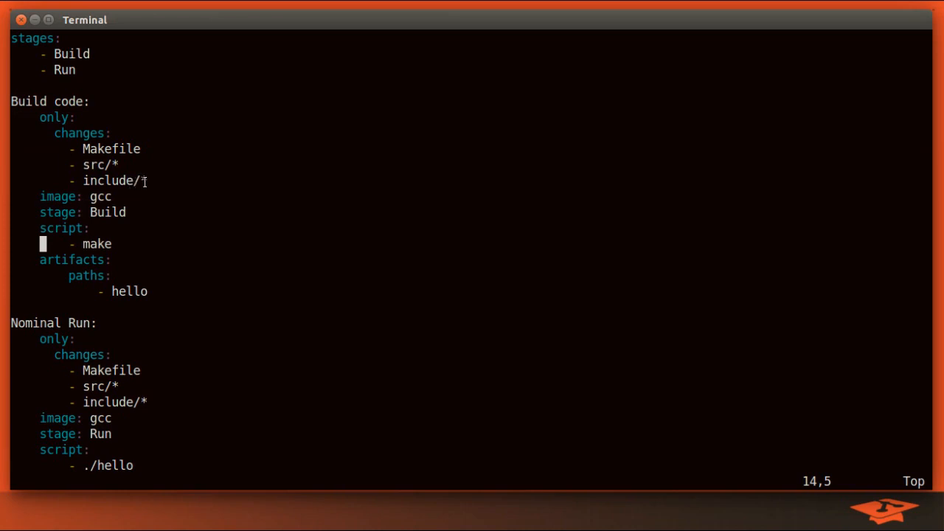
Review the Build code job's only: changes: rule covering Makefile, src/* and include/* in .gitlab-ci.yml.
text(*)
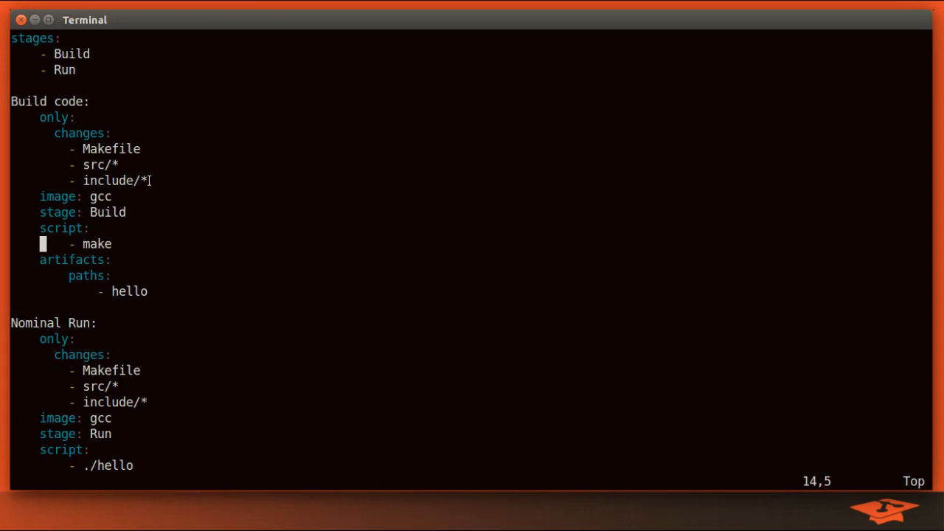
mouse_move(180, 180)
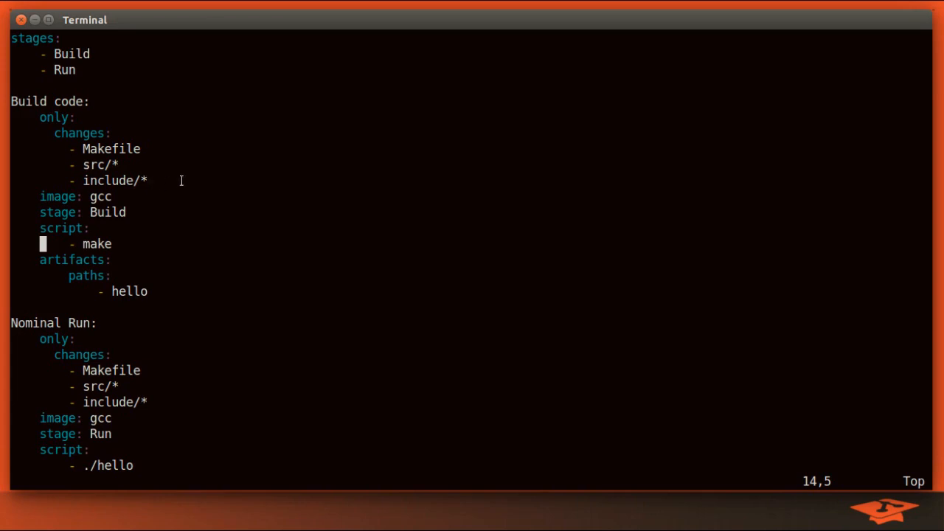
mouse_move(162, 185)
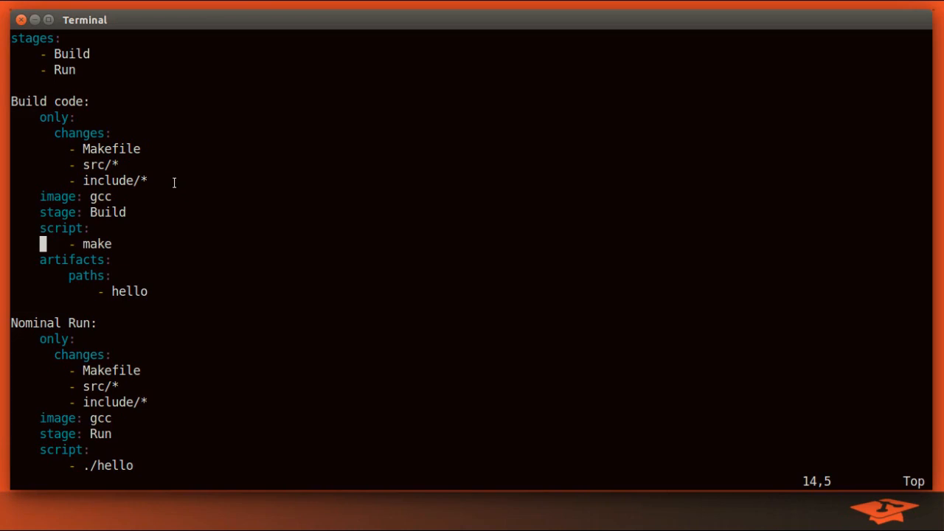
mouse_move(164, 183)
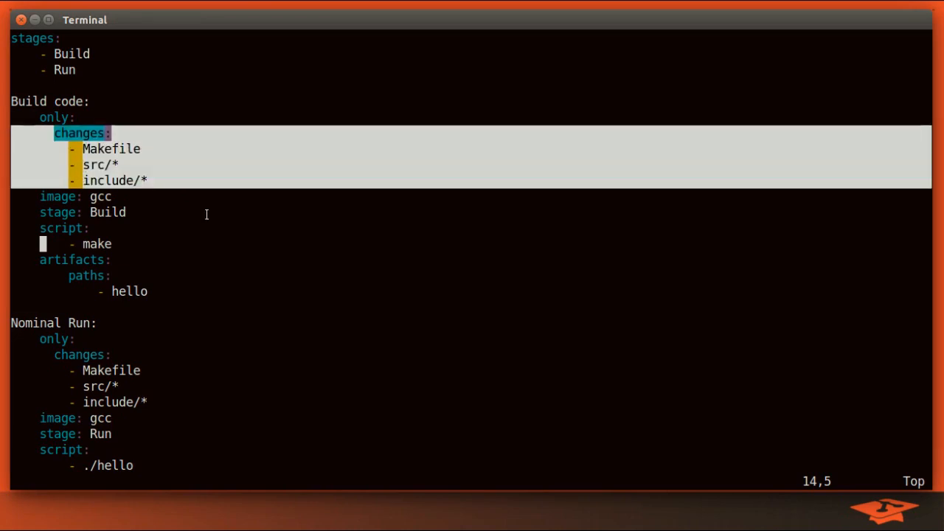
mouse_move(189, 177)
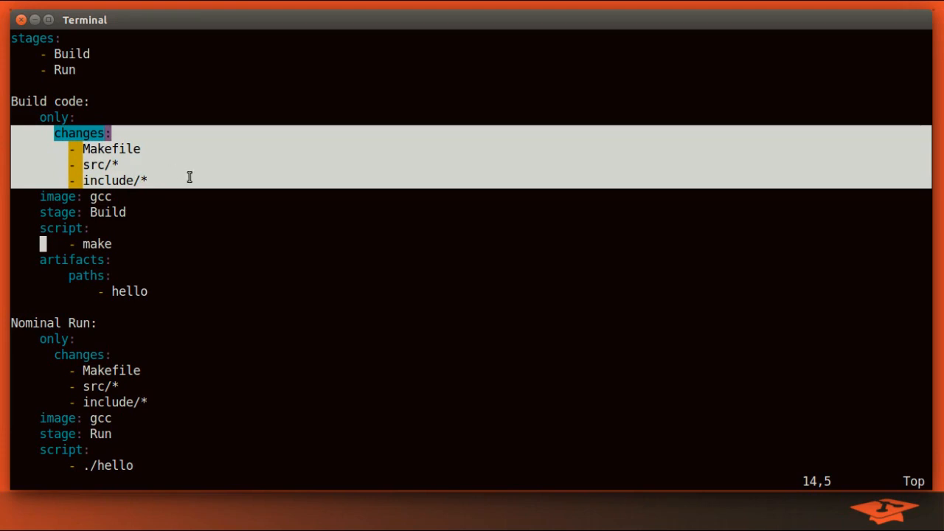
mouse_move(198, 254)
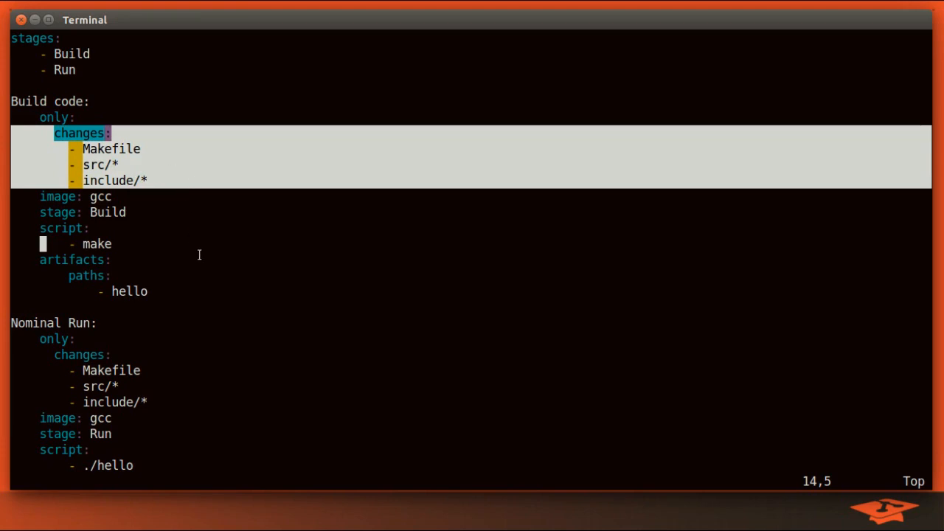
mouse_move(196, 247)
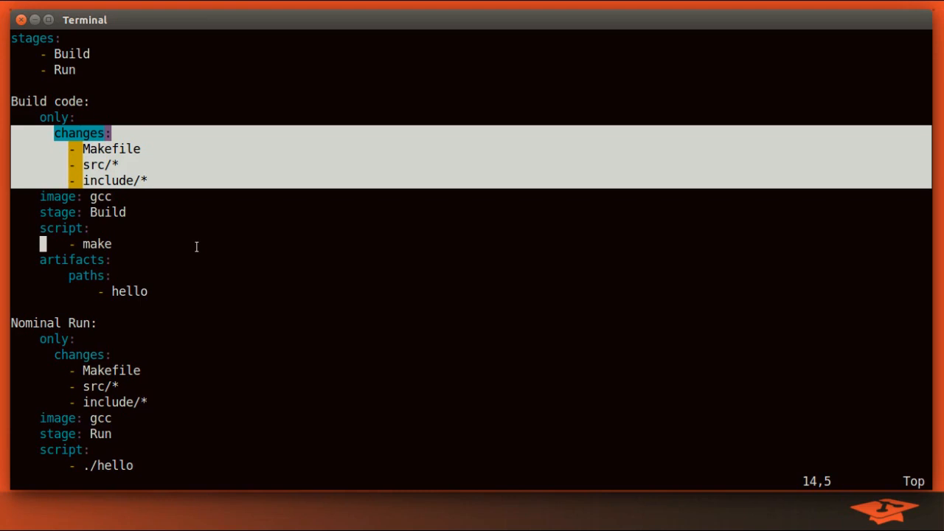
mouse_move(280, 281)
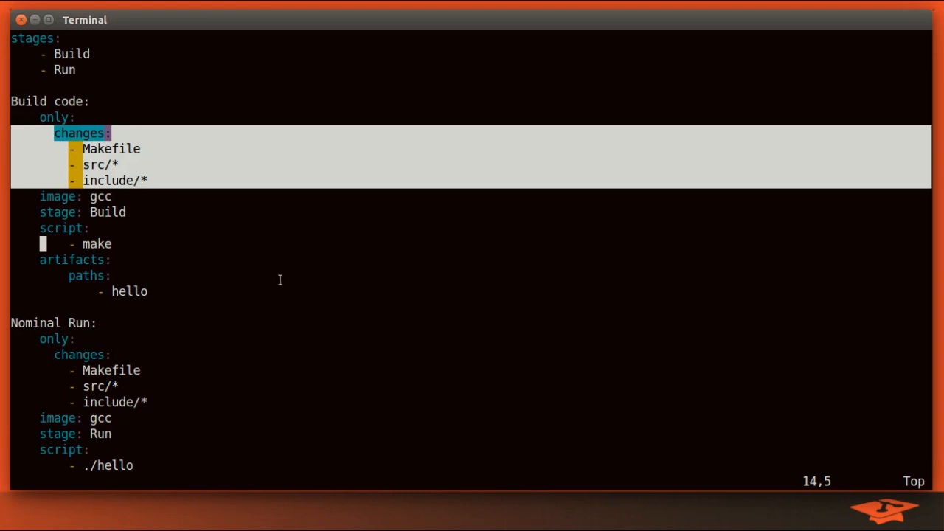
mouse_move(452, 277)
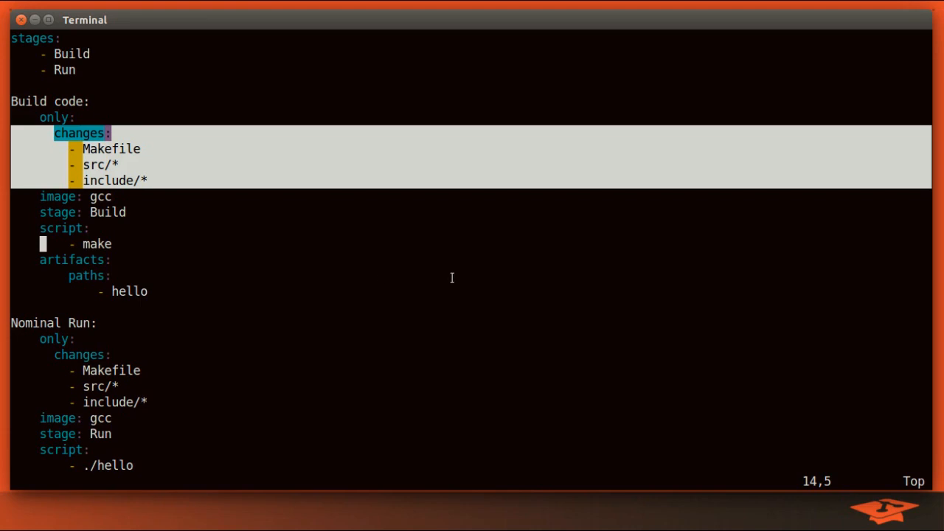
mouse_move(333, 269)
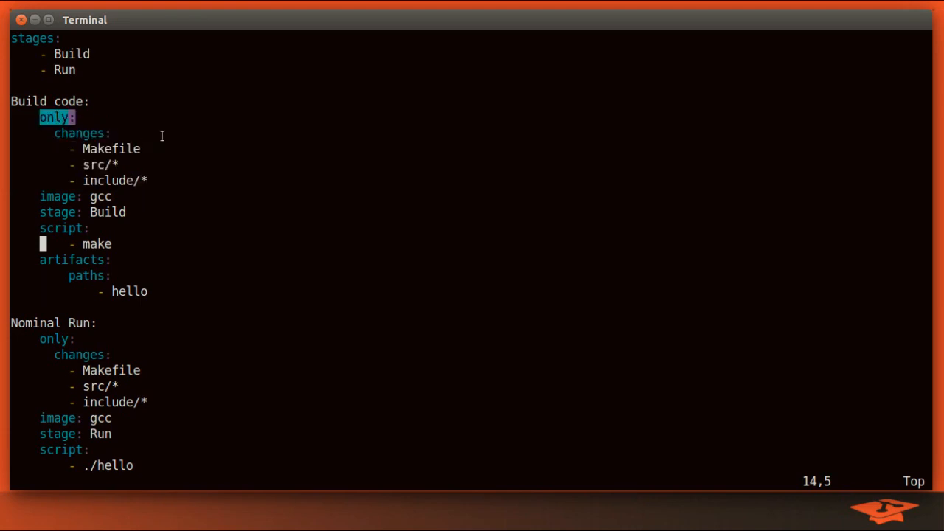
mouse_move(172, 271)
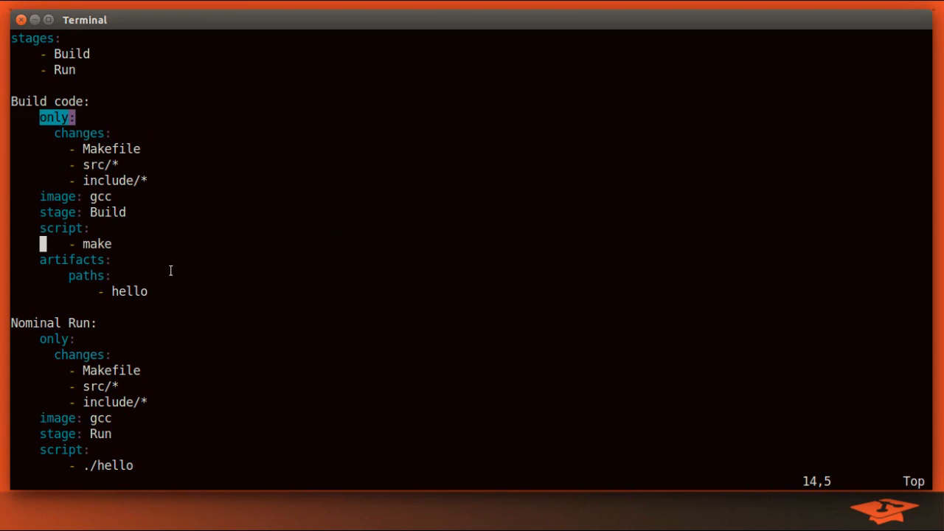
mouse_move(254, 271)
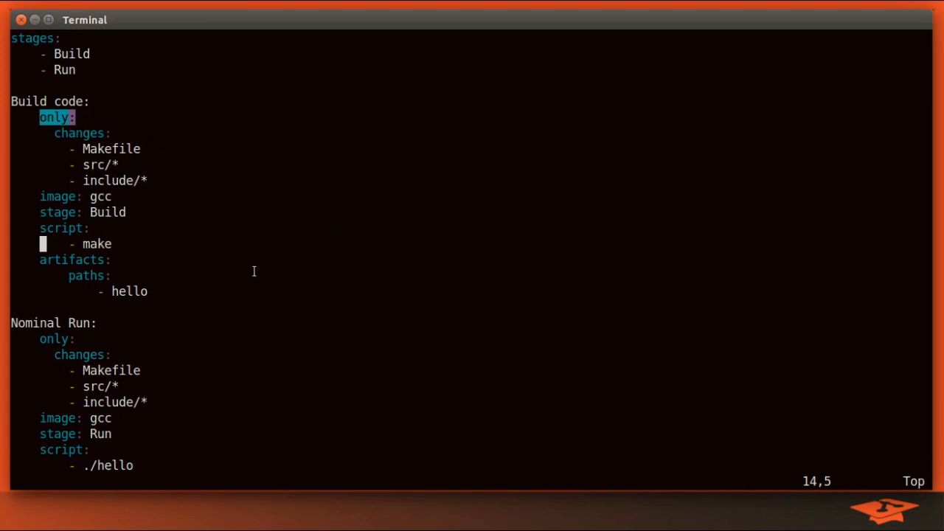
mouse_move(258, 292)
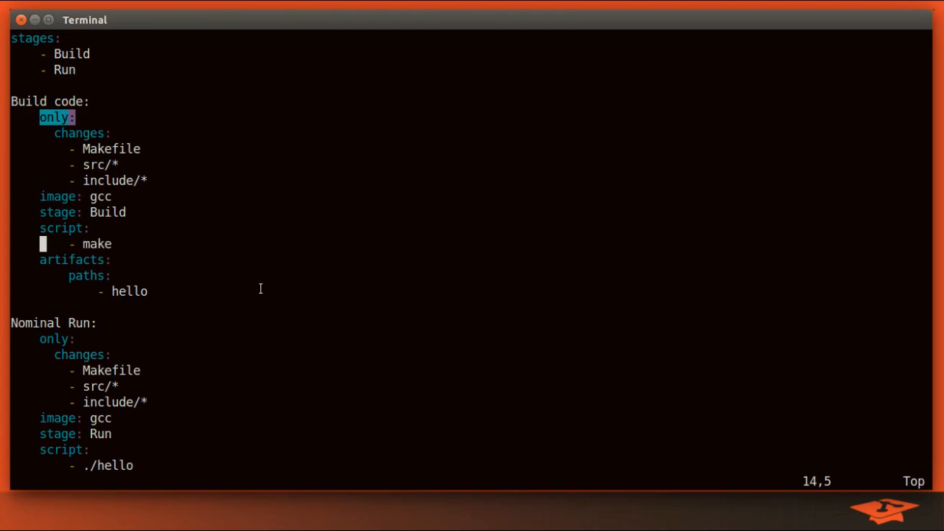
mouse_move(322, 292)
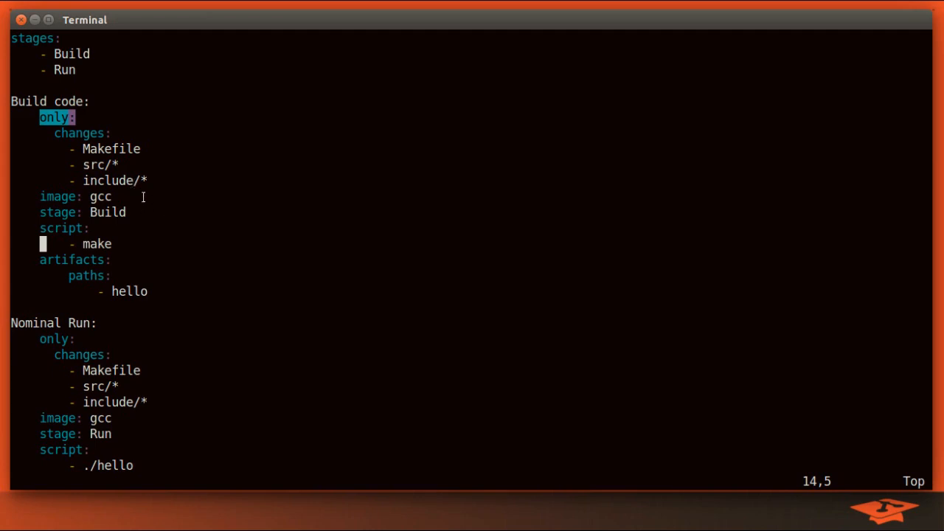
mouse_move(165, 237)
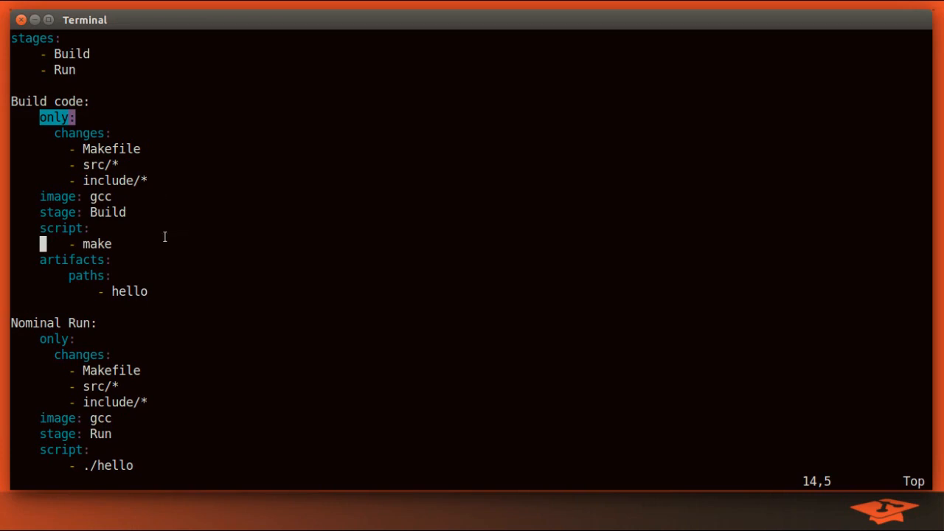
mouse_move(168, 261)
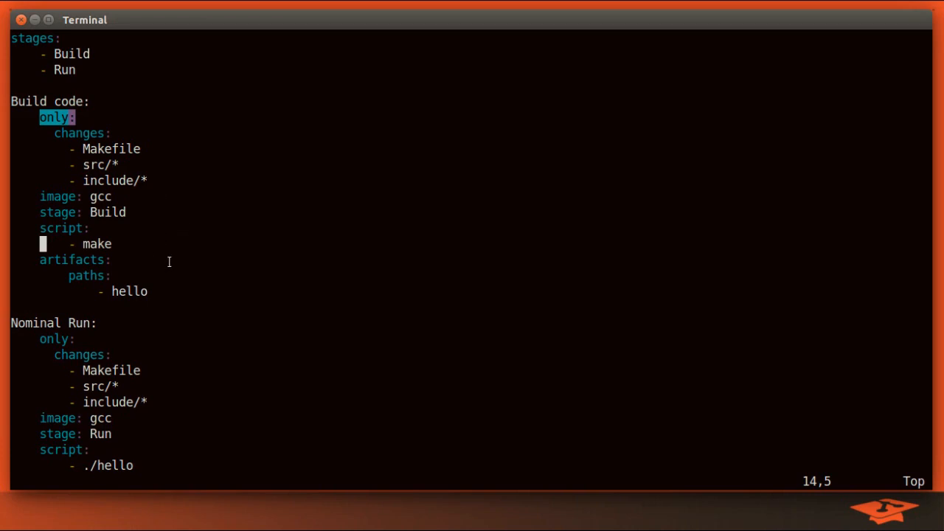